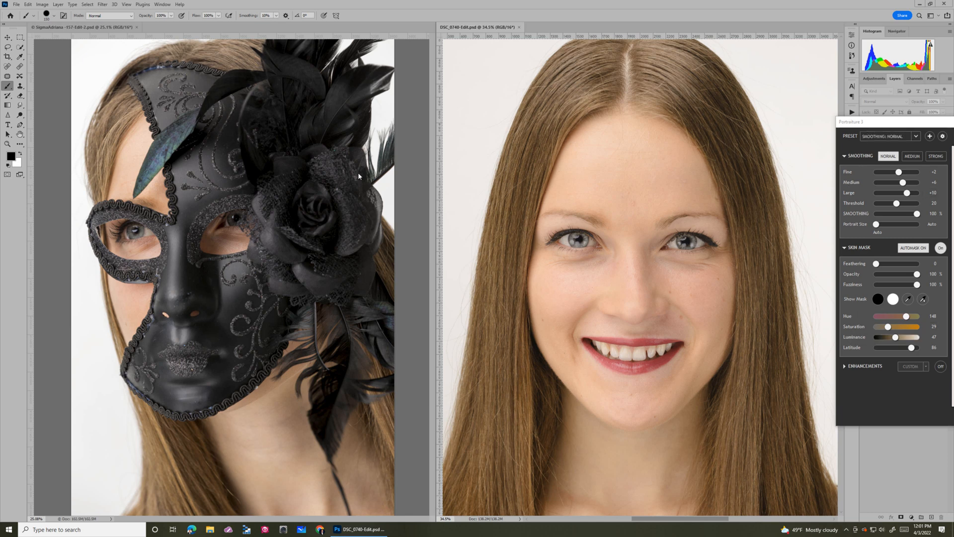
pyautogui.moveTo(631, 317)
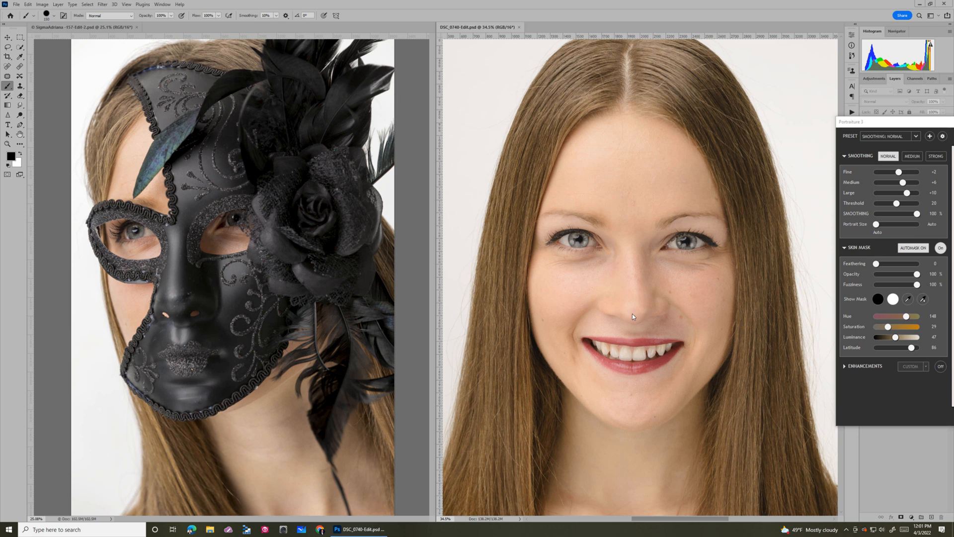
pyautogui.moveTo(599, 309)
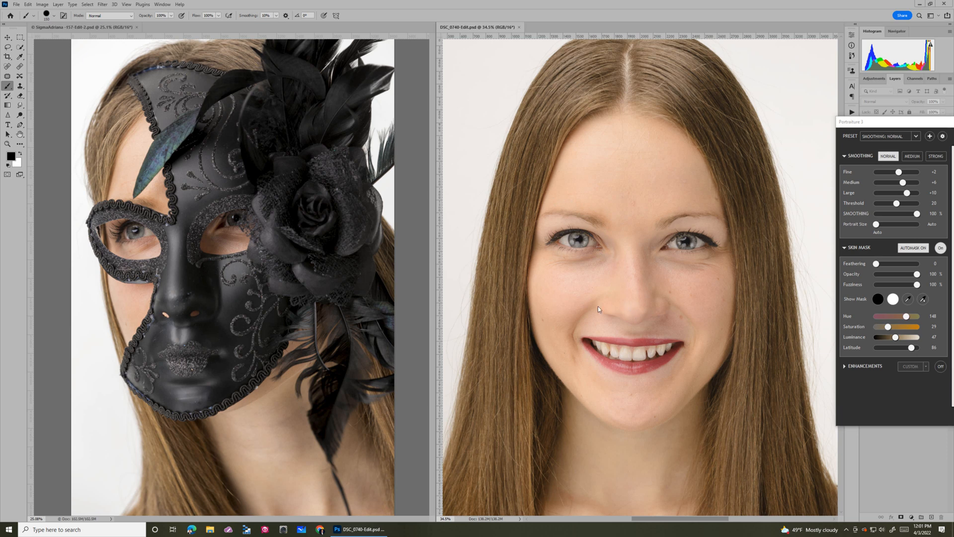
pyautogui.moveTo(206, 170)
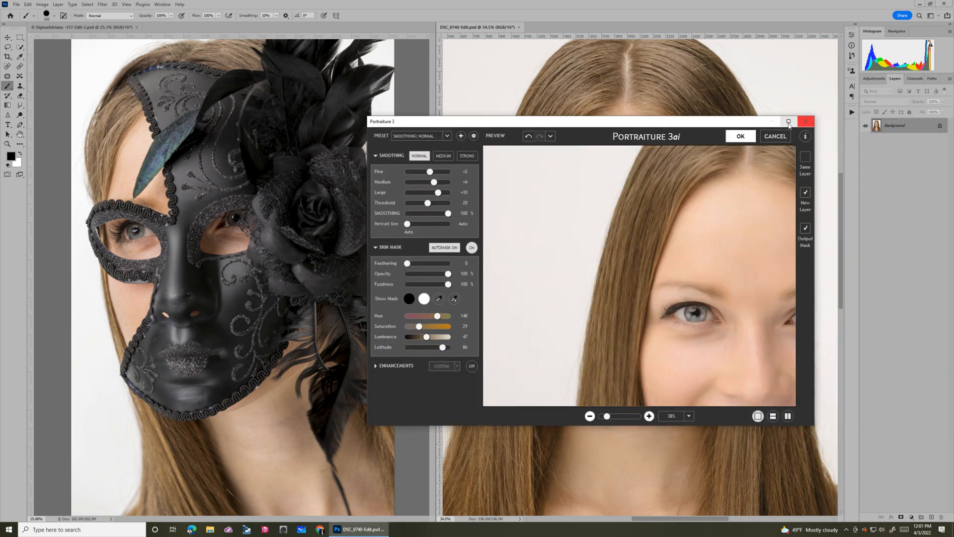
# Maximize the Portraiture 3ai window so the whole smiling face fits the preview
pyautogui.click(789, 121)
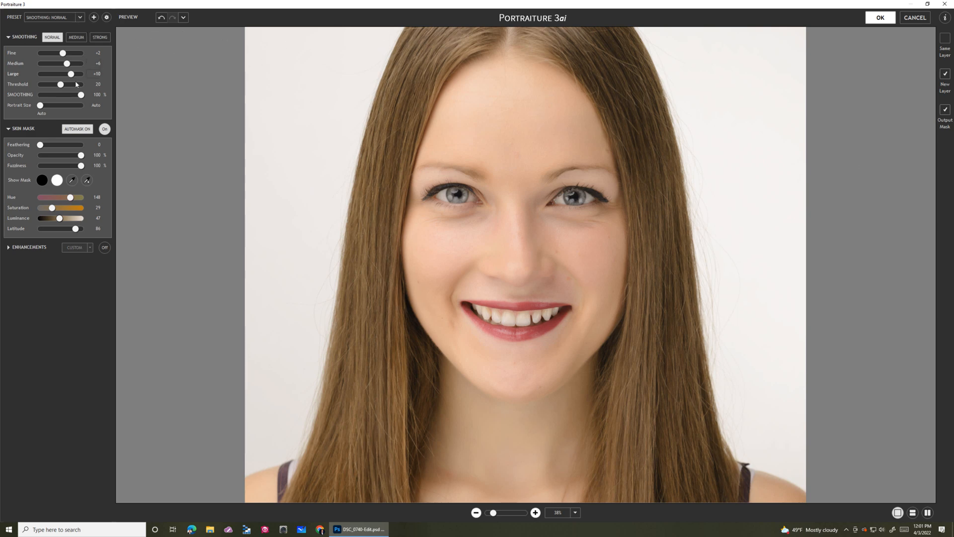
pyautogui.moveTo(165, 157)
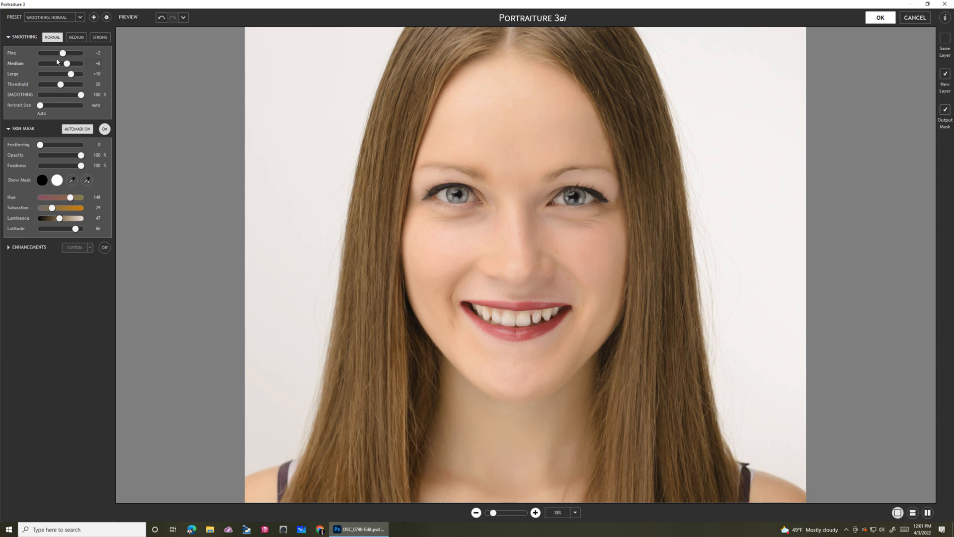
pyautogui.click(79, 16)
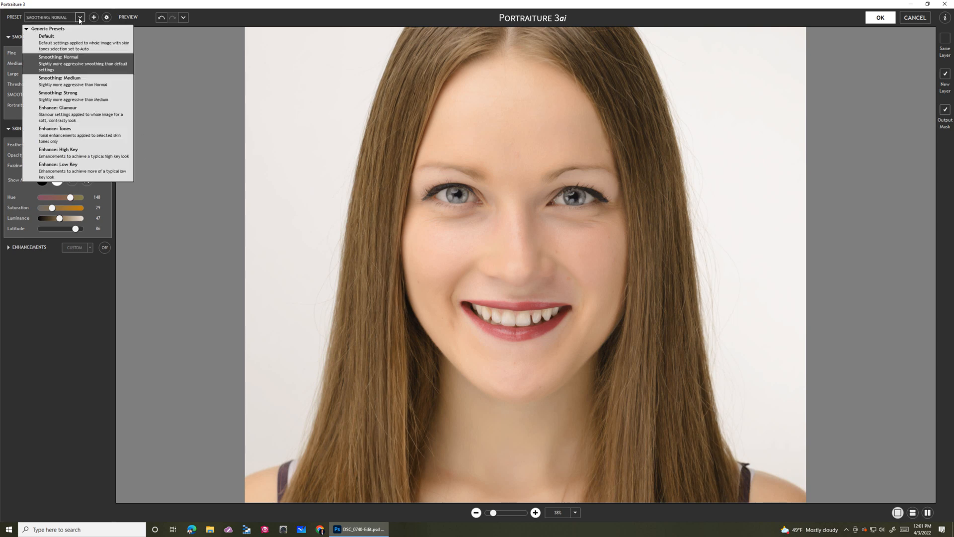
pyautogui.click(59, 57)
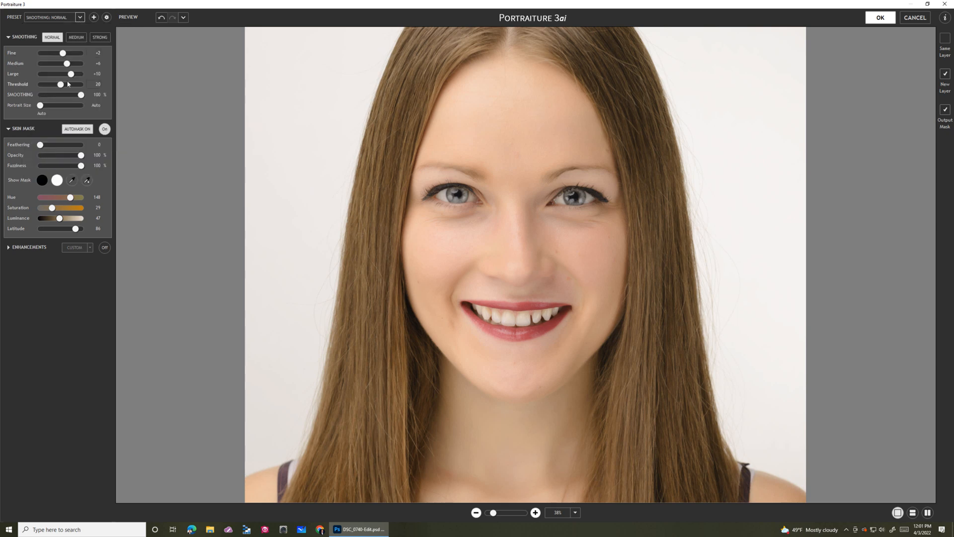
pyautogui.click(80, 16)
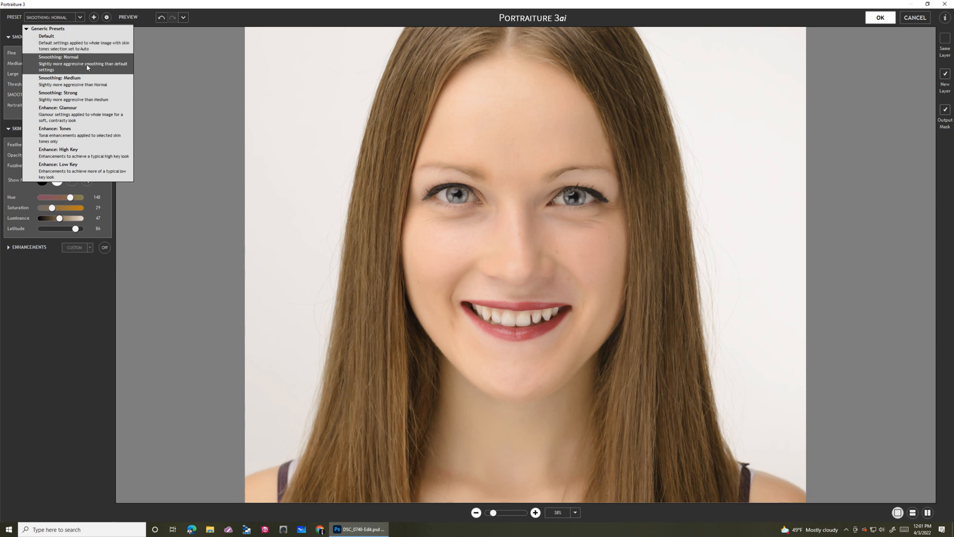
pyautogui.moveTo(87, 79)
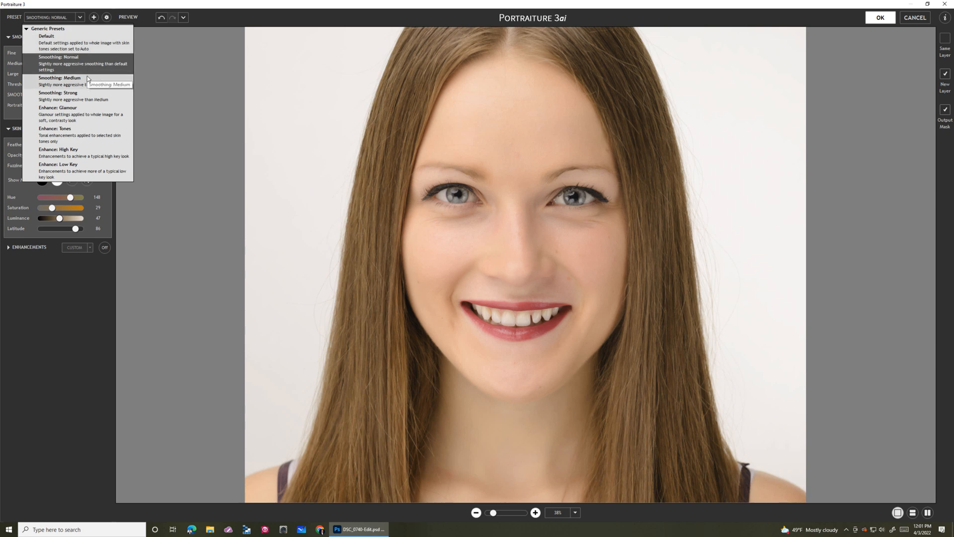
pyautogui.moveTo(89, 87)
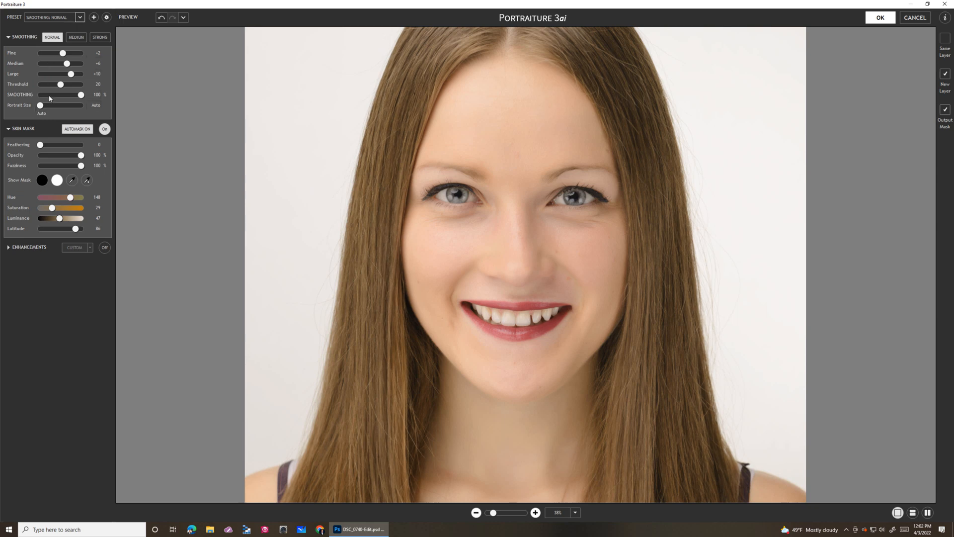
pyautogui.moveTo(41, 110)
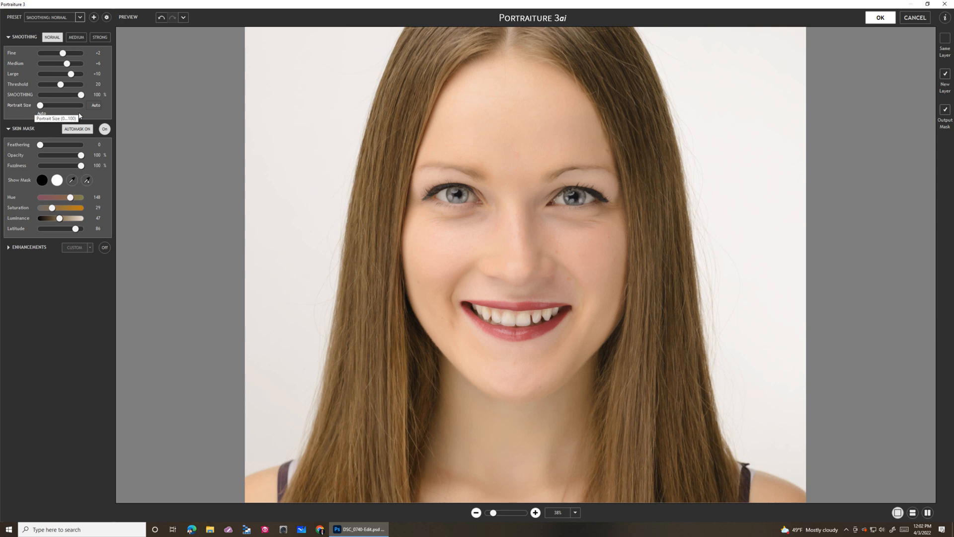
pyautogui.moveTo(58, 104)
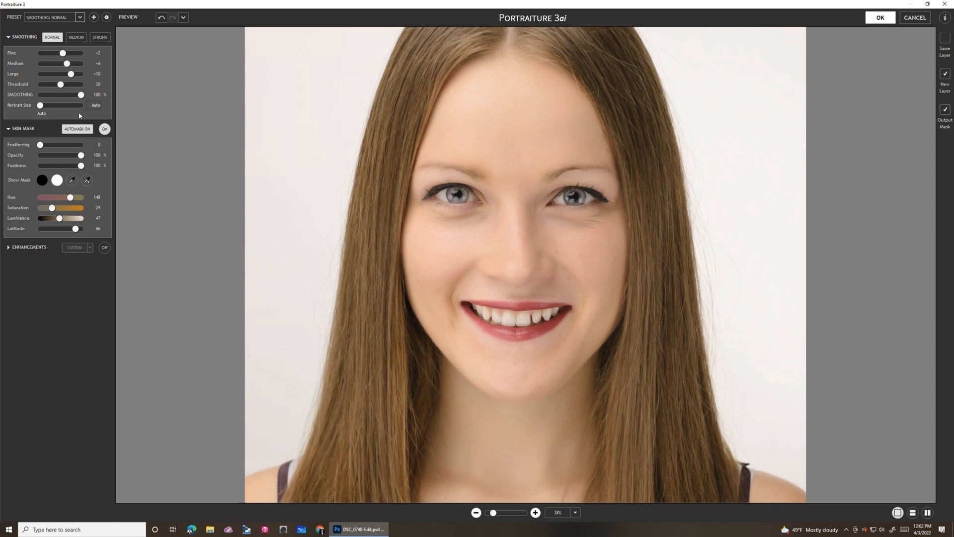
pyautogui.moveTo(79, 115)
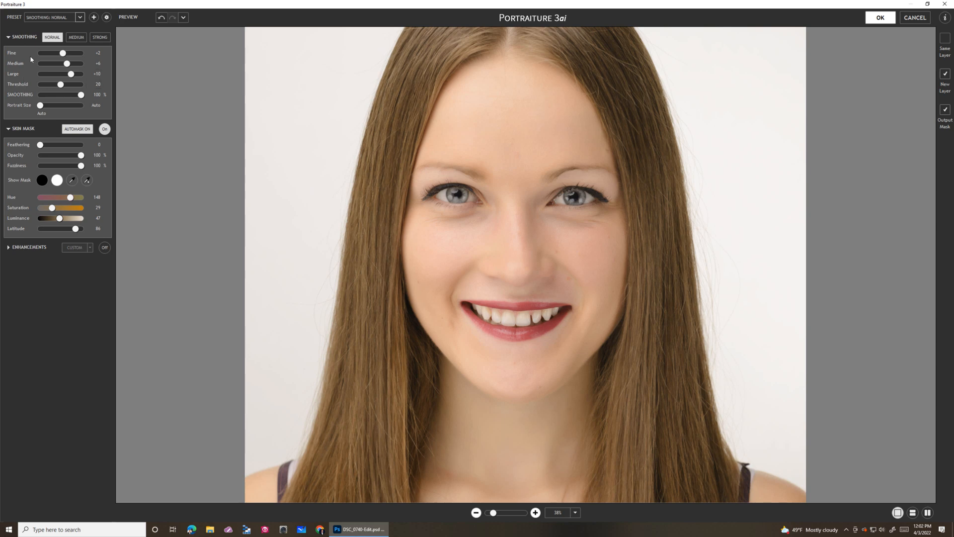
pyautogui.moveTo(31, 57)
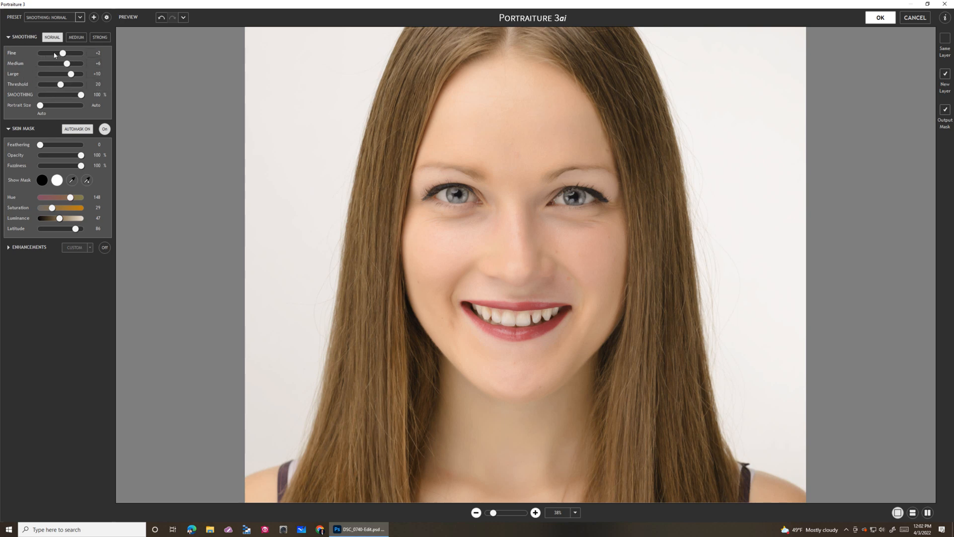
pyautogui.moveTo(64, 54)
pyautogui.write('-20')
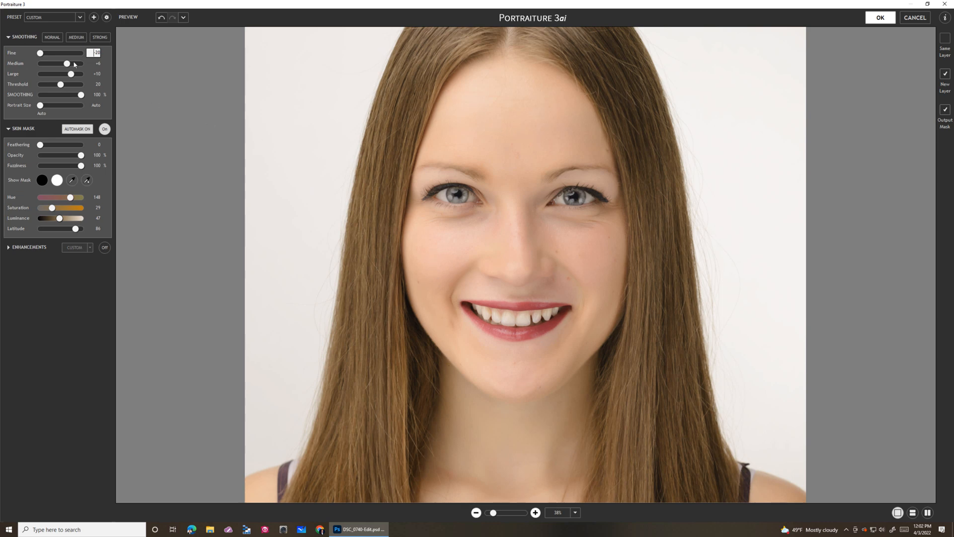
pyautogui.click(51, 37)
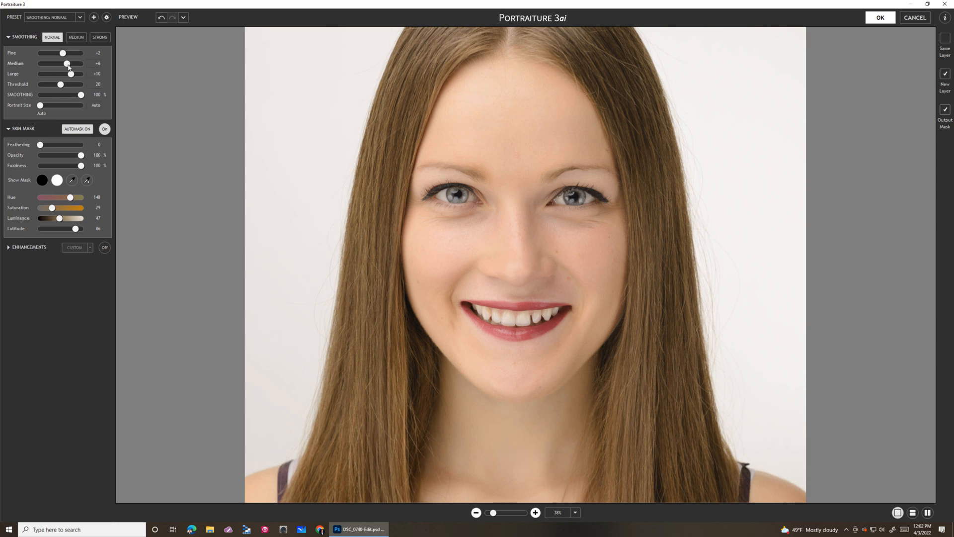
pyautogui.moveTo(67, 63); pyautogui.dragTo(81, 64)
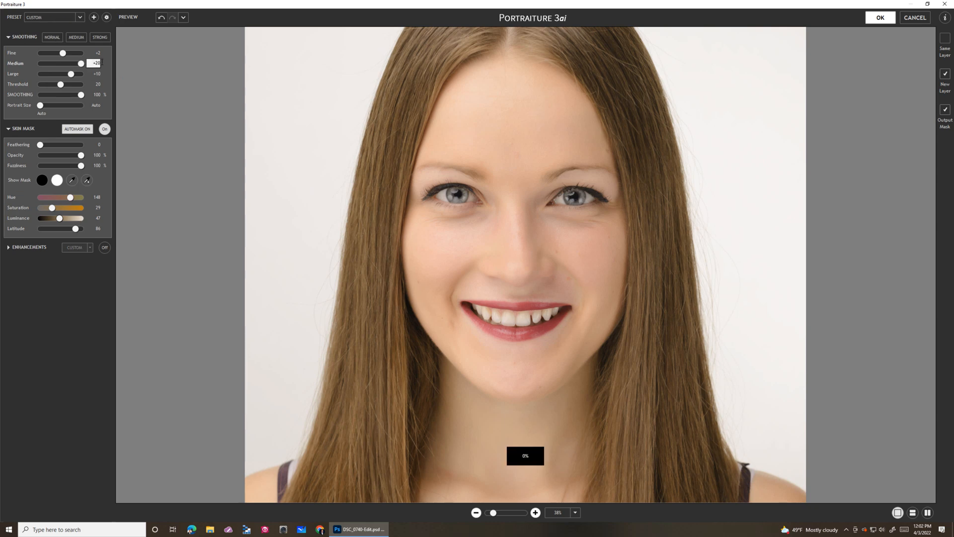
pyautogui.click(52, 37)
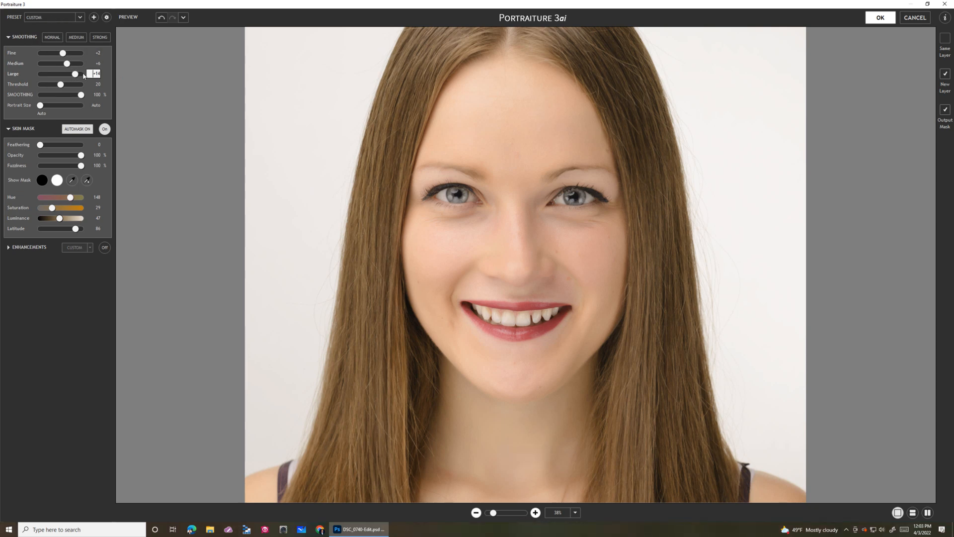
pyautogui.moveTo(76, 73); pyautogui.dragTo(81, 74)
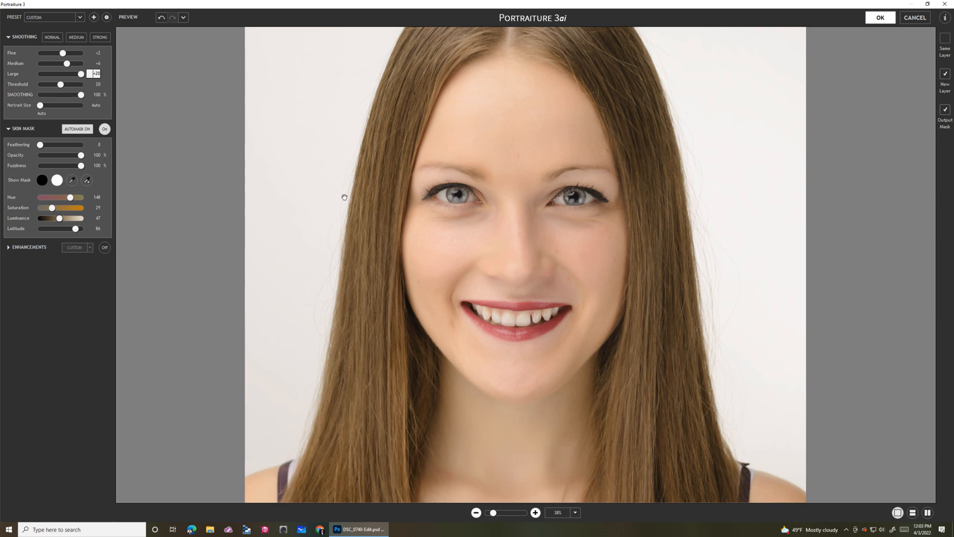
pyautogui.moveTo(80, 74); pyautogui.dragTo(79, 73)
pyautogui.write('-20')
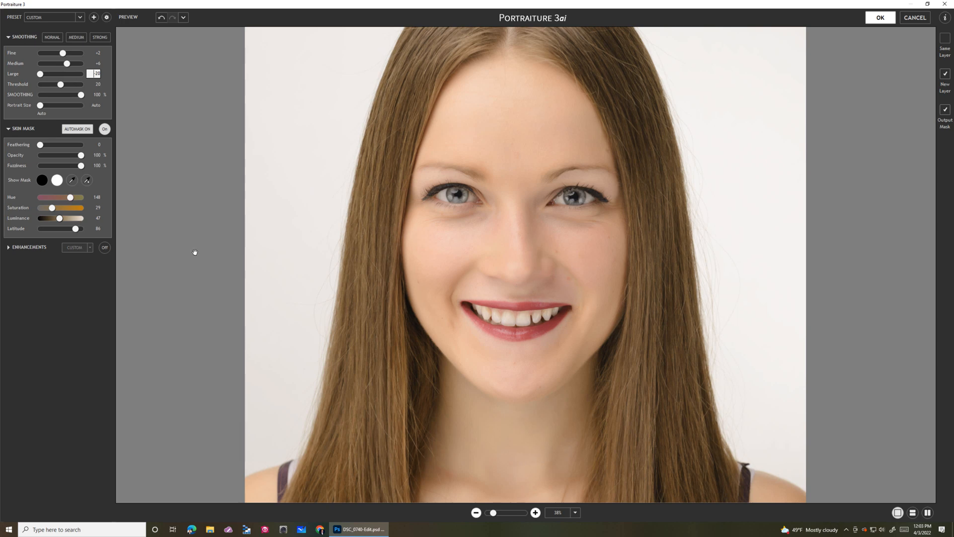
pyautogui.click(52, 37)
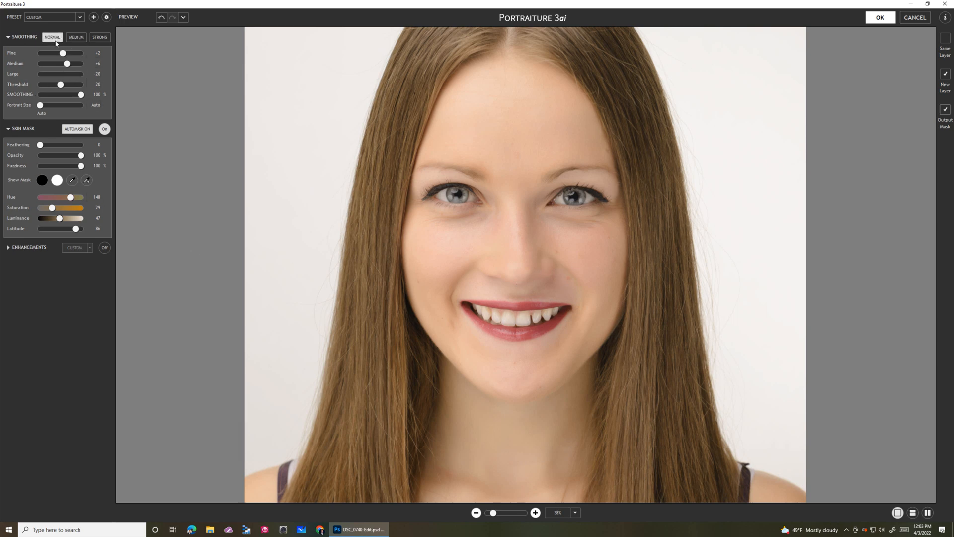
pyautogui.moveTo(60, 73); pyautogui.dragTo(71, 74)
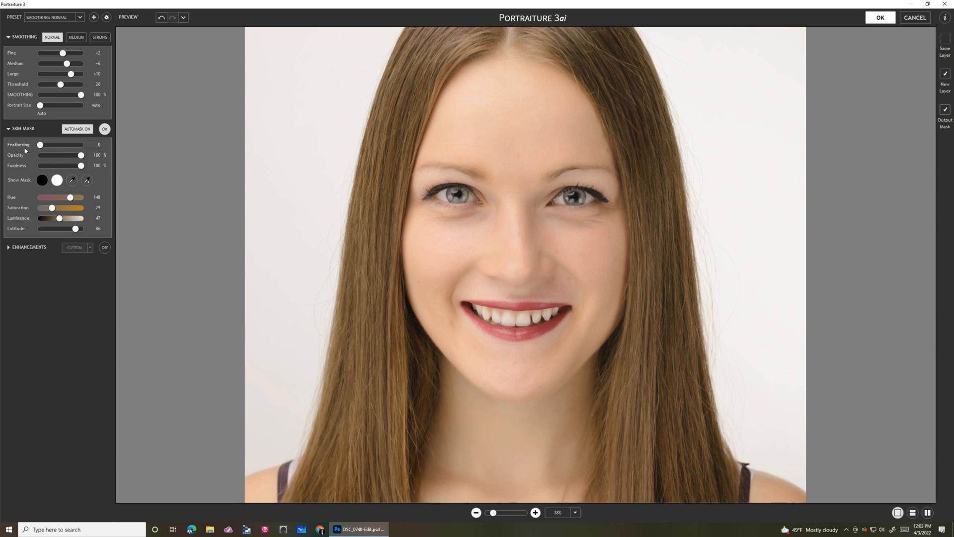
pyautogui.moveTo(232, 257)
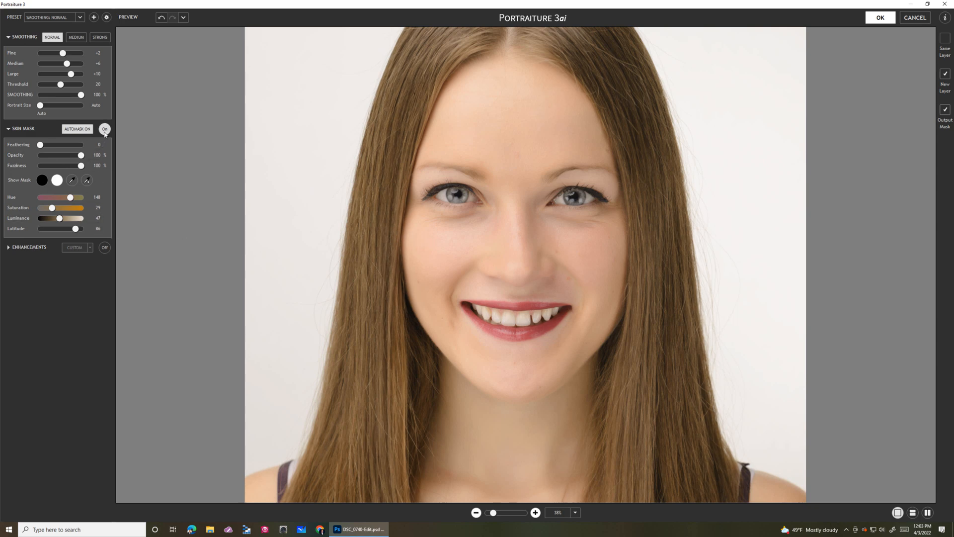
pyautogui.click(103, 128)
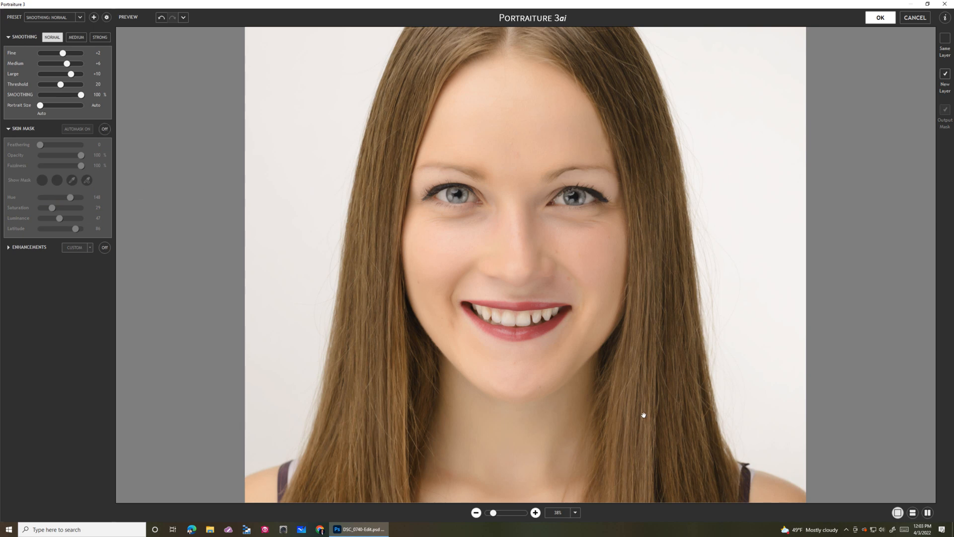
pyautogui.moveTo(617, 84)
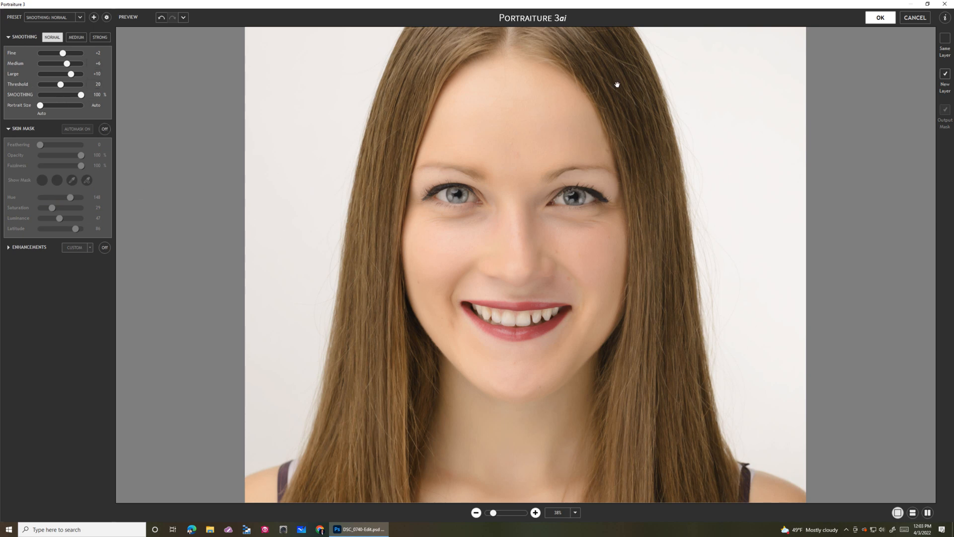
pyautogui.moveTo(105, 131)
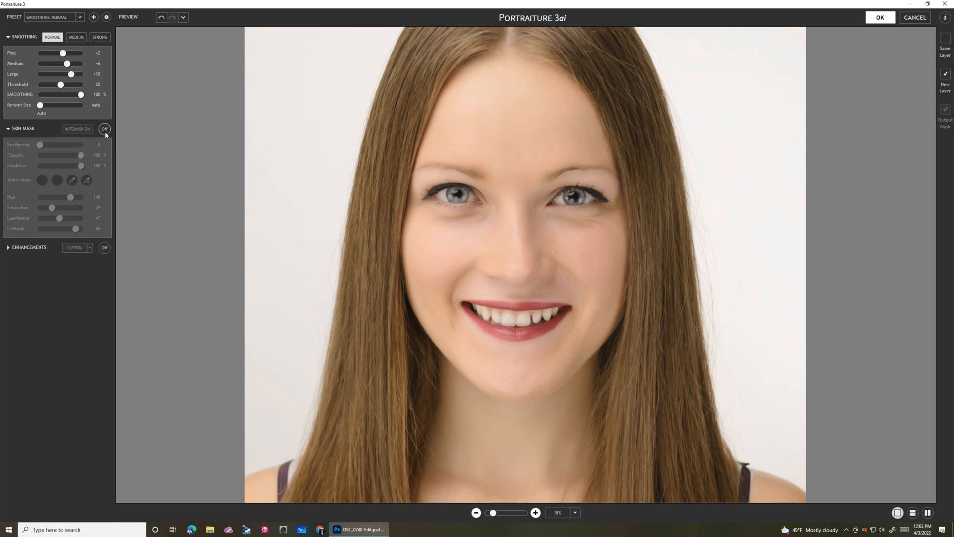
pyautogui.click(104, 128)
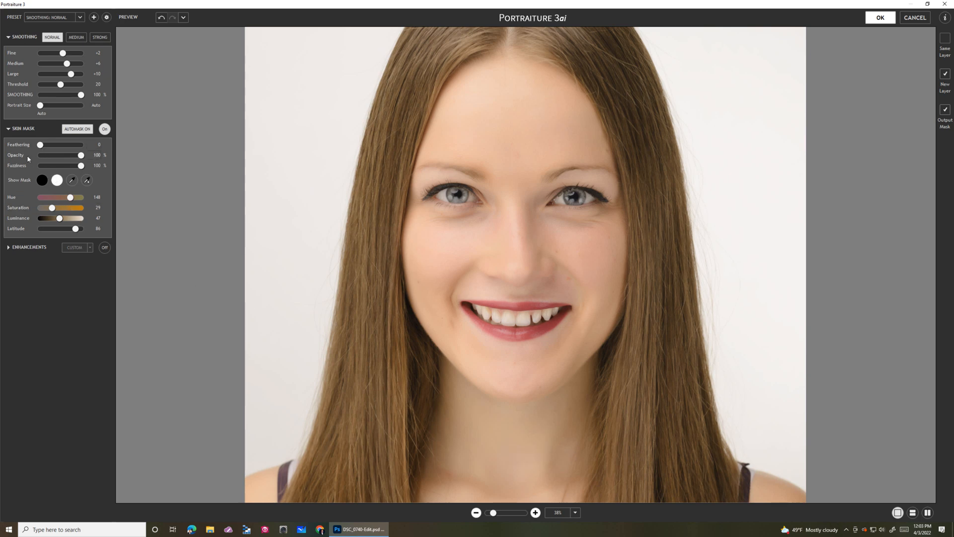
pyautogui.moveTo(37, 160)
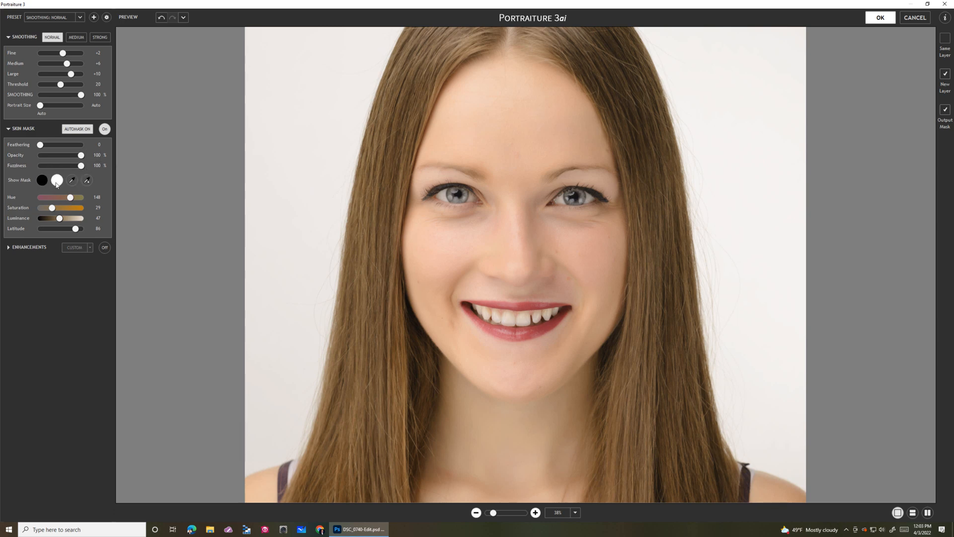
# Display the skin mask in the preview and switch AUTOMASK off
pyautogui.click(57, 179)
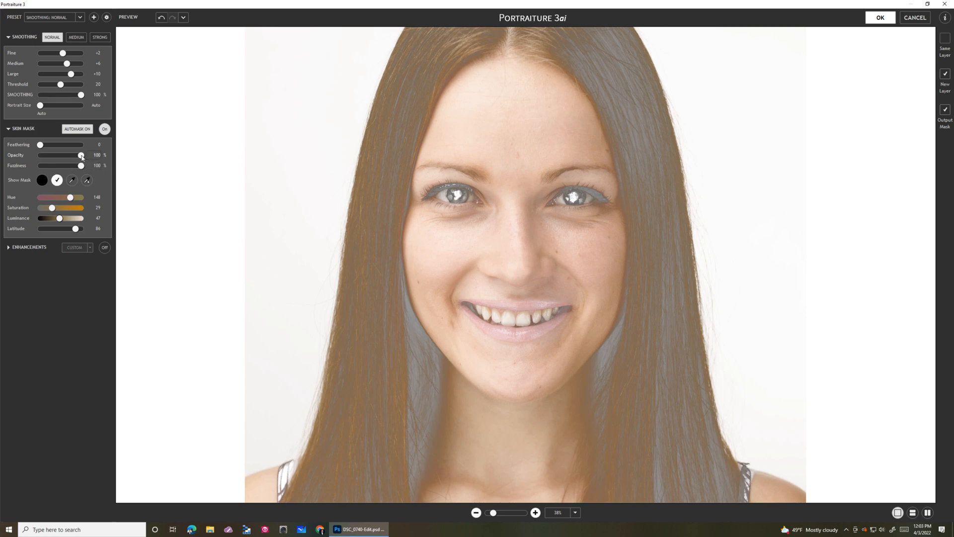
pyautogui.moveTo(77, 128)
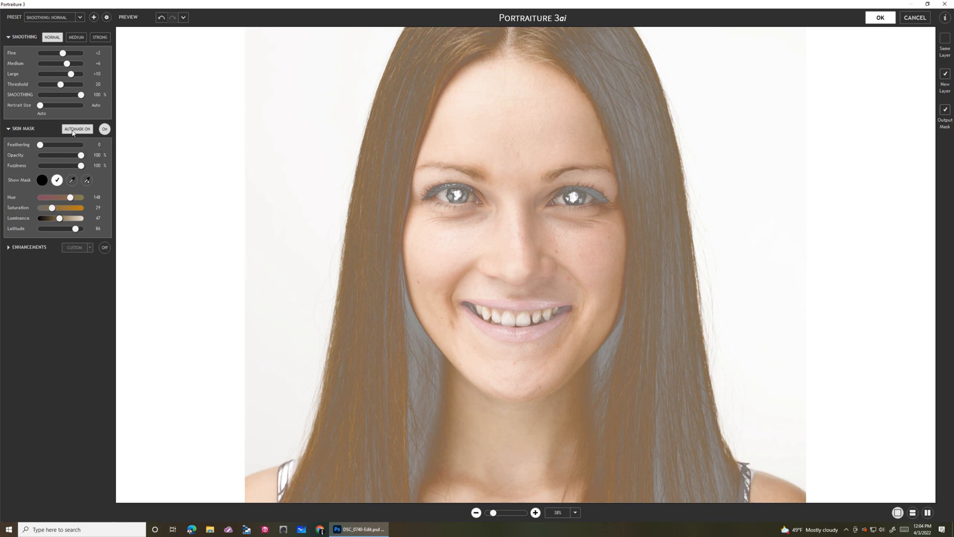
pyautogui.click(76, 129)
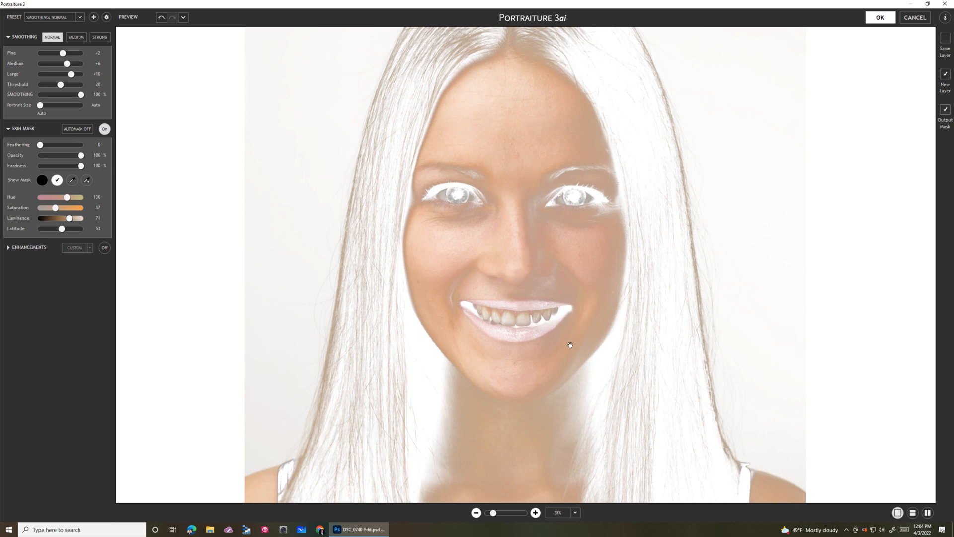
pyautogui.moveTo(319, 365)
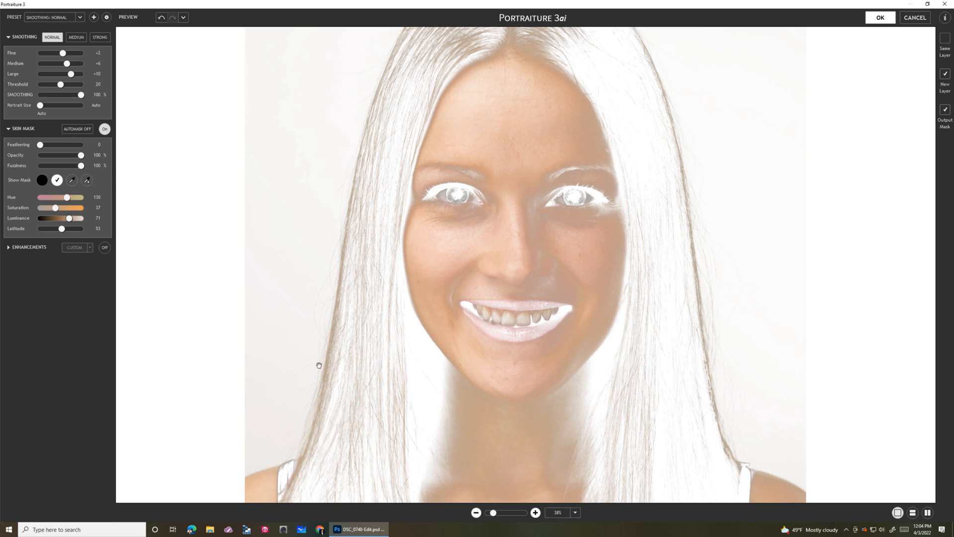
pyautogui.moveTo(79, 209)
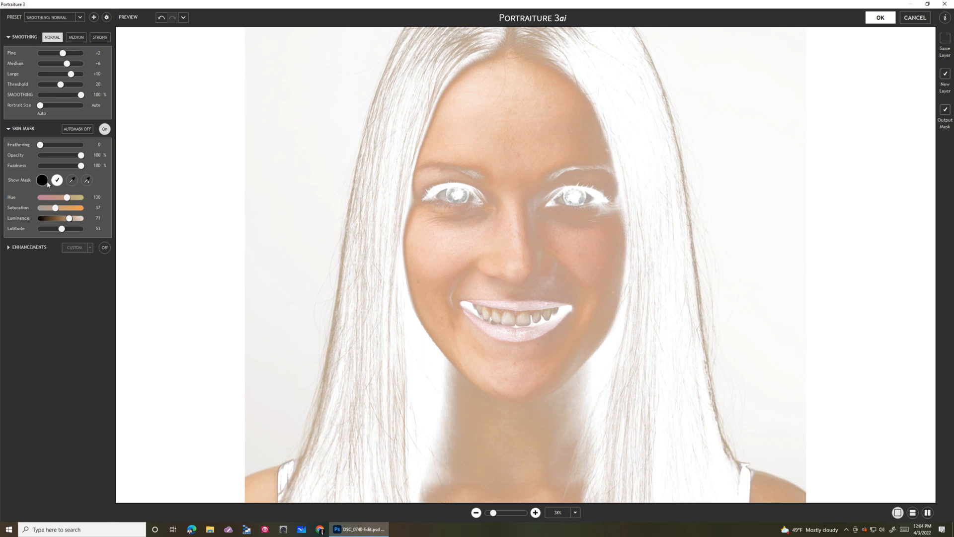
pyautogui.moveTo(71, 179)
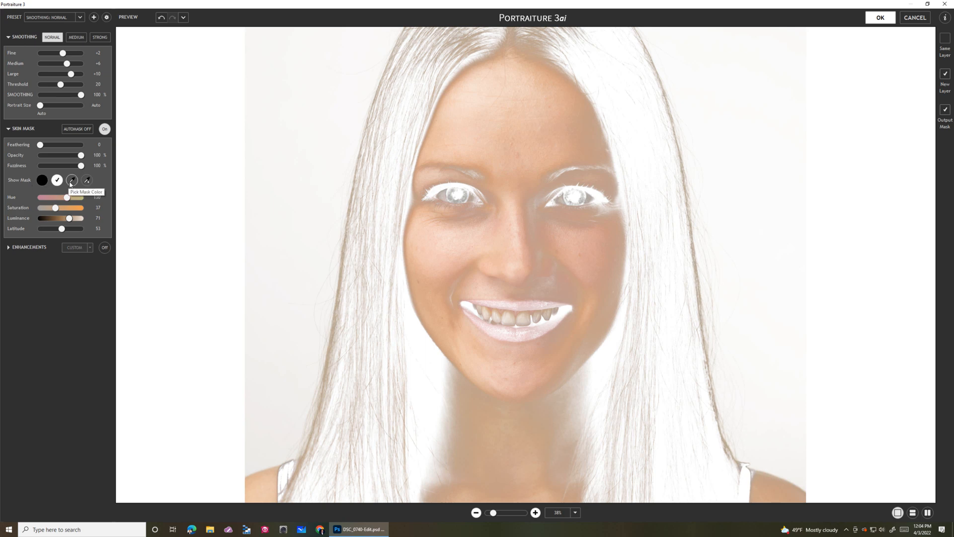
# Base the mask colour on the face's skin tone with the Pick Mask Color eyedropper
pyautogui.click(71, 180)
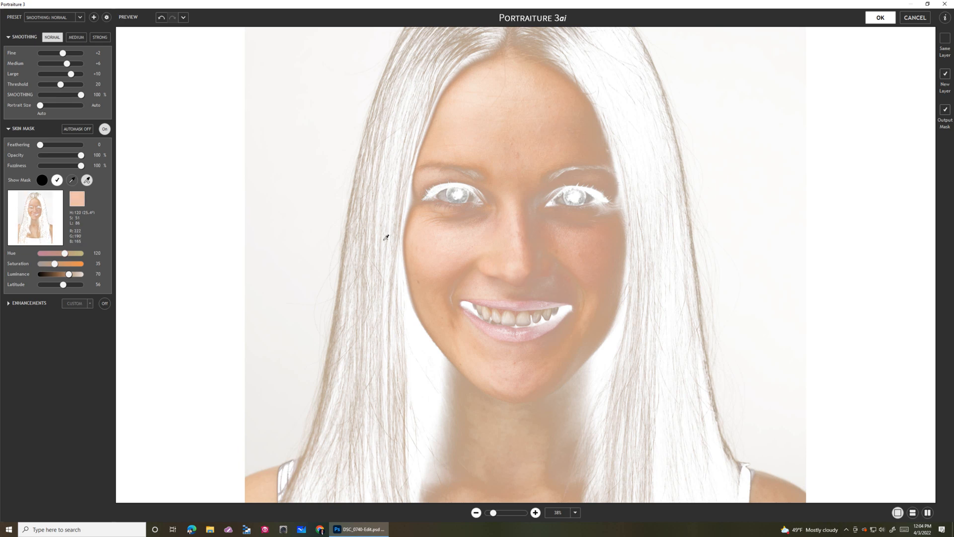
pyautogui.click(71, 179)
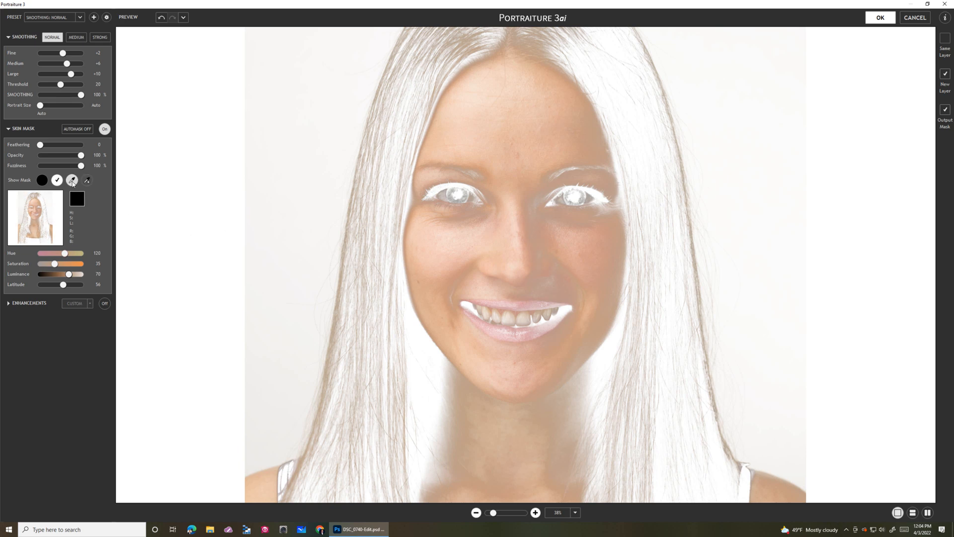
pyautogui.click(469, 244)
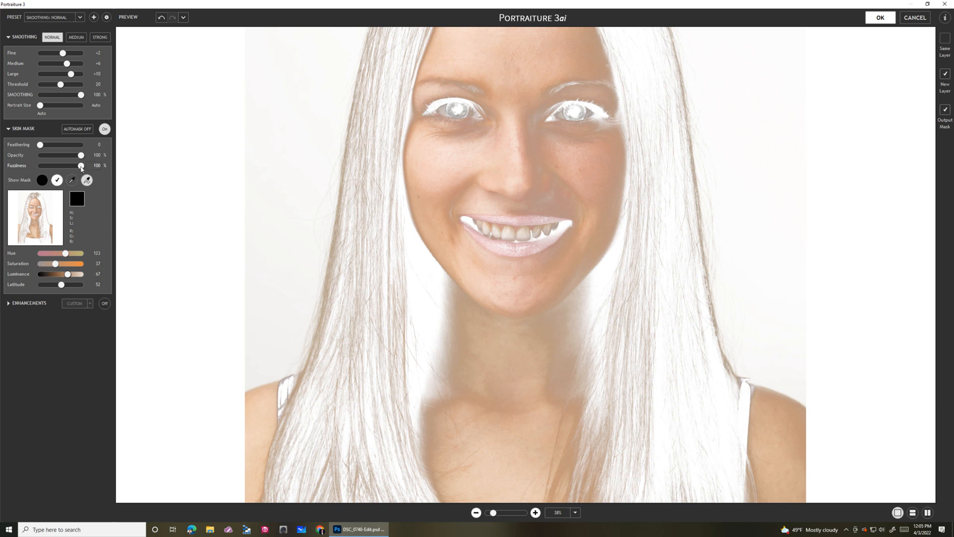
pyautogui.moveTo(79, 165)
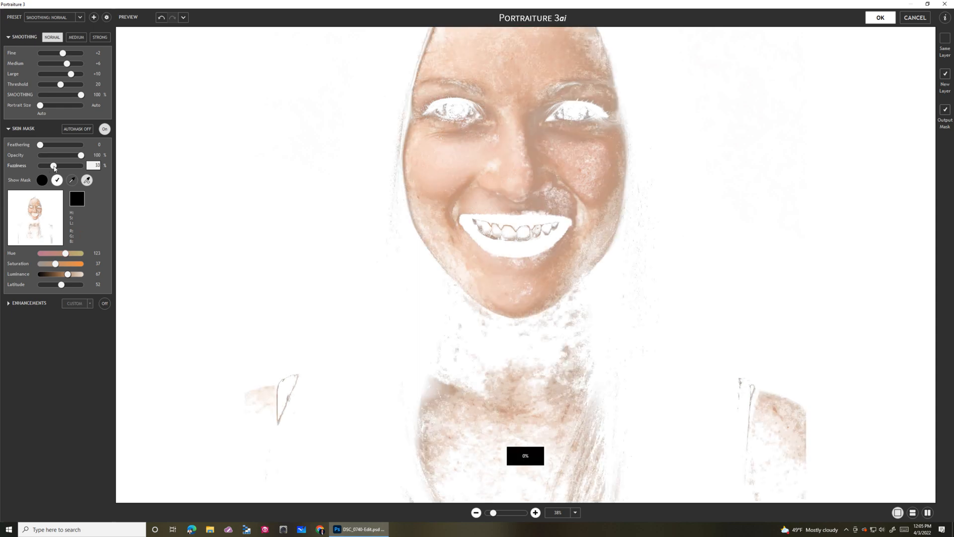
# Lower Fuzziness to about 31 and narrow the Latitude of the skin mask
pyautogui.moveTo(53, 165); pyautogui.dragTo(56, 166)
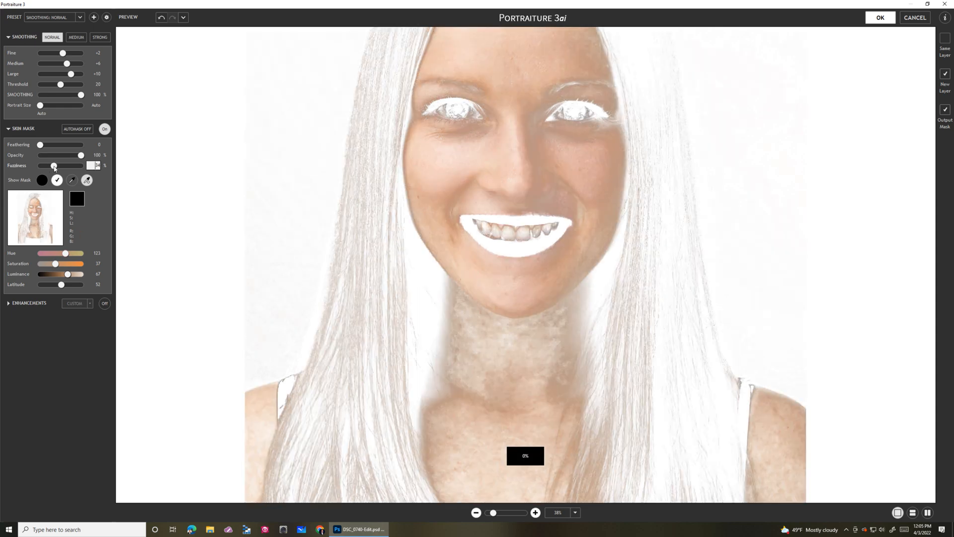
pyautogui.moveTo(54, 165); pyautogui.dragTo(52, 165)
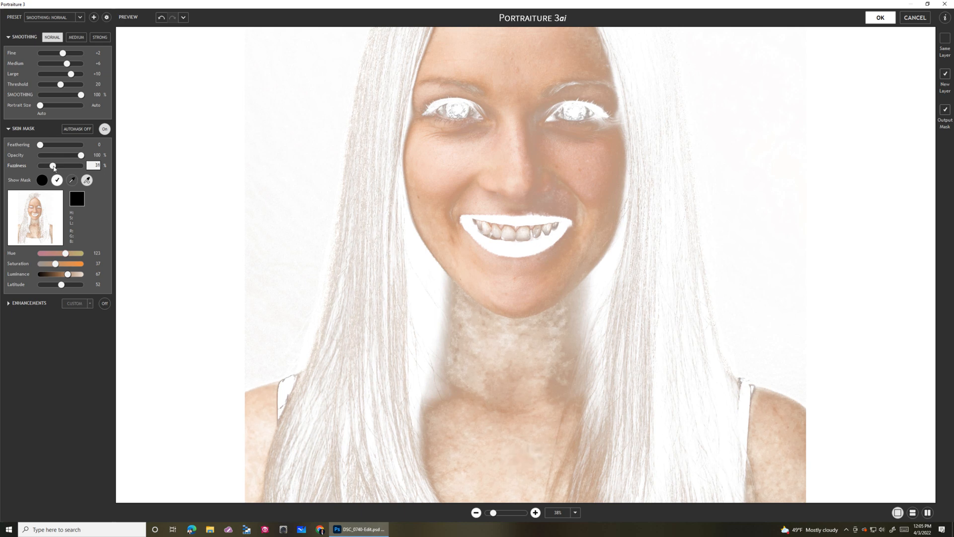
pyautogui.moveTo(67, 290)
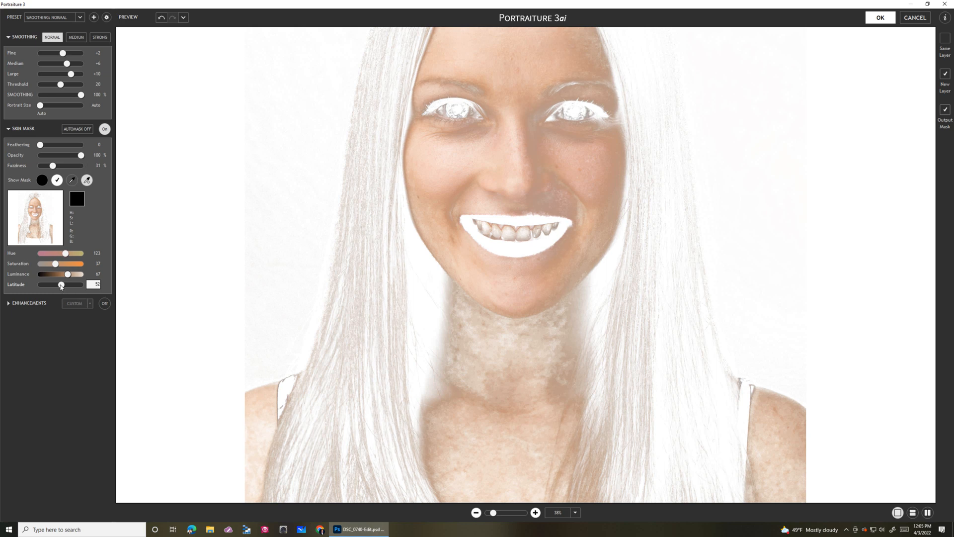
pyautogui.moveTo(60, 285); pyautogui.dragTo(54, 284)
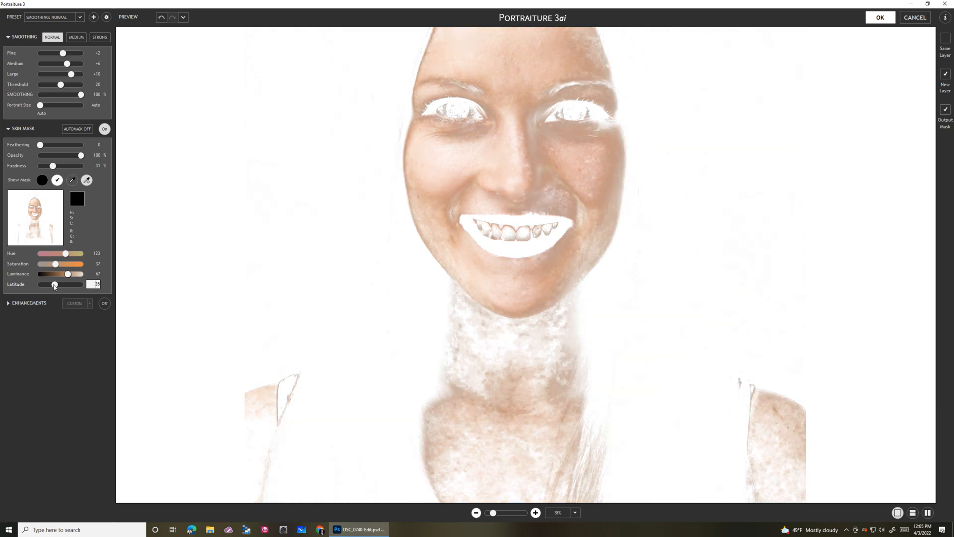
pyautogui.click(514, 385)
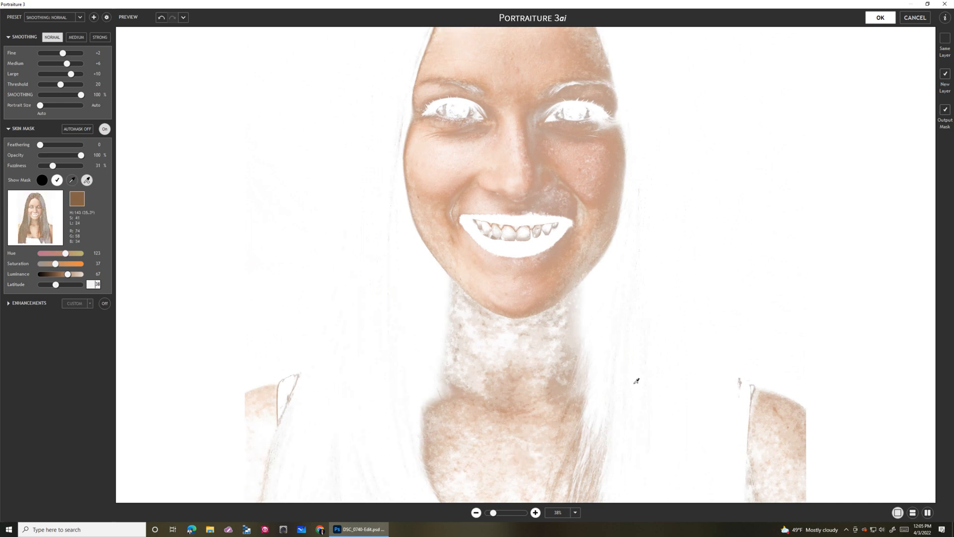
# Sample neck, cheek, nose and hairline spots, then fine-tune Latitude to about 30
pyautogui.click(444, 224)
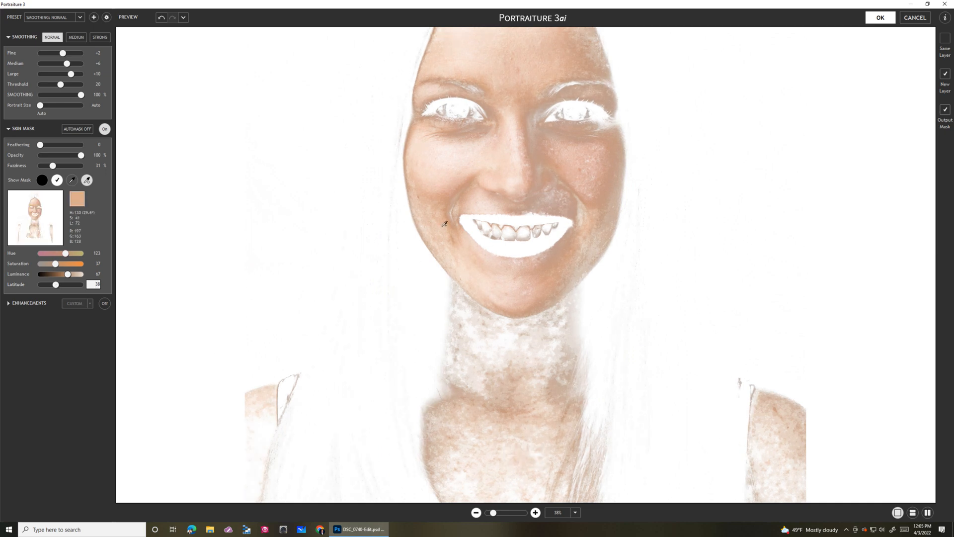
pyautogui.click(516, 129)
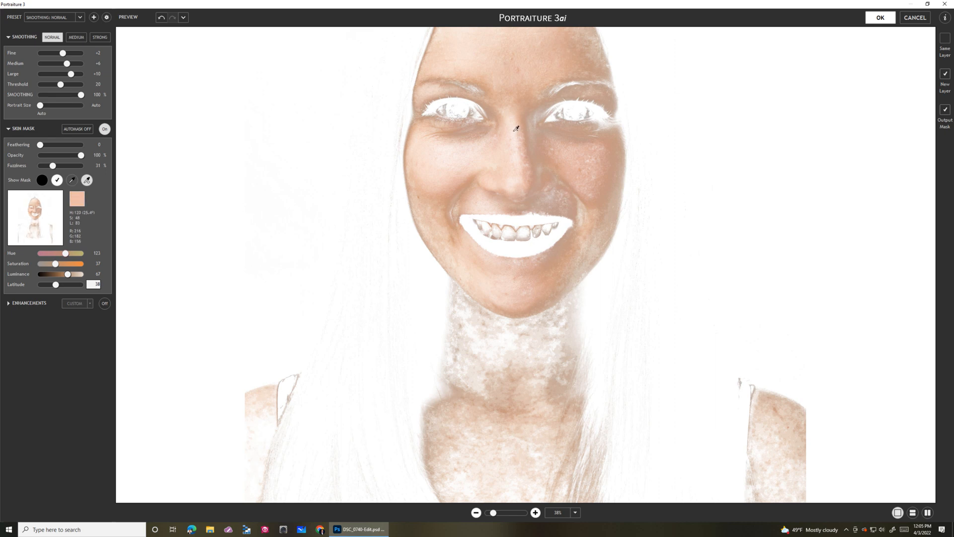
pyautogui.click(516, 128)
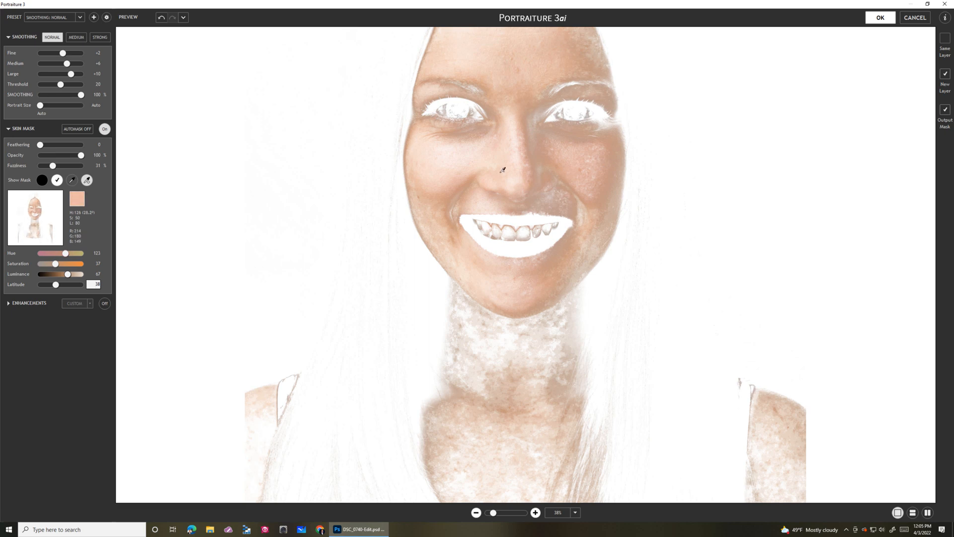
pyautogui.click(578, 178)
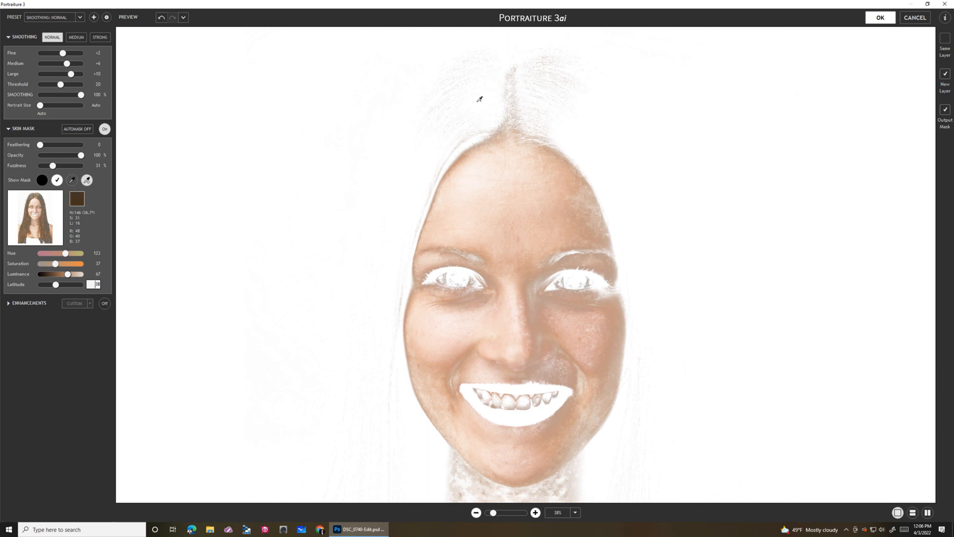
pyautogui.click(547, 79)
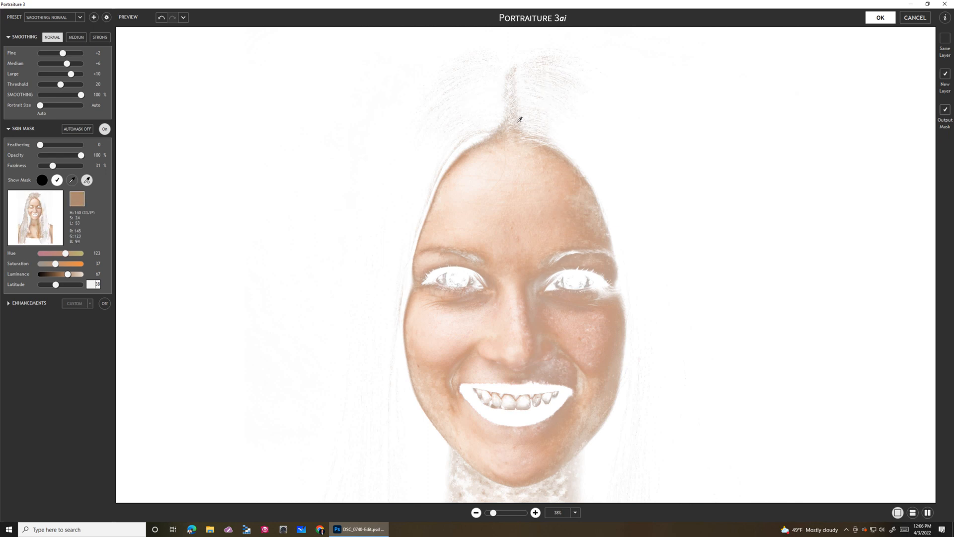
pyautogui.click(483, 208)
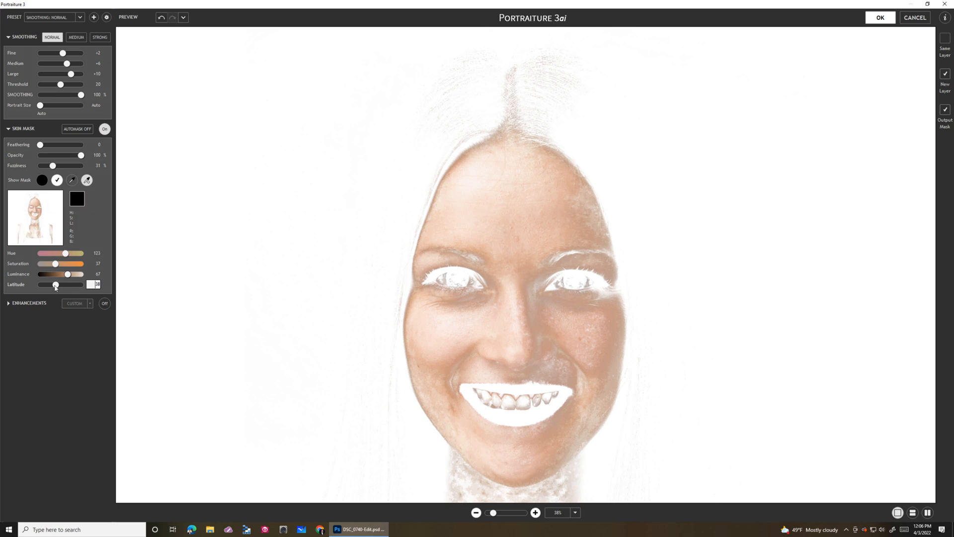
pyautogui.moveTo(55, 285); pyautogui.dragTo(48, 285)
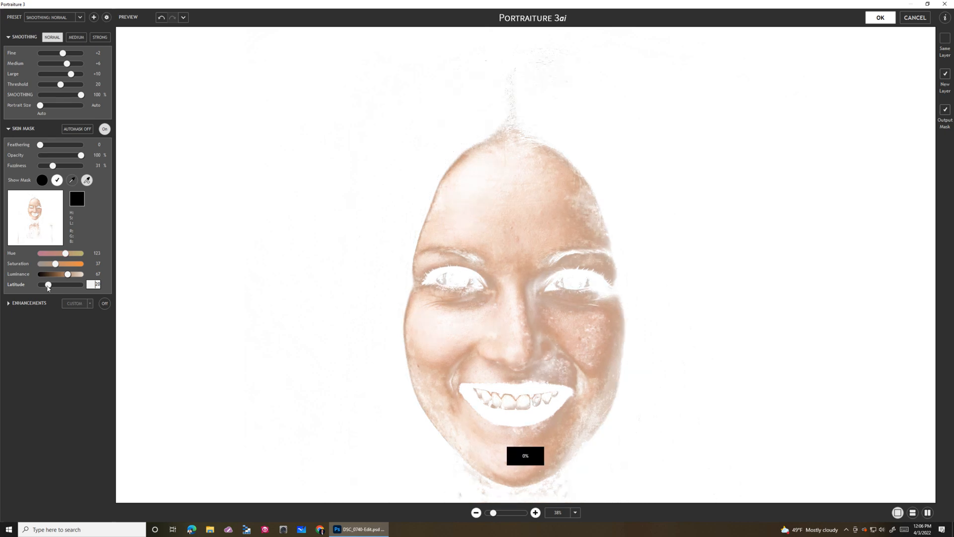
pyautogui.moveTo(48, 285); pyautogui.dragTo(50, 284)
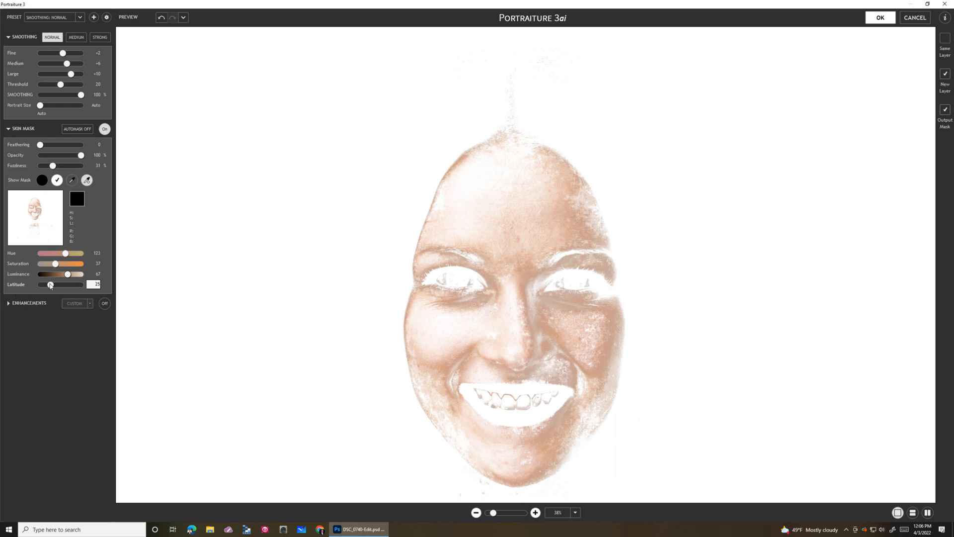
pyautogui.moveTo(49, 284); pyautogui.dragTo(53, 284)
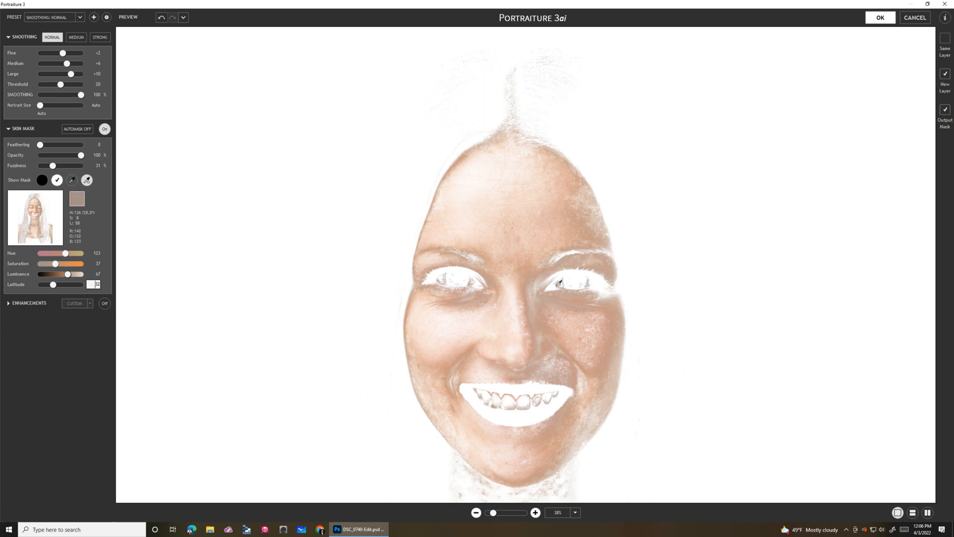
# Hide the mask overlay, enable Output Mask on a new layer, and apply the smoothing
pyautogui.click(57, 180)
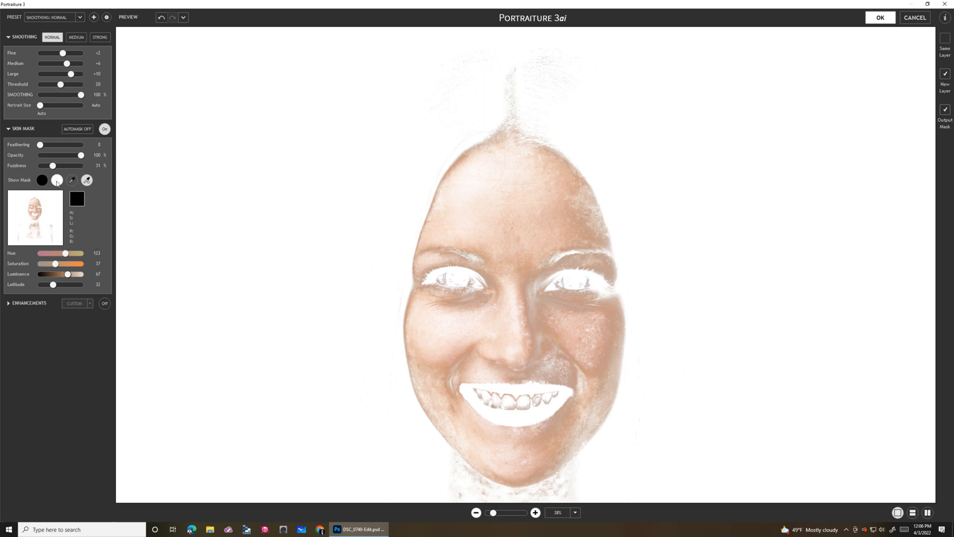
pyautogui.click(42, 180)
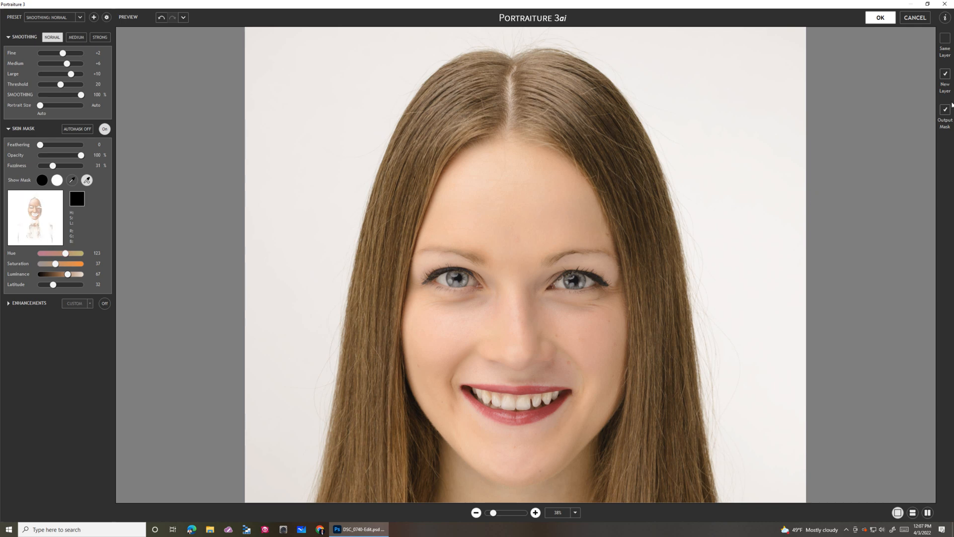
pyautogui.click(945, 39)
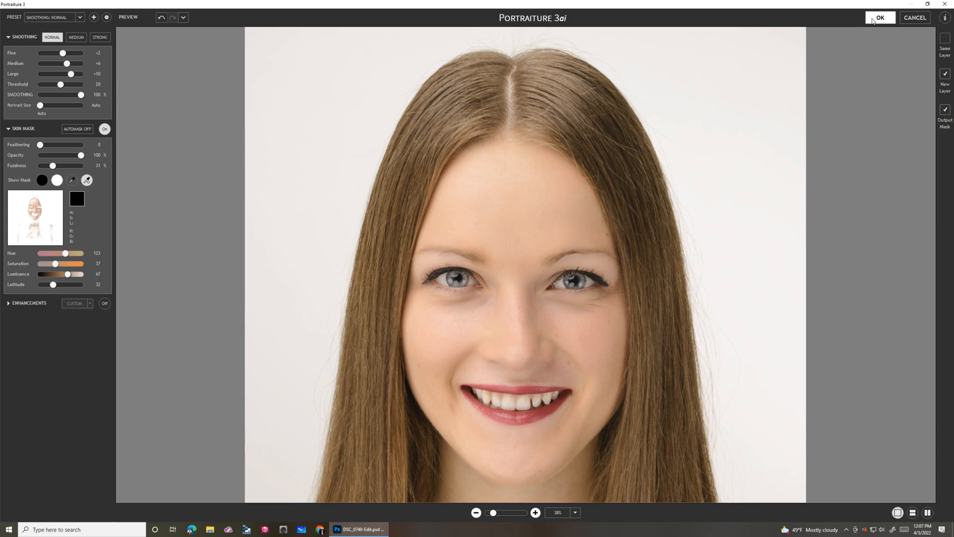
pyautogui.click(879, 17)
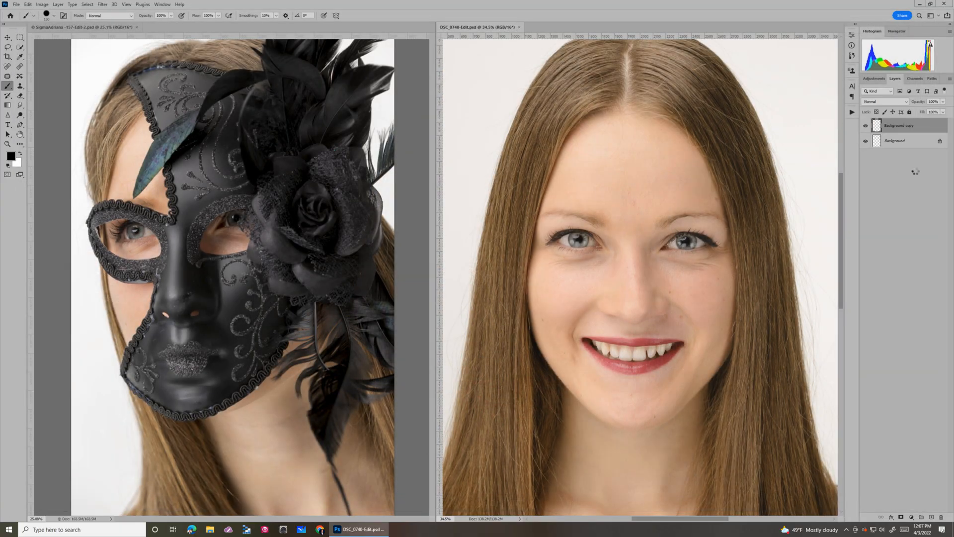
# Hide the Background layer so the smoothed copy shows alone, and add a layer mask
pyautogui.click(895, 141)
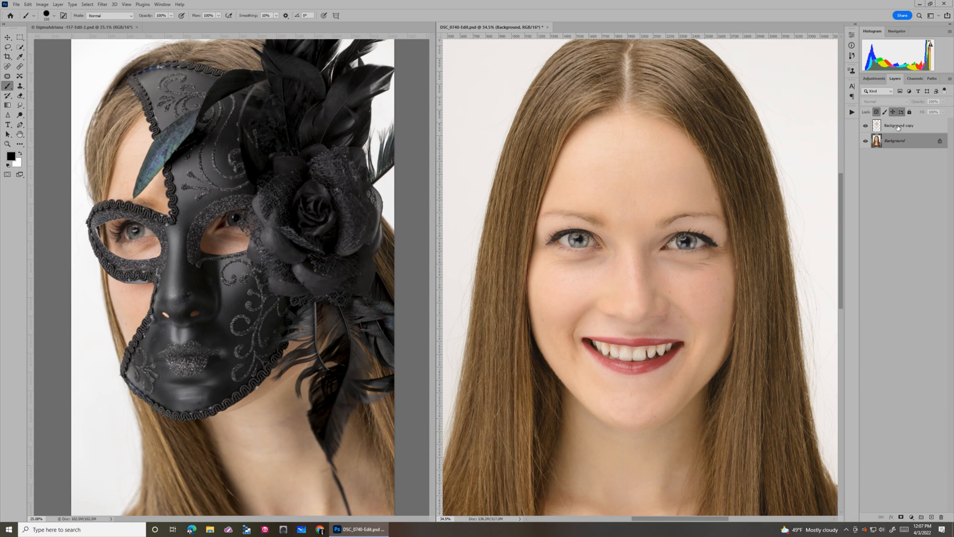
pyautogui.click(899, 126)
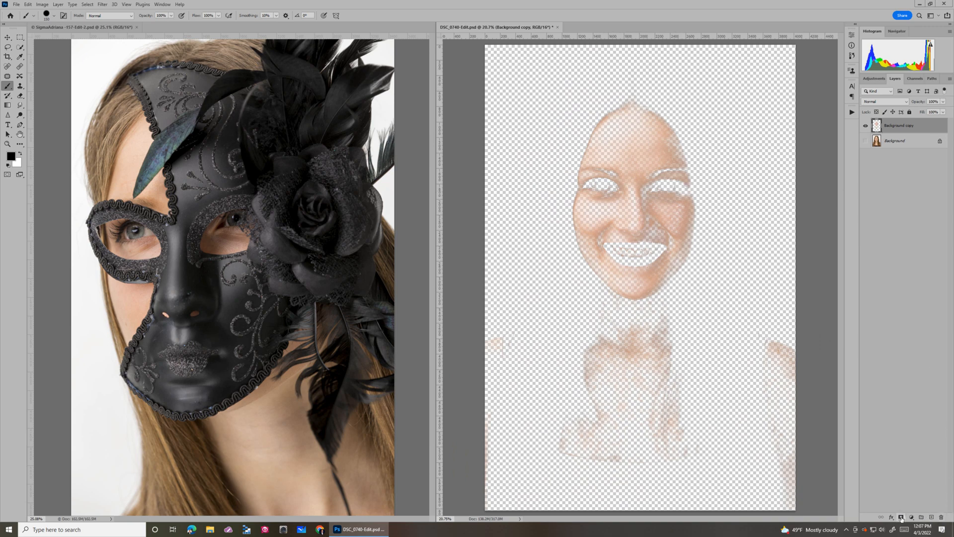
pyautogui.click(901, 510)
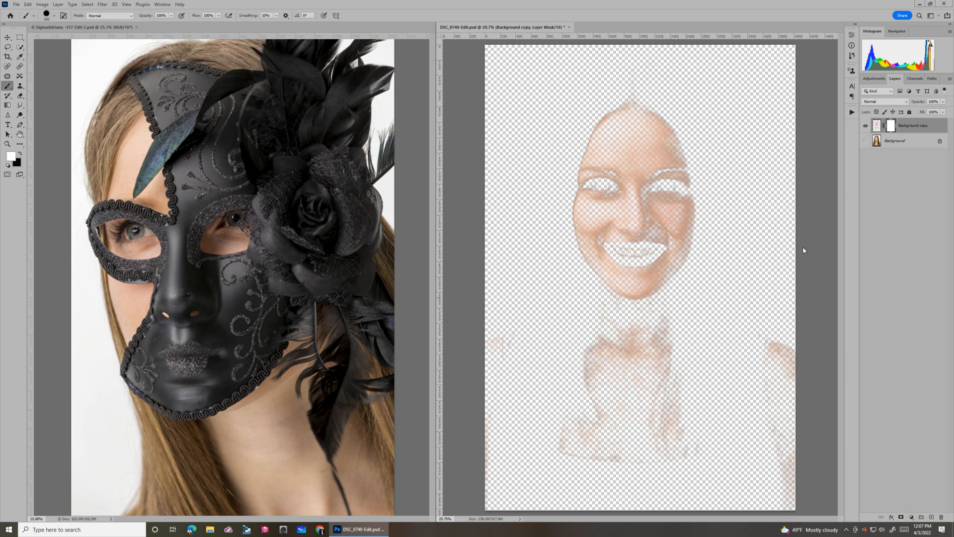
pyautogui.moveTo(634, 78)
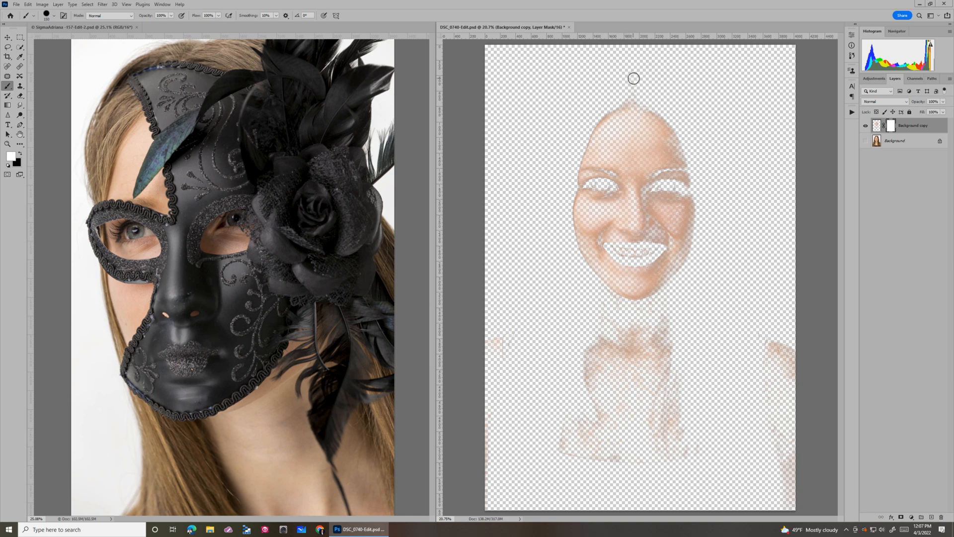
pyautogui.moveTo(639, 84)
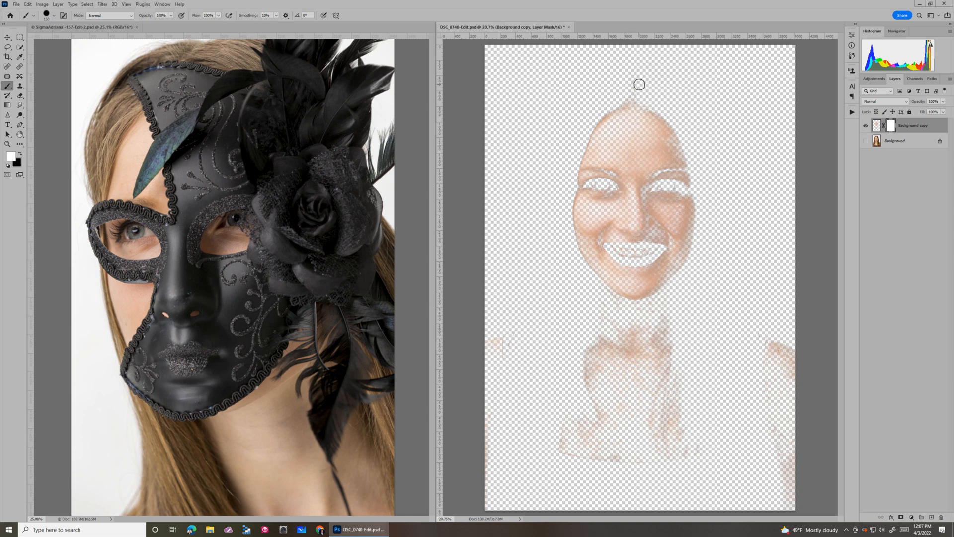
pyautogui.moveTo(650, 71)
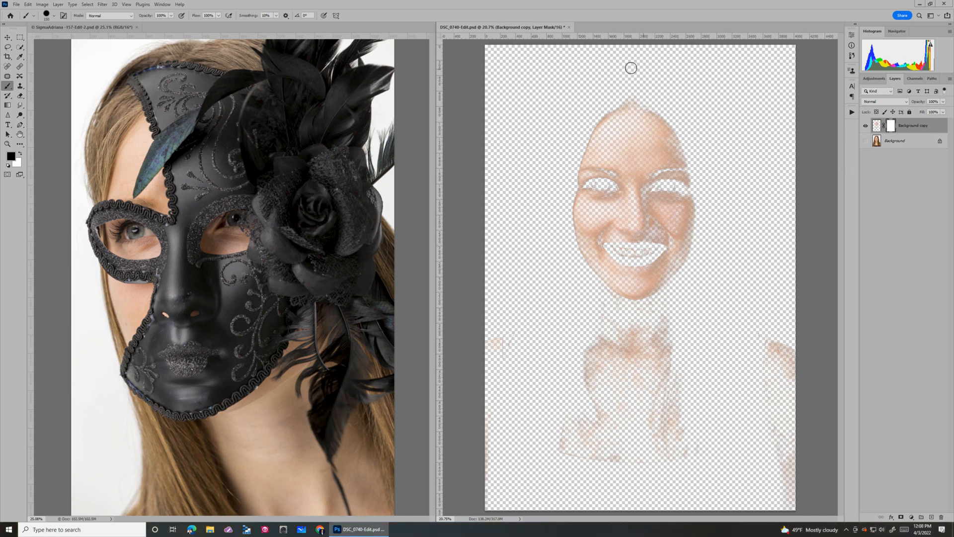
pyautogui.moveTo(757, 287)
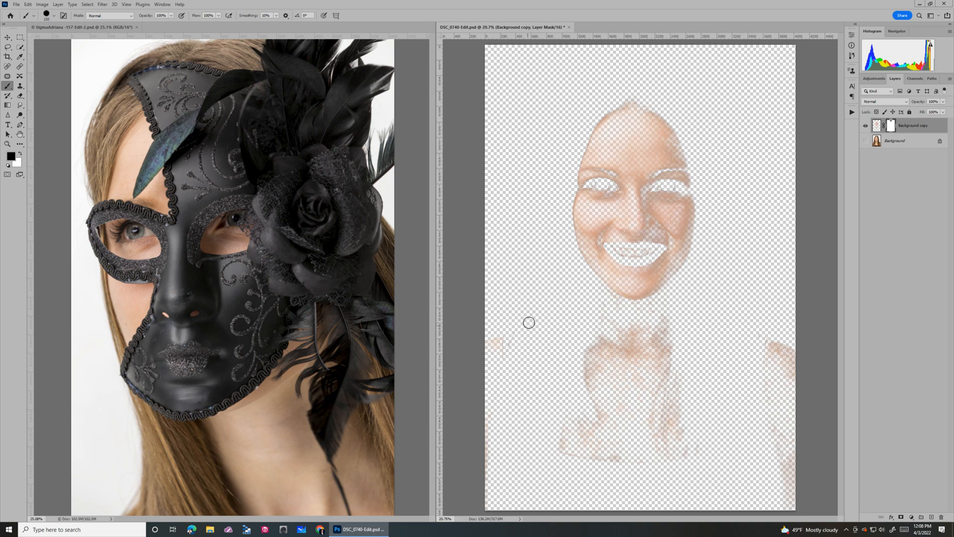
pyautogui.moveTo(544, 298)
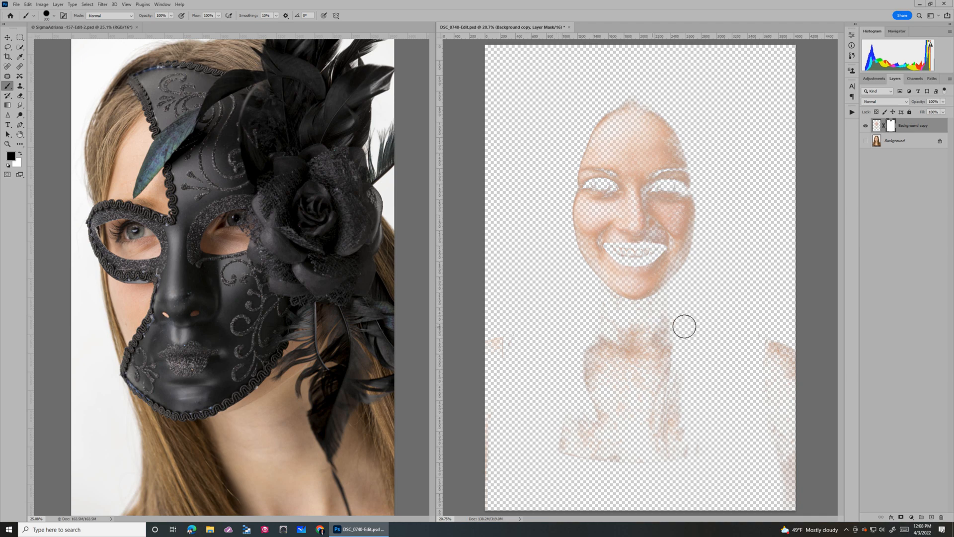
pyautogui.moveTo(734, 158)
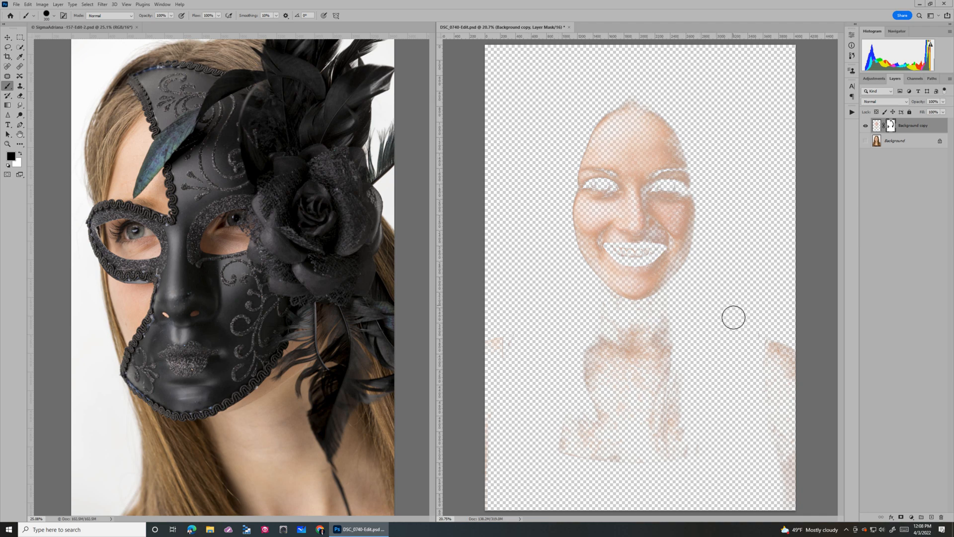
pyautogui.moveTo(604, 445)
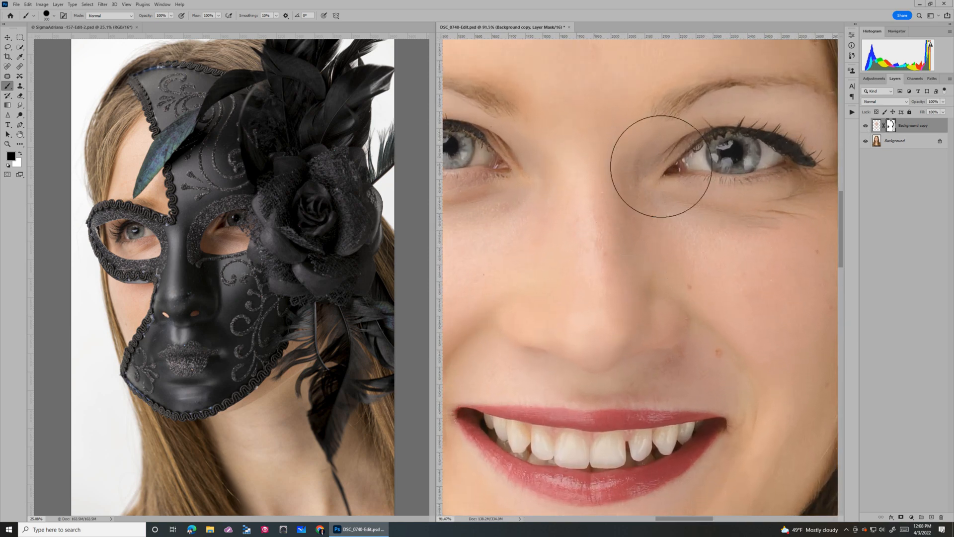
pyautogui.moveTo(765, 274)
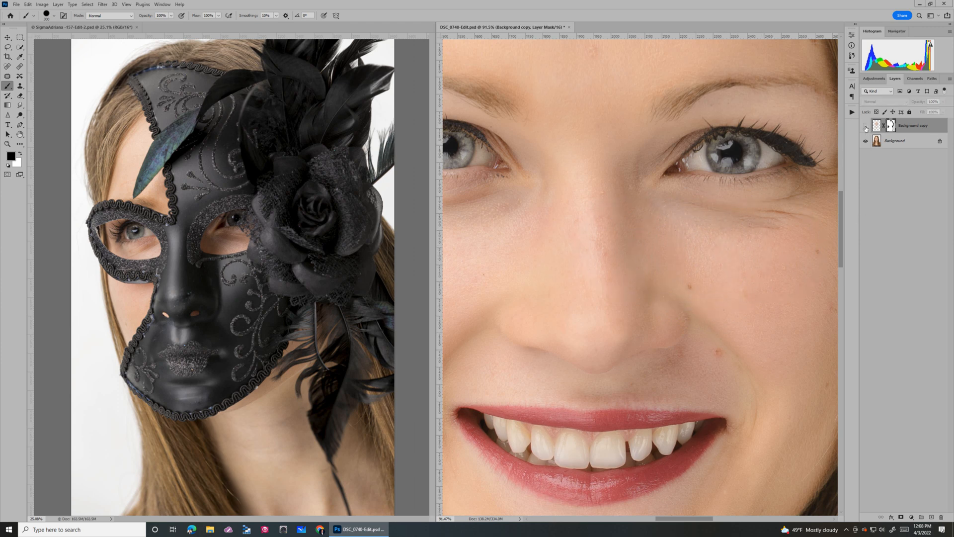
# Show the smoothed Background copy again and create a new empty layer on top
pyautogui.click(865, 126)
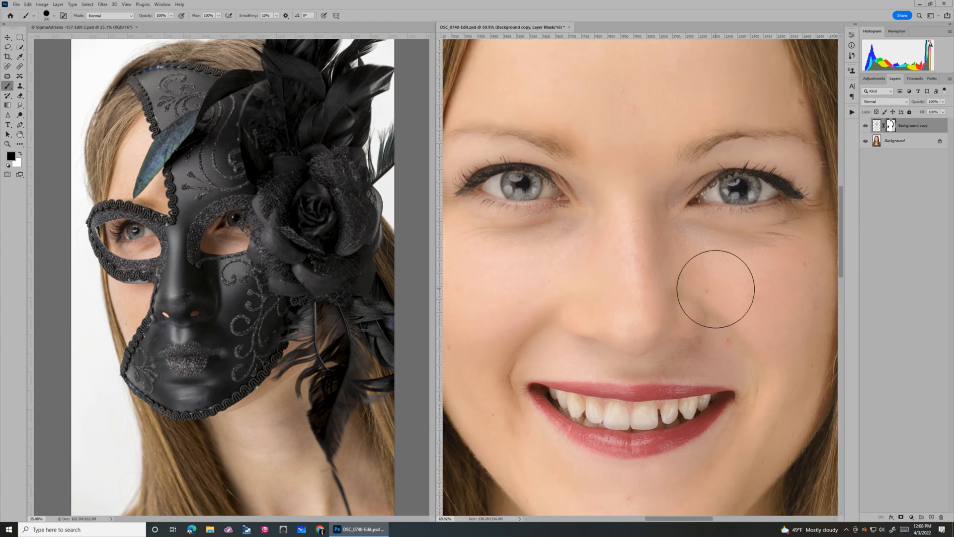
pyautogui.click(715, 289)
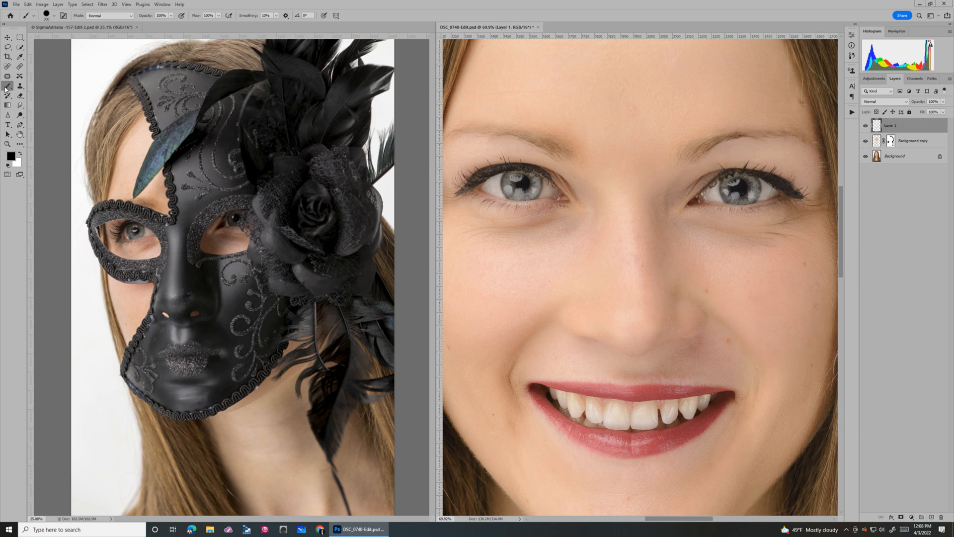
# Spot-heal the small blemish beside the nose on the new top layer
pyautogui.click(8, 76)
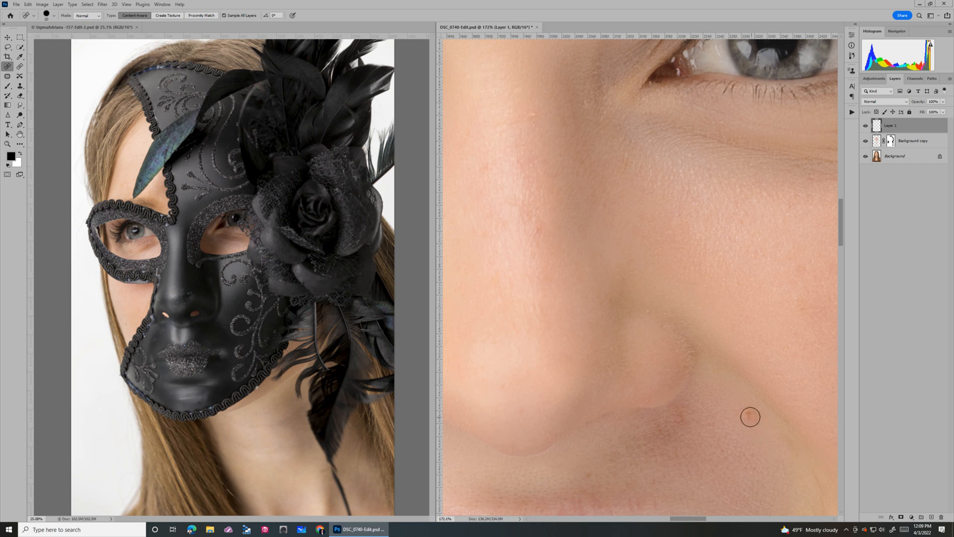
pyautogui.click(750, 417)
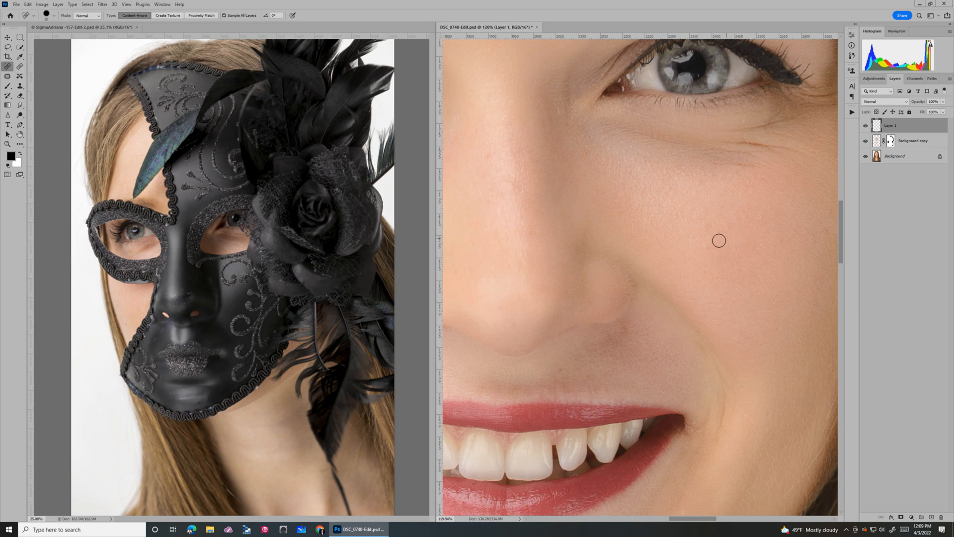
pyautogui.moveTo(675, 136)
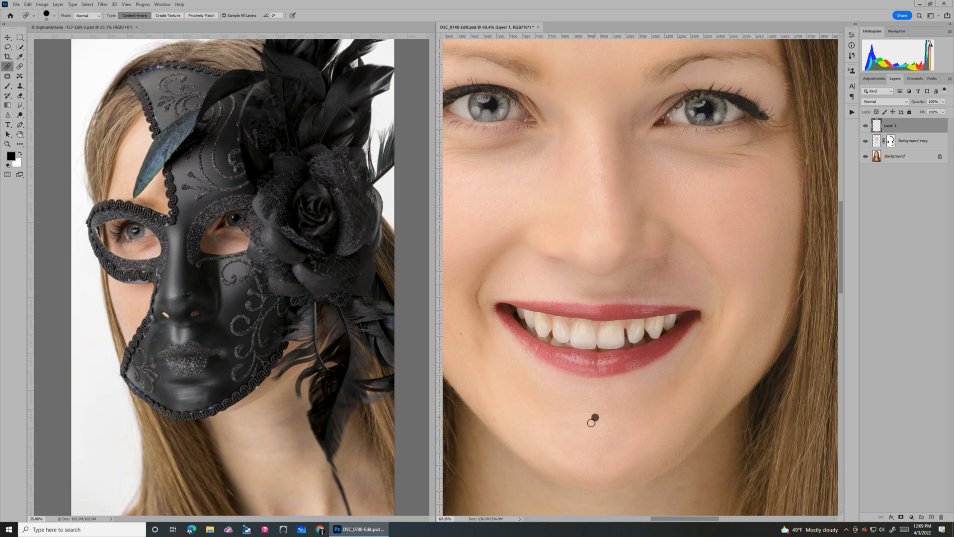
pyautogui.moveTo(471, 336)
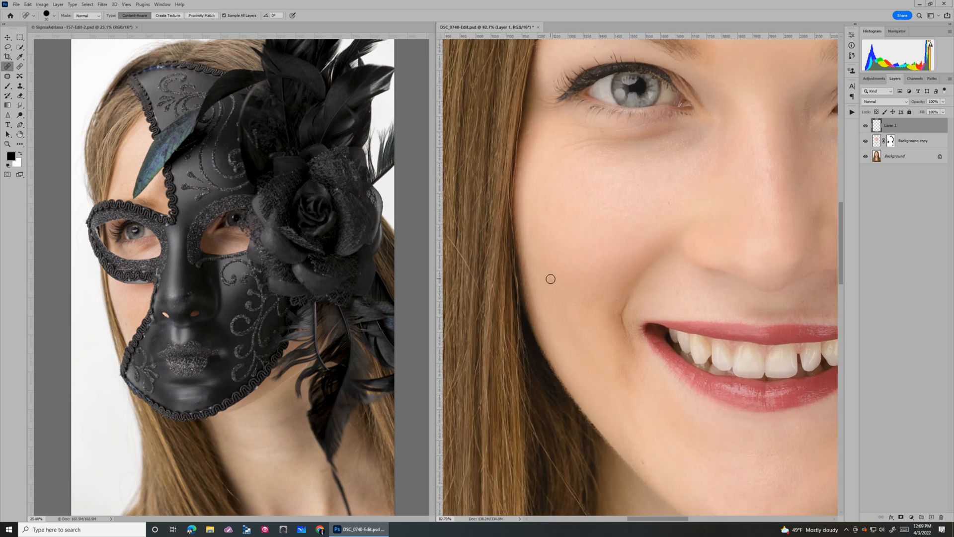
pyautogui.moveTo(640, 459)
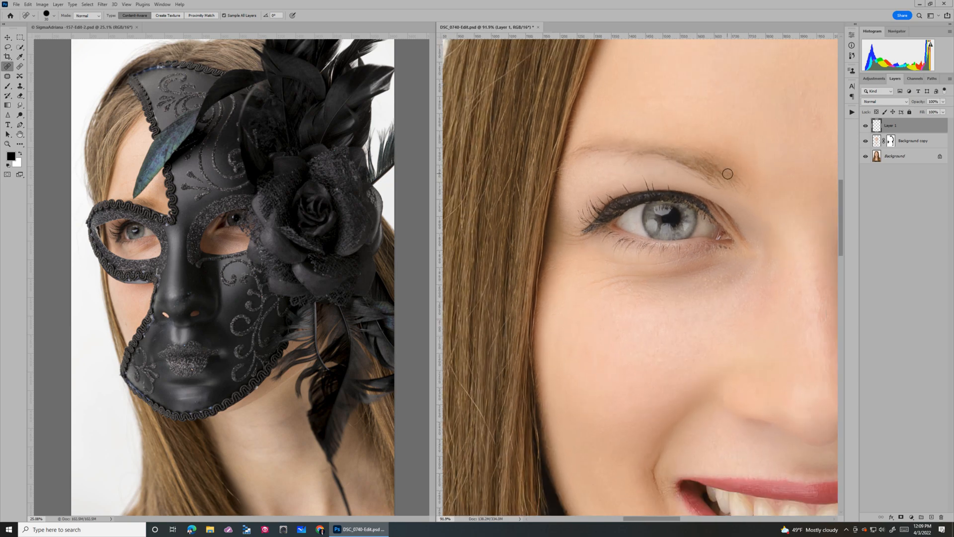
pyautogui.scroll(-3)
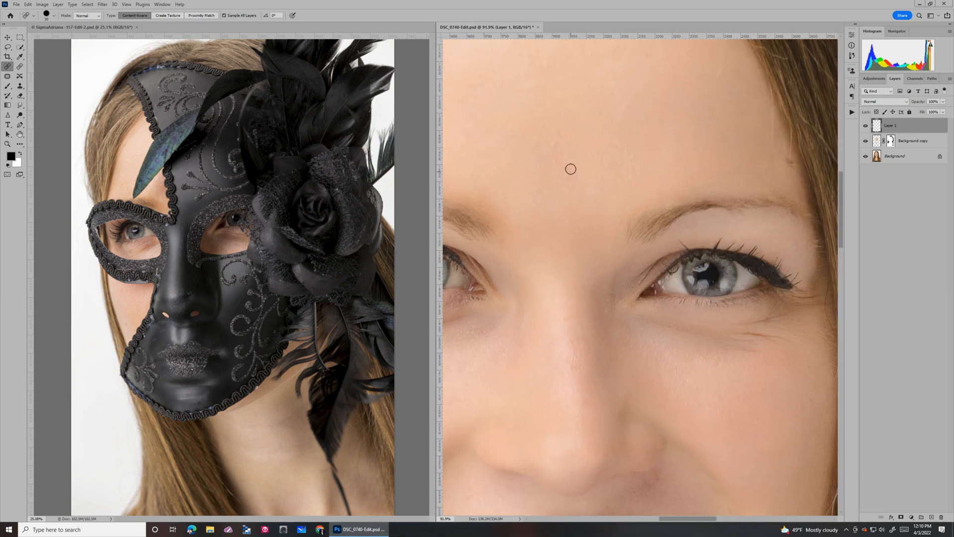
pyautogui.moveTo(530, 138)
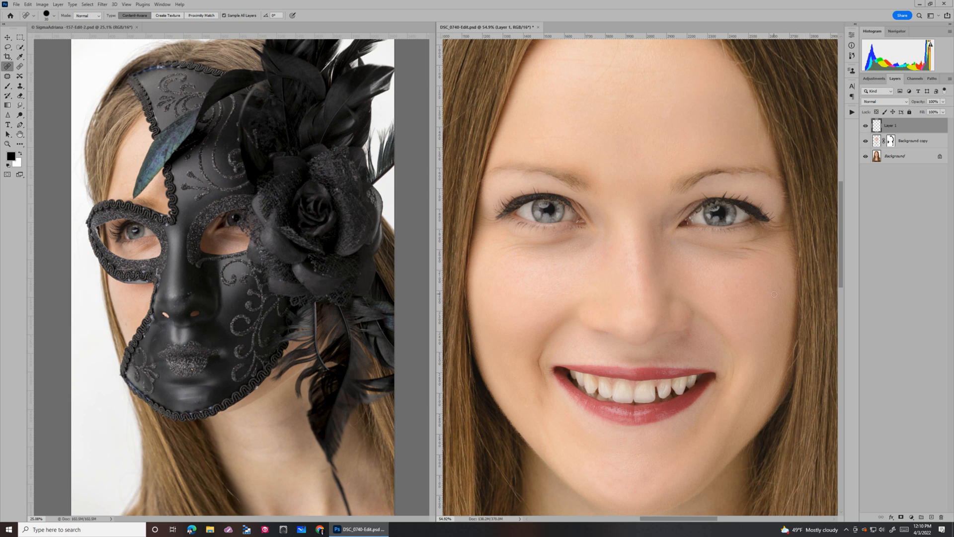
pyautogui.moveTo(740, 248)
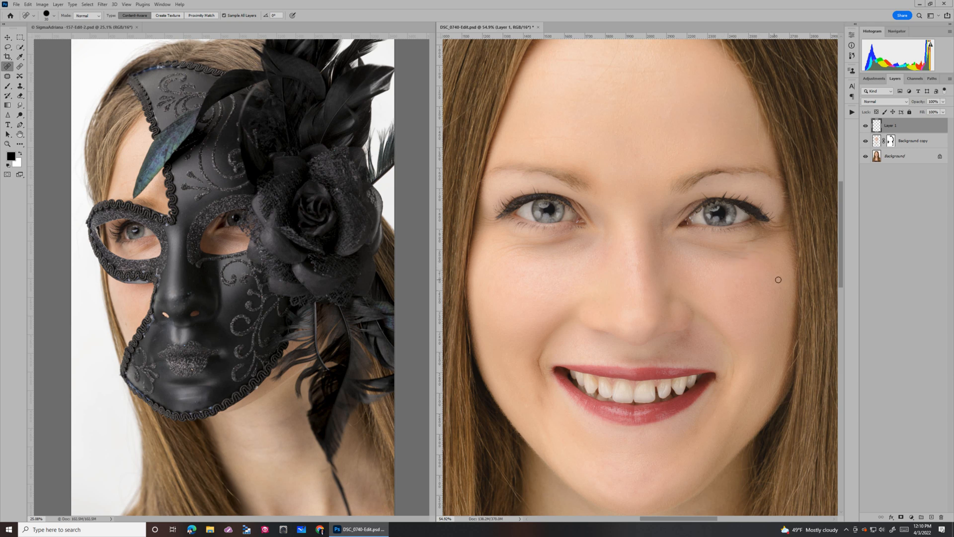
pyautogui.moveTo(792, 264)
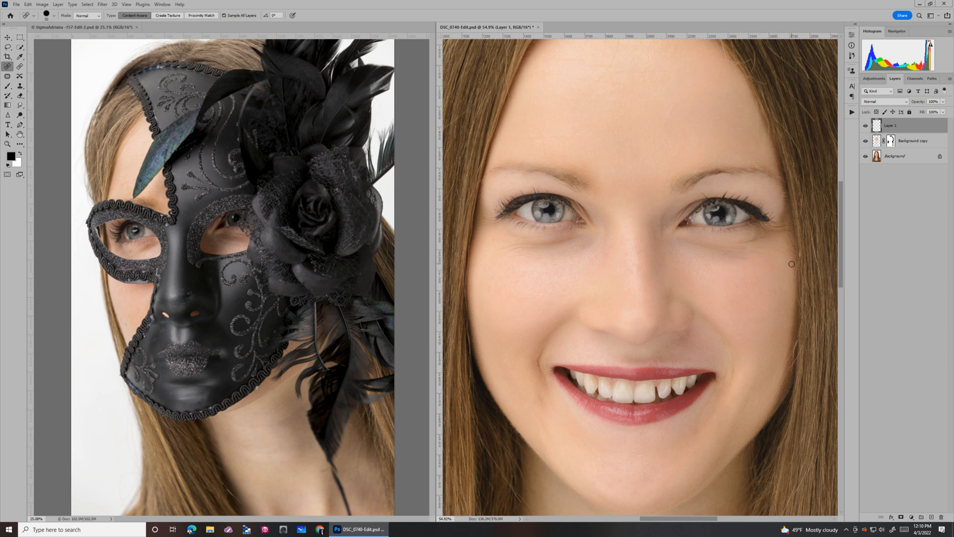
pyautogui.moveTo(759, 271)
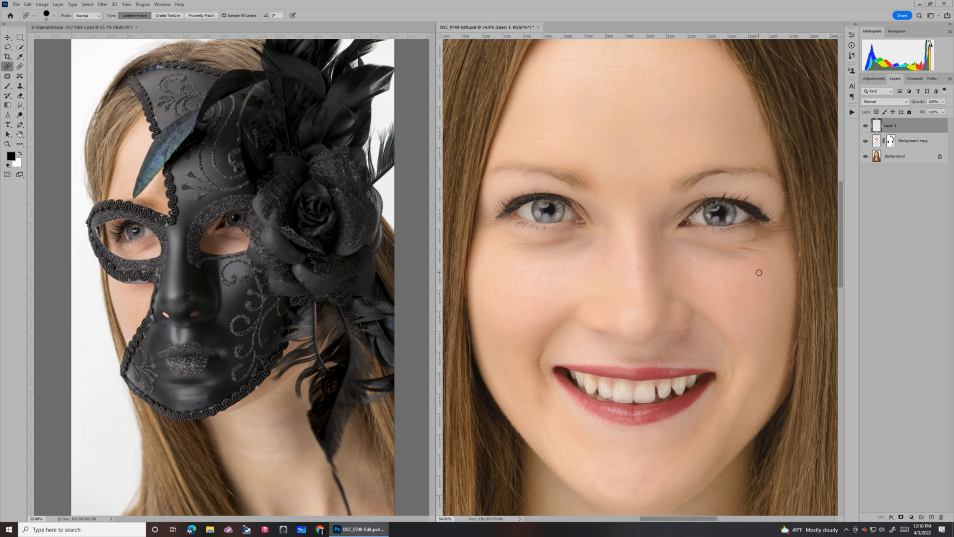
pyautogui.moveTo(718, 289)
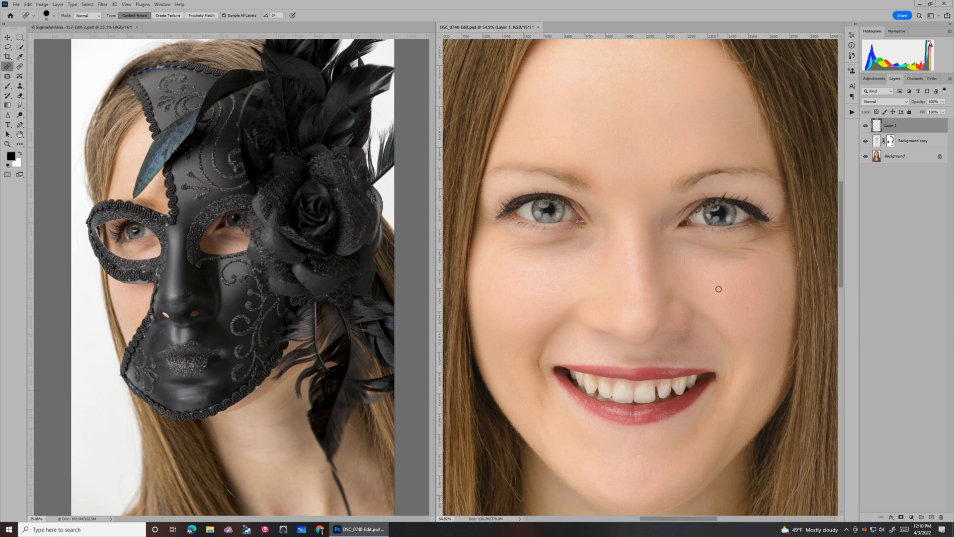
pyautogui.moveTo(746, 270)
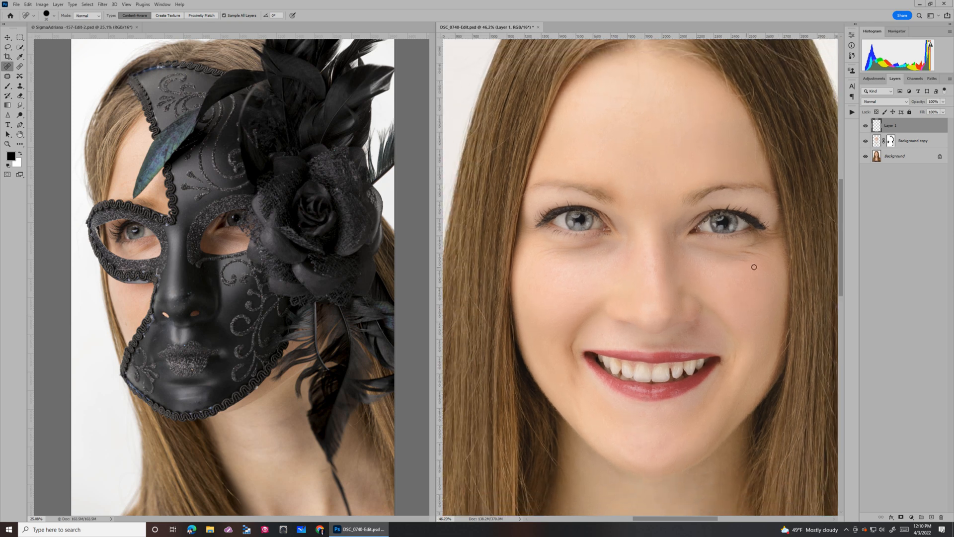
# Target the Background copy's mask with the Brush tool, then activate the masked woman's portrait
pyautogui.click(913, 140)
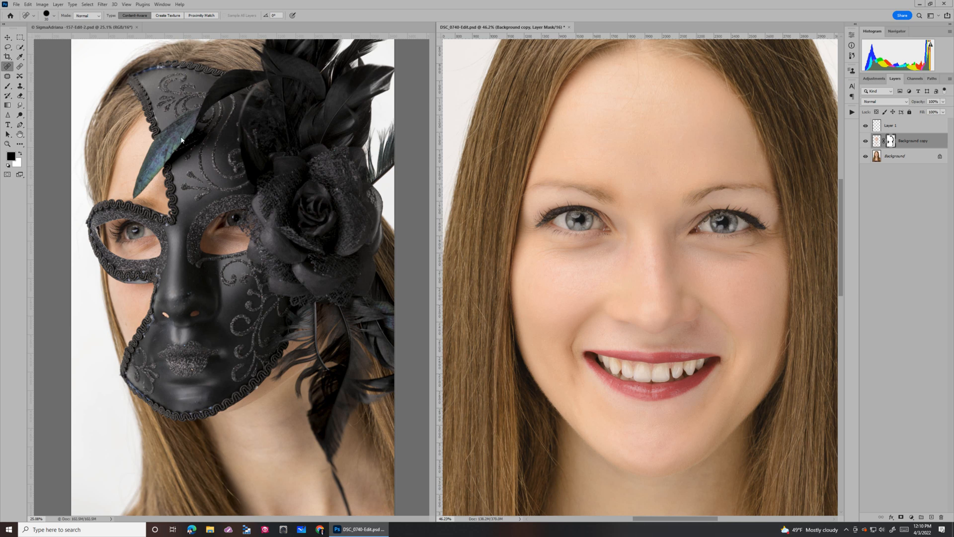
pyautogui.click(8, 85)
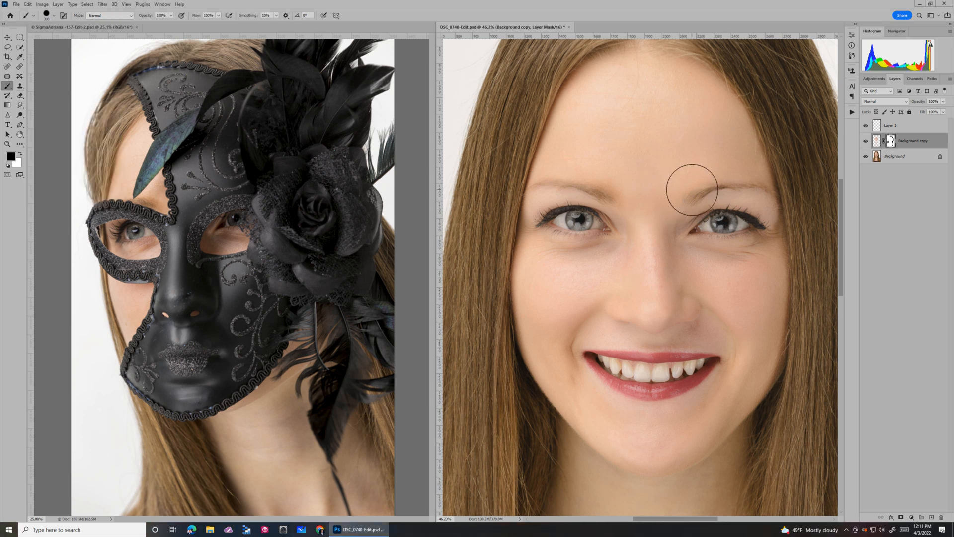
pyautogui.moveTo(688, 199)
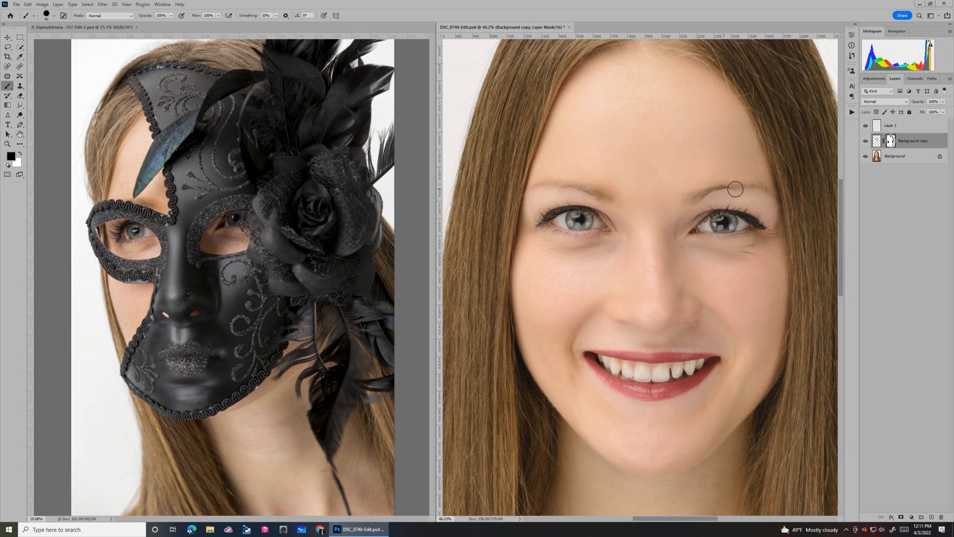
pyautogui.moveTo(605, 198)
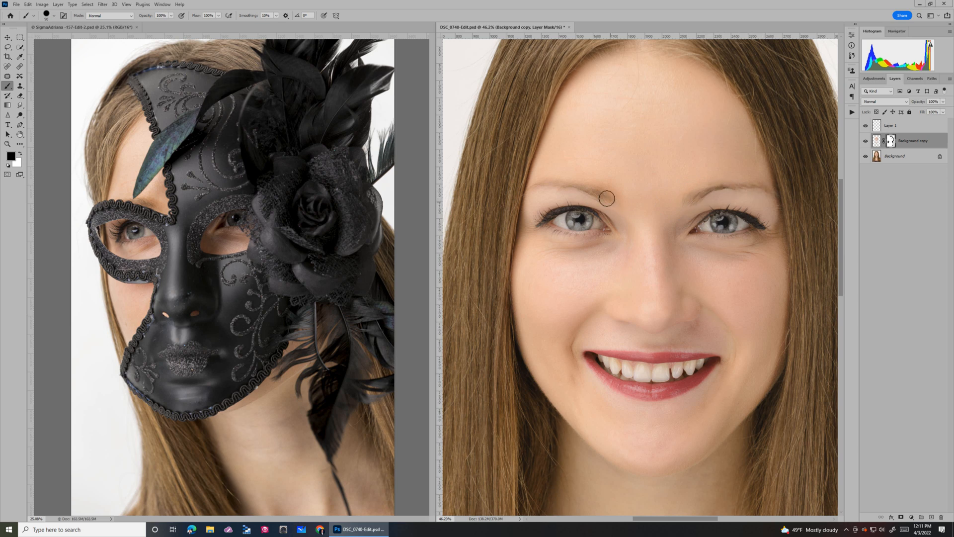
pyautogui.moveTo(648, 205)
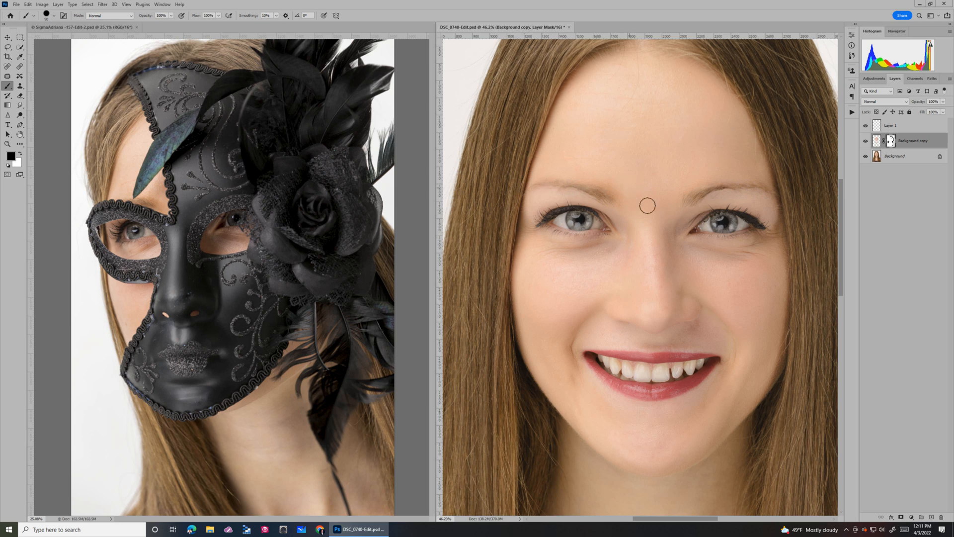
pyautogui.moveTo(797, 366)
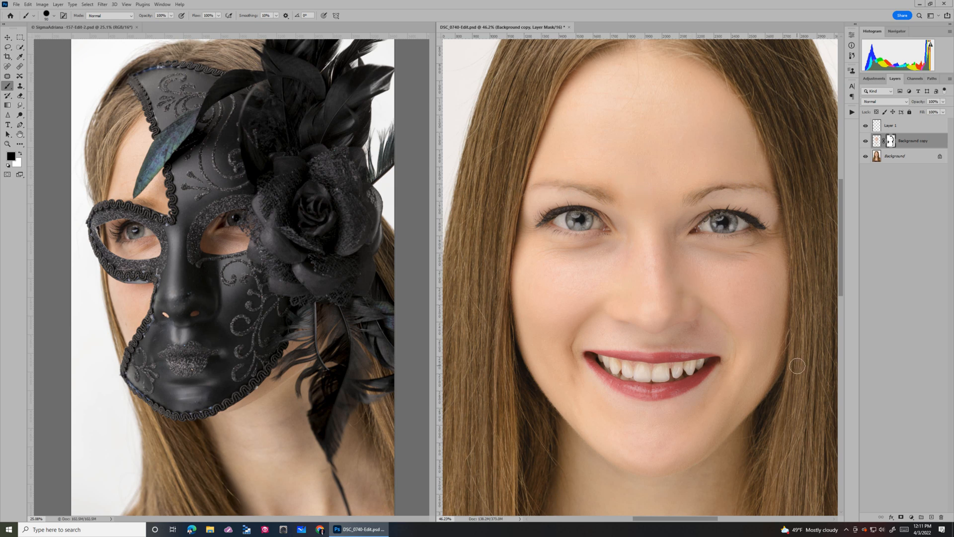
pyautogui.moveTo(699, 233)
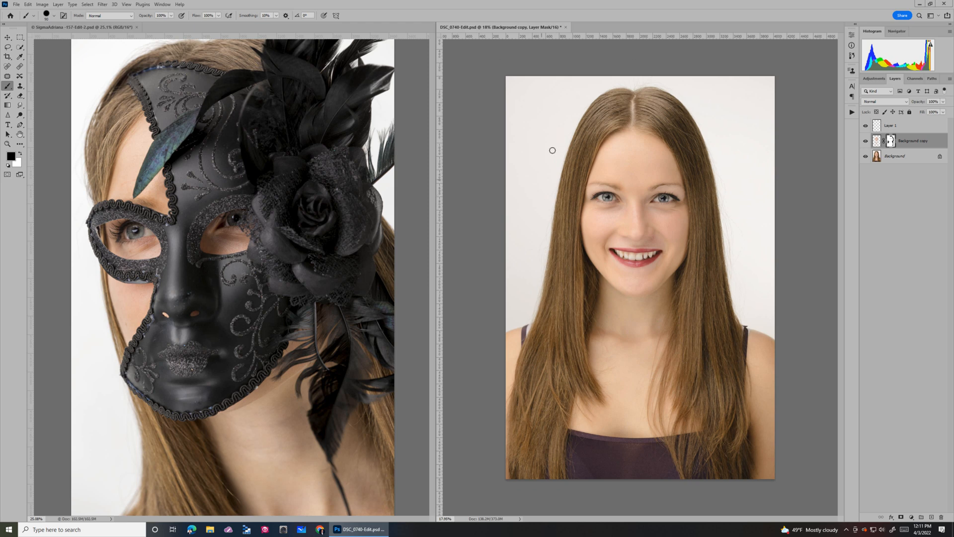
pyautogui.click(82, 27)
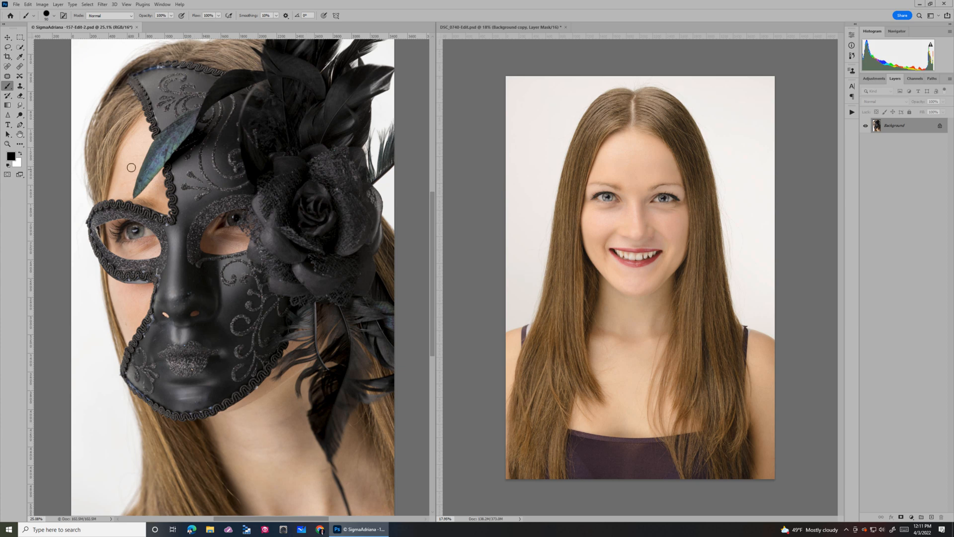
pyautogui.moveTo(171, 227)
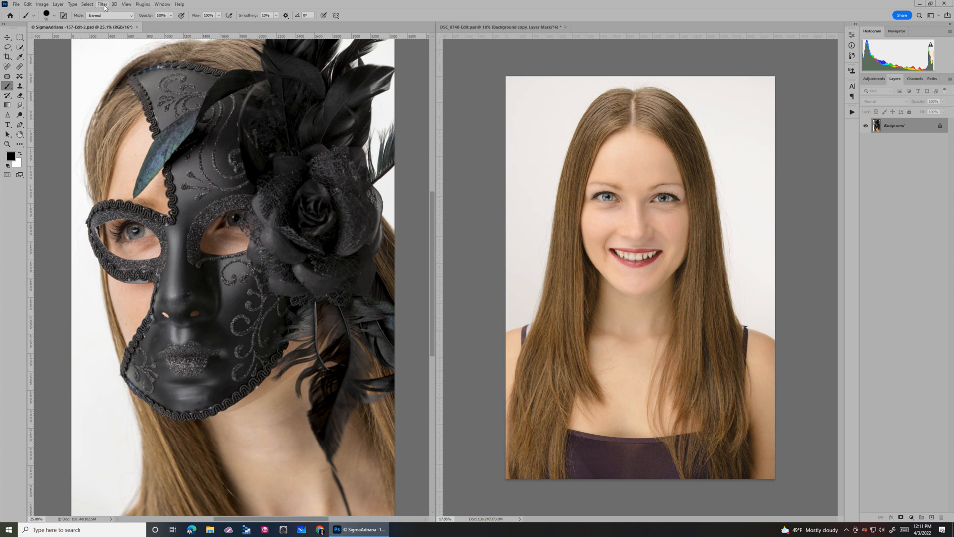
pyautogui.click(102, 5)
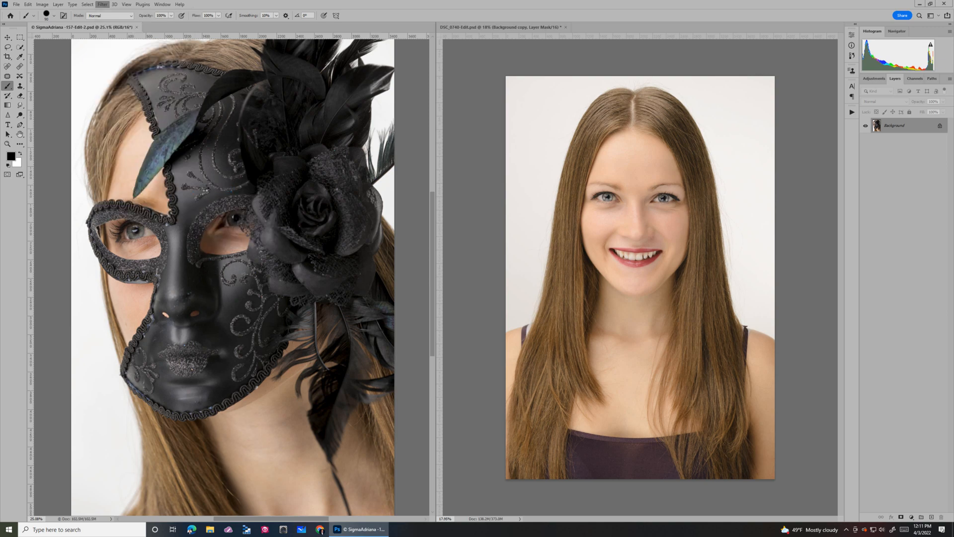
# Launch Portraiture 3 on the masked portrait and select the Smoothing: Medium preset
pyautogui.click(101, 5)
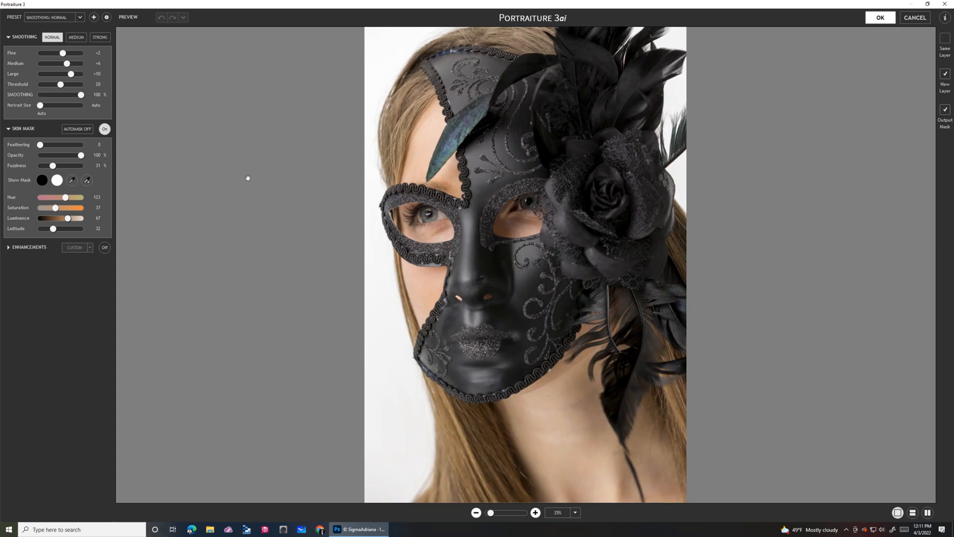
pyautogui.moveTo(76, 158)
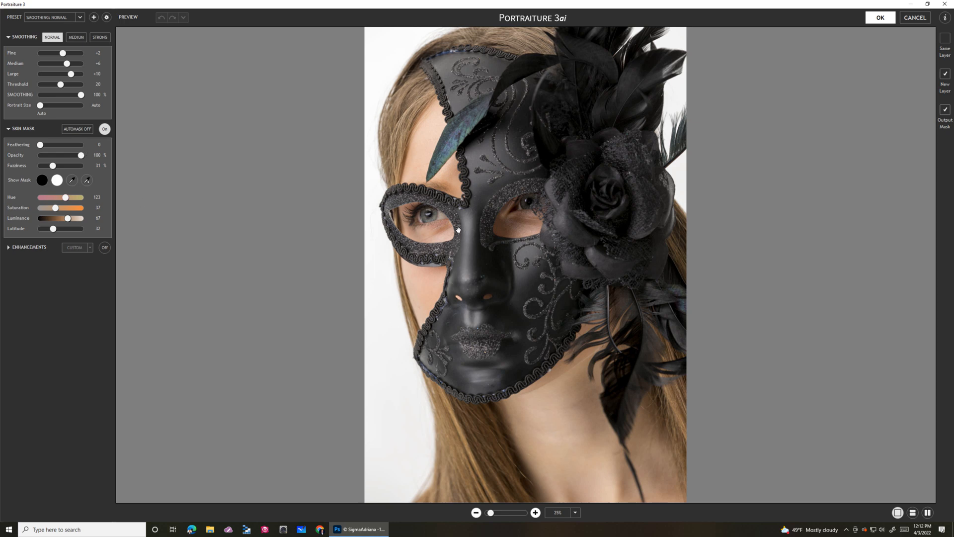
pyautogui.moveTo(531, 379)
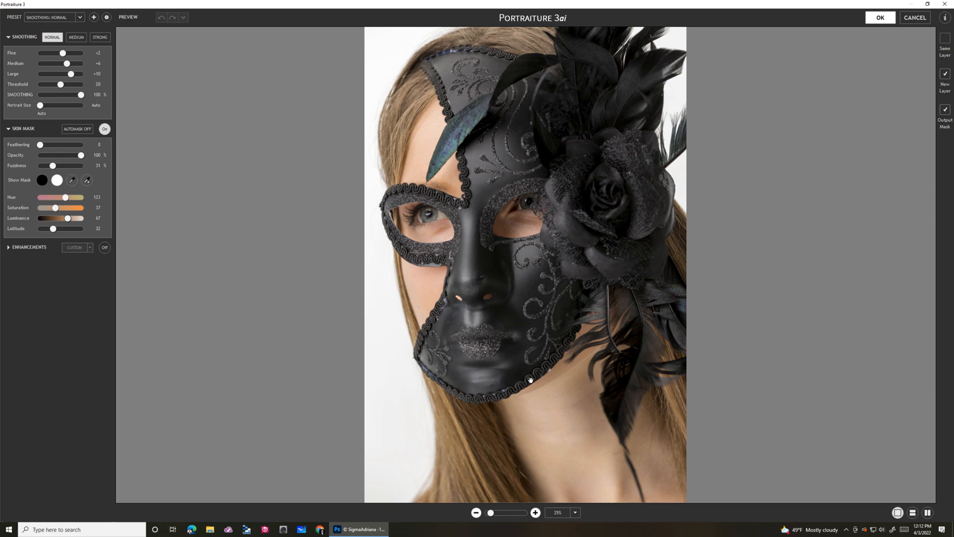
pyautogui.moveTo(66, 43)
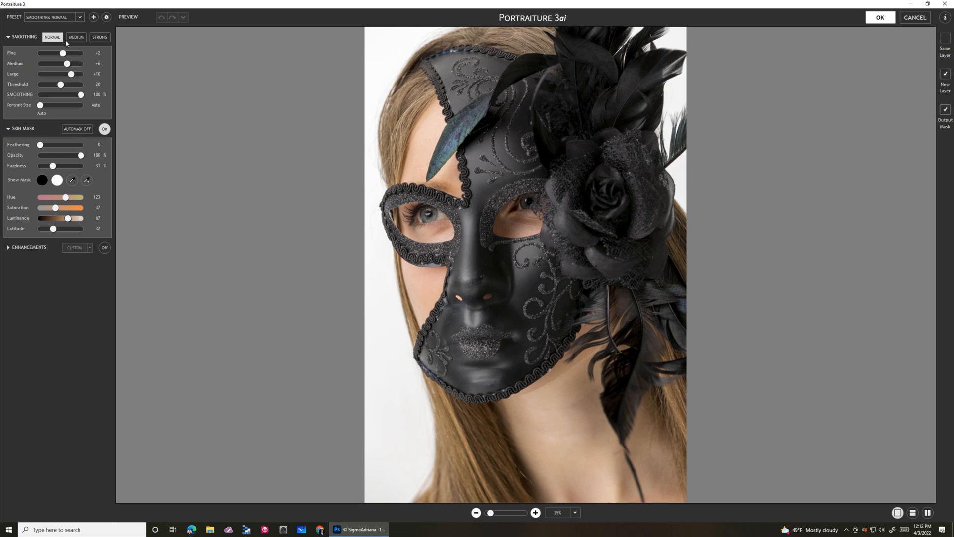
pyautogui.click(48, 17)
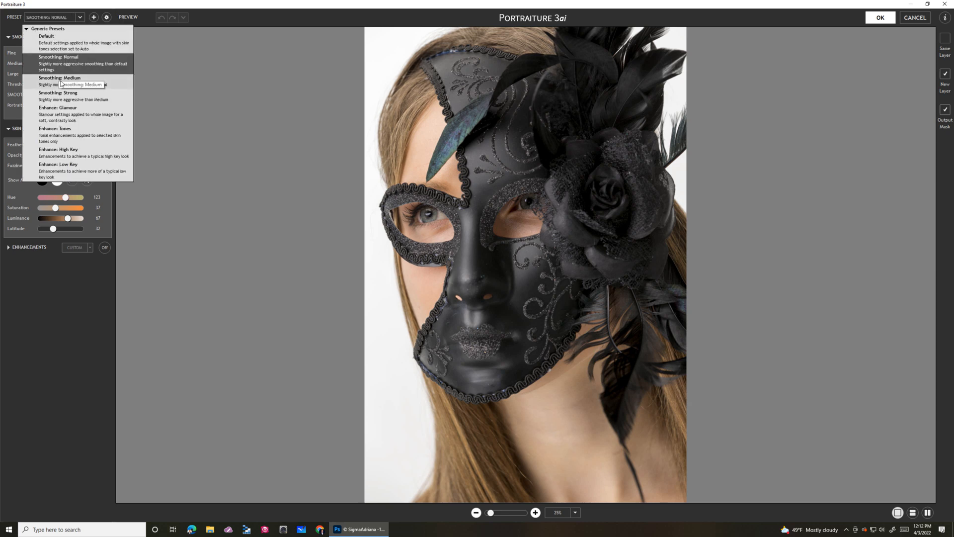
pyautogui.click(59, 78)
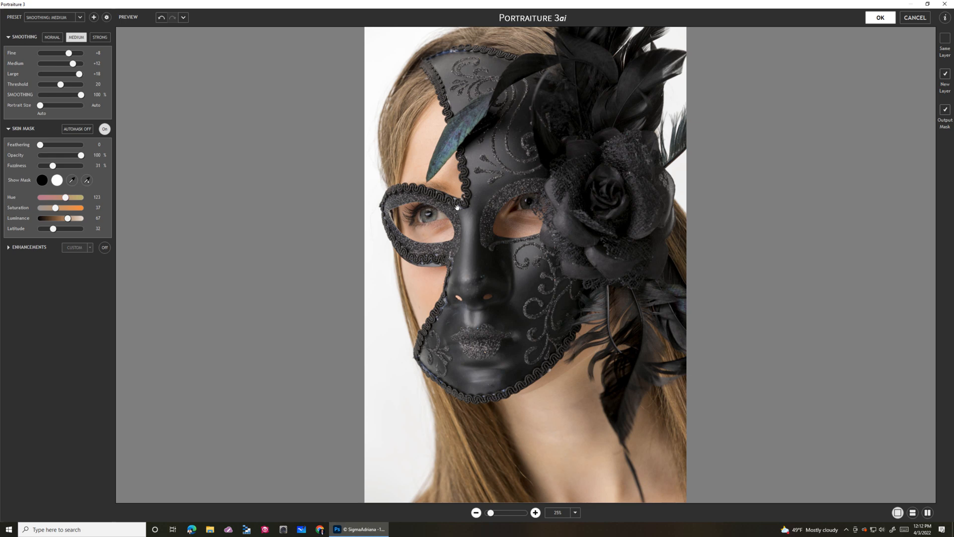
pyautogui.moveTo(380, 238)
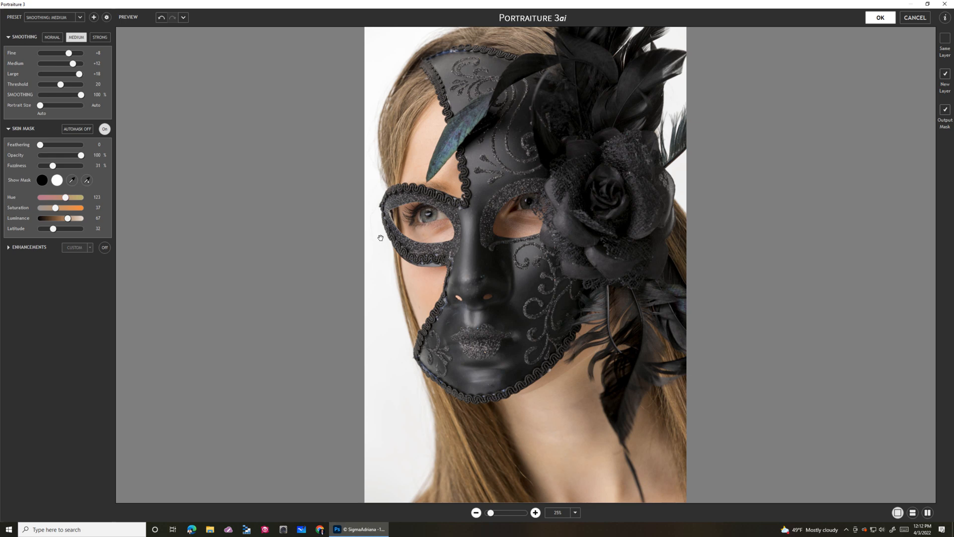
pyautogui.moveTo(113, 98)
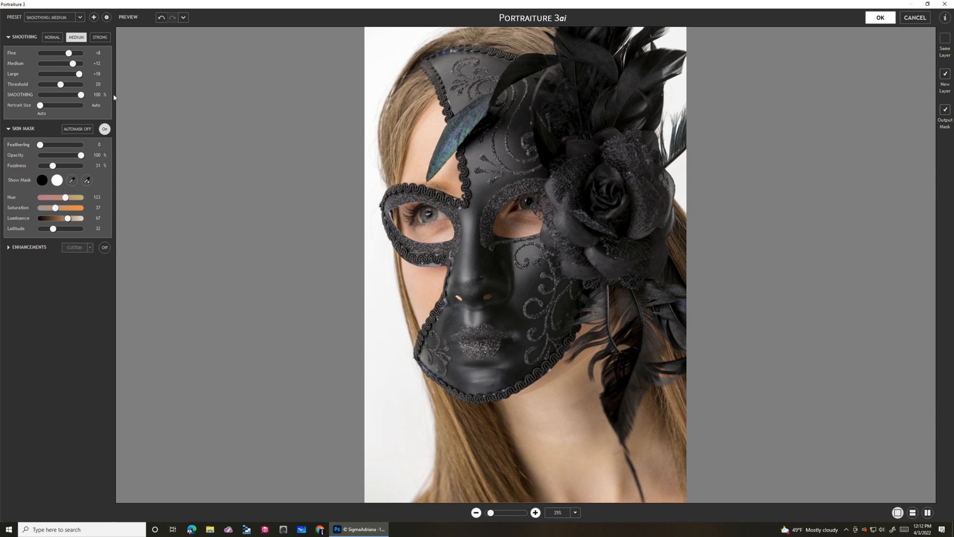
pyautogui.moveTo(64, 141)
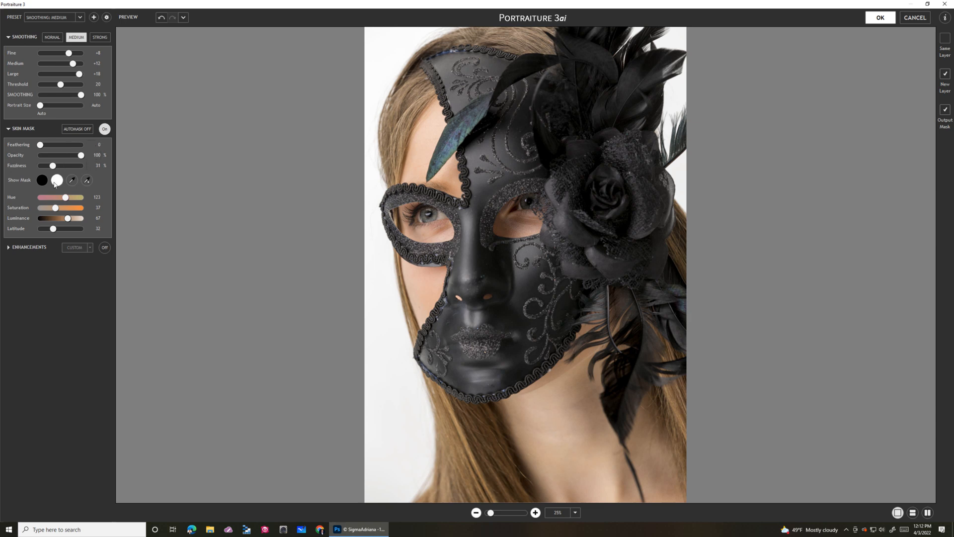
# Preview the skin mask and sample forehead and cheek skin tones to refine it
pyautogui.click(57, 180)
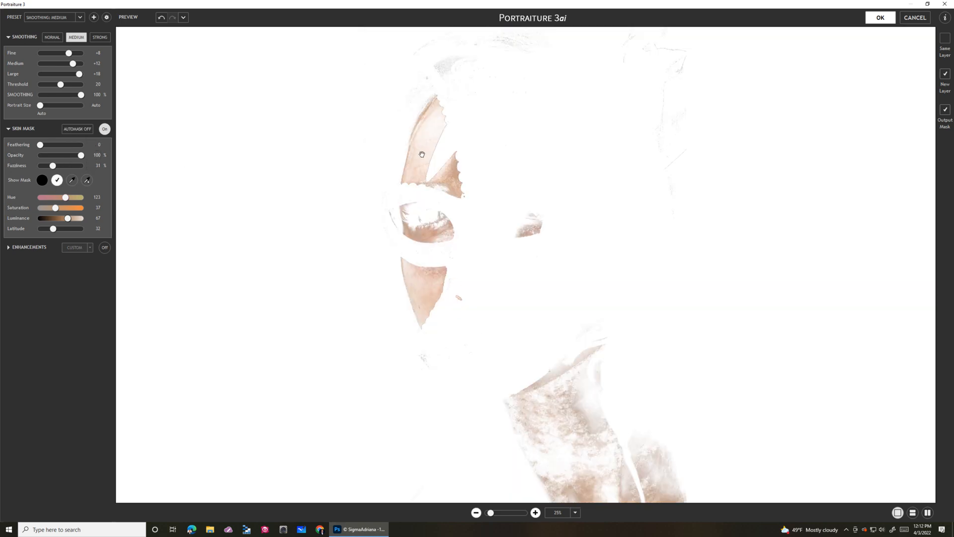
pyautogui.click(86, 180)
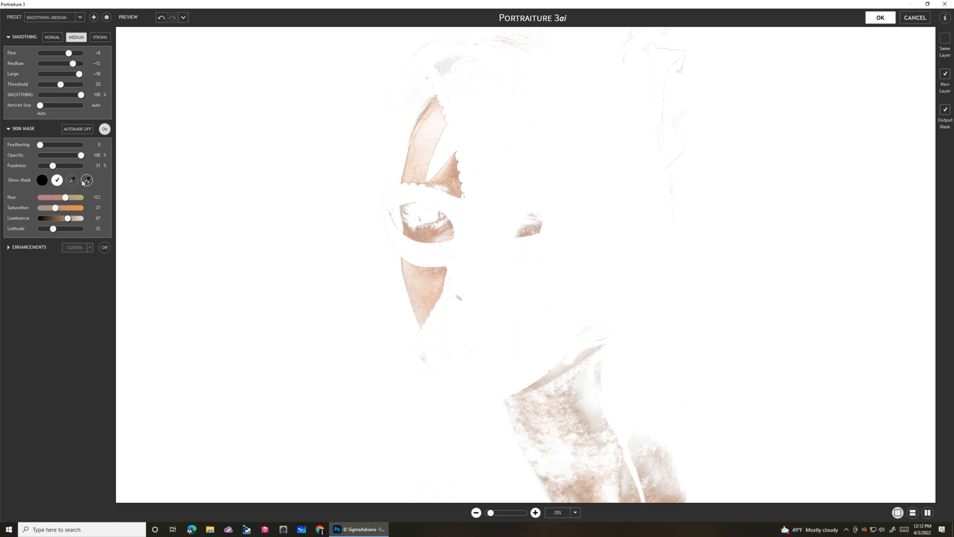
pyautogui.click(71, 180)
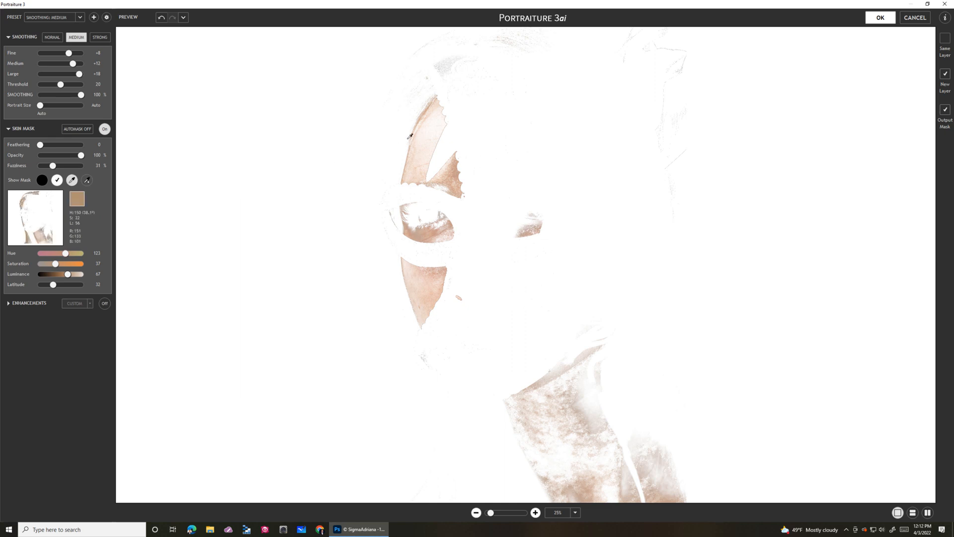
pyautogui.click(86, 180)
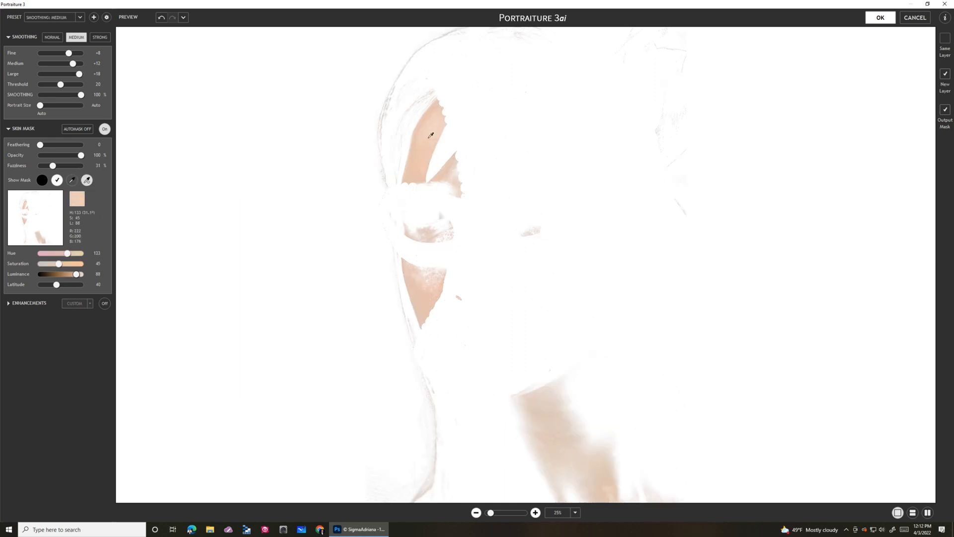
pyautogui.click(437, 294)
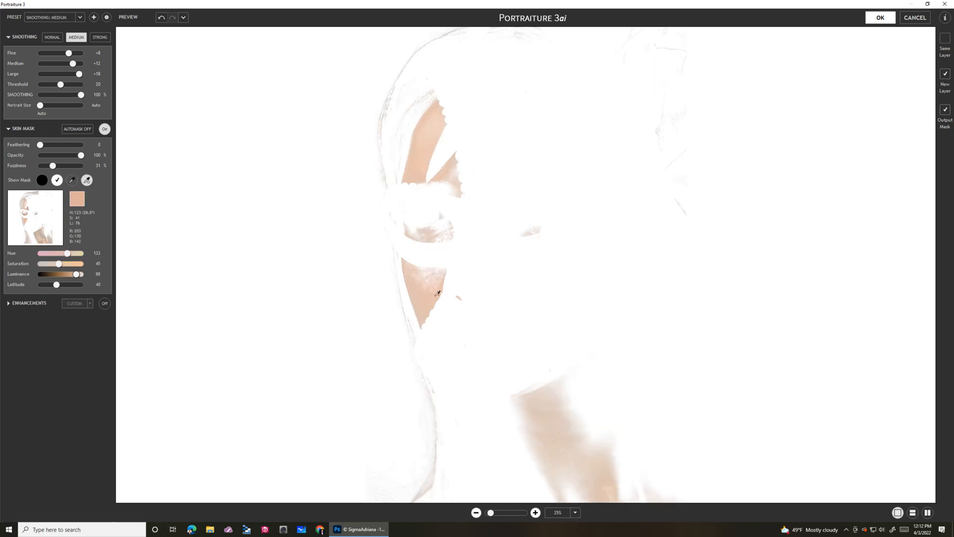
pyautogui.click(42, 180)
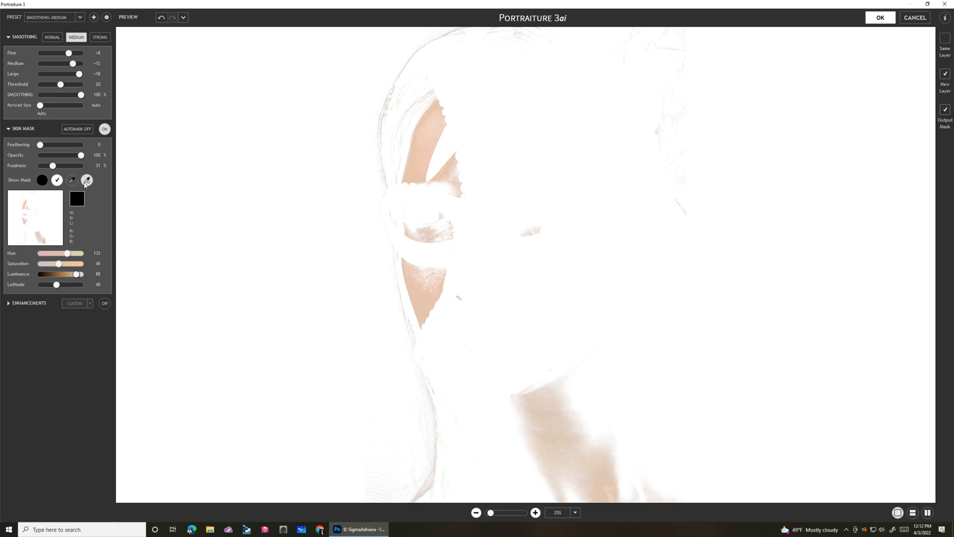
pyautogui.click(537, 398)
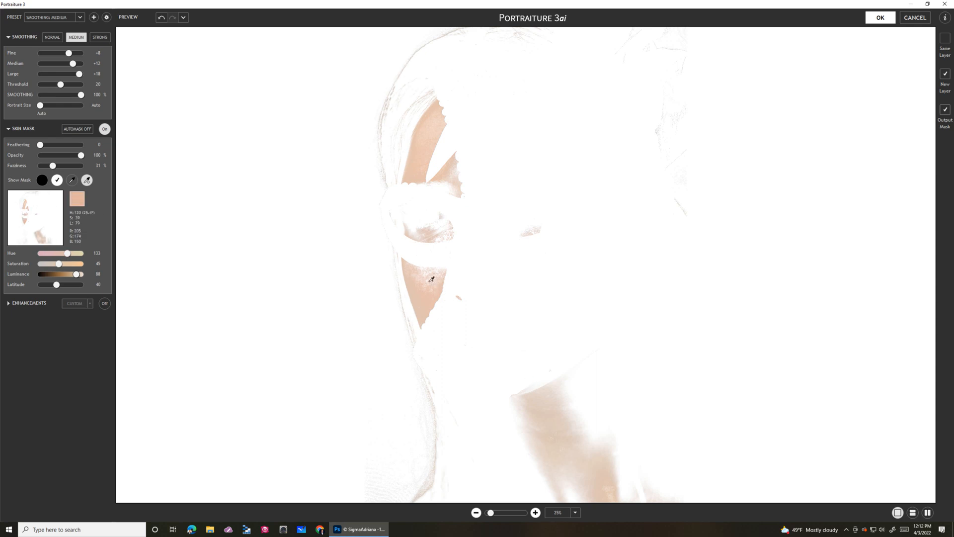
pyautogui.click(597, 479)
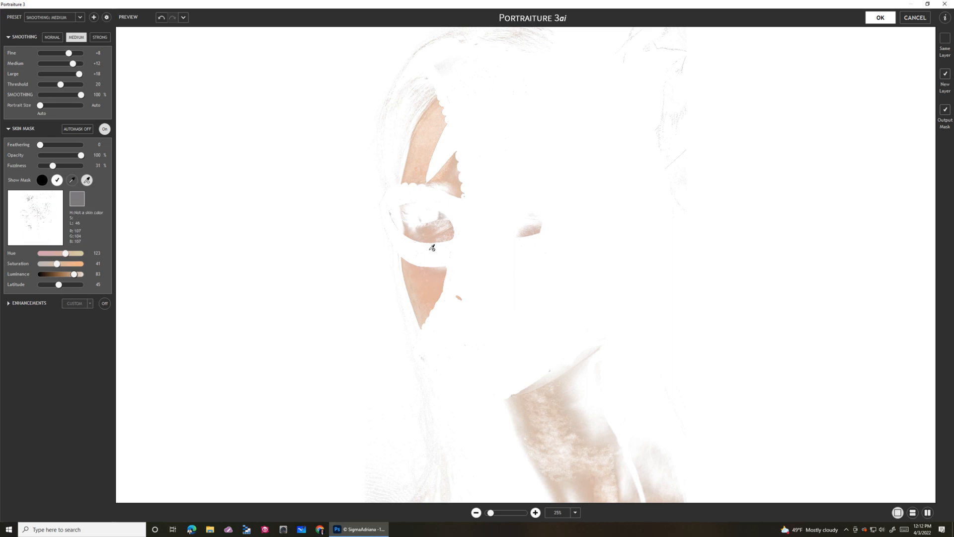
# Show the mask on a white matte and adjust Skin Mask Latitude, narrowing then raising it slightly
pyautogui.click(57, 180)
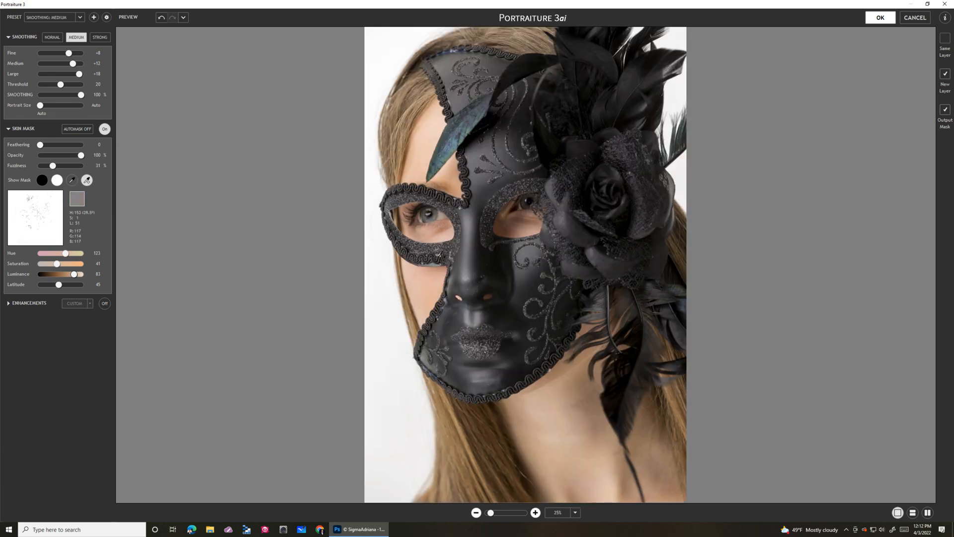
pyautogui.click(57, 180)
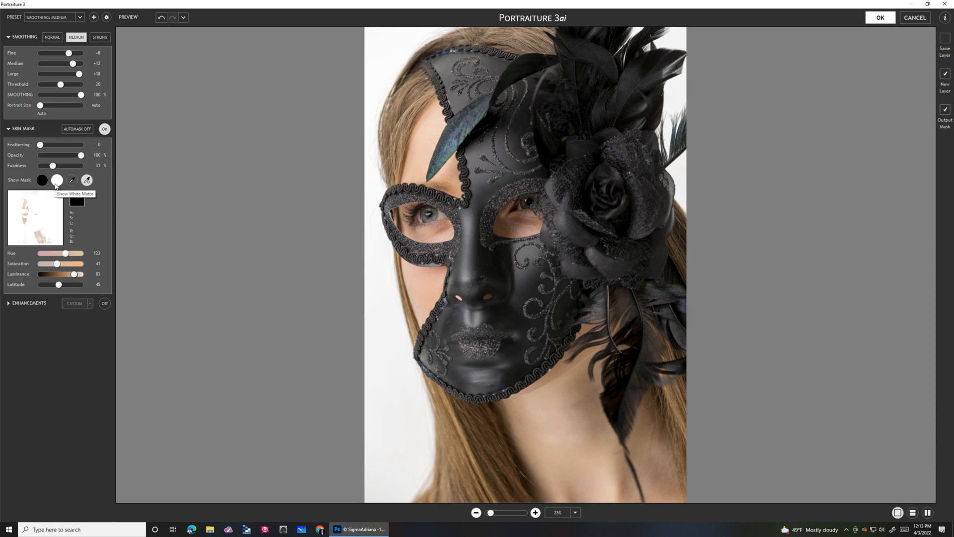
pyautogui.click(57, 179)
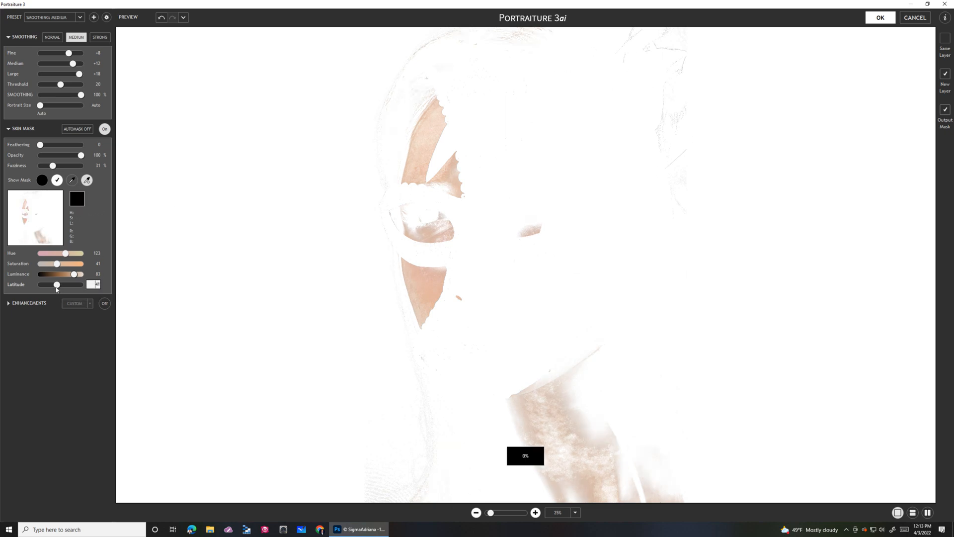
pyautogui.moveTo(57, 284); pyautogui.dragTo(52, 284)
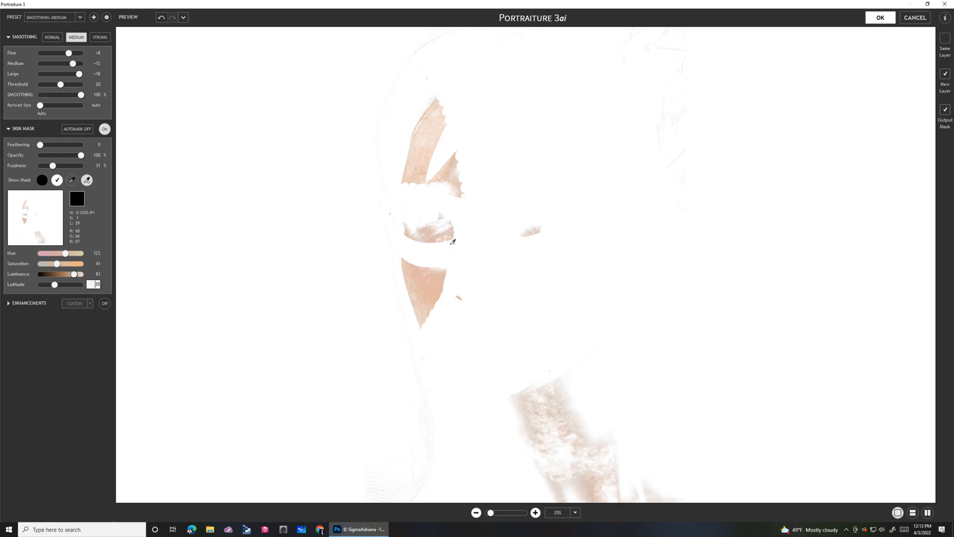
pyautogui.moveTo(432, 147)
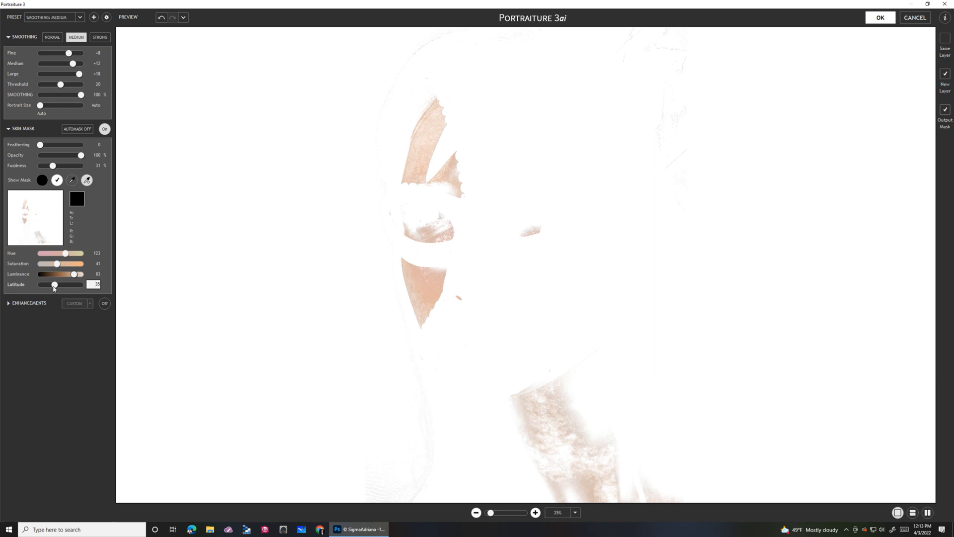
pyautogui.moveTo(53, 285); pyautogui.dragTo(59, 285)
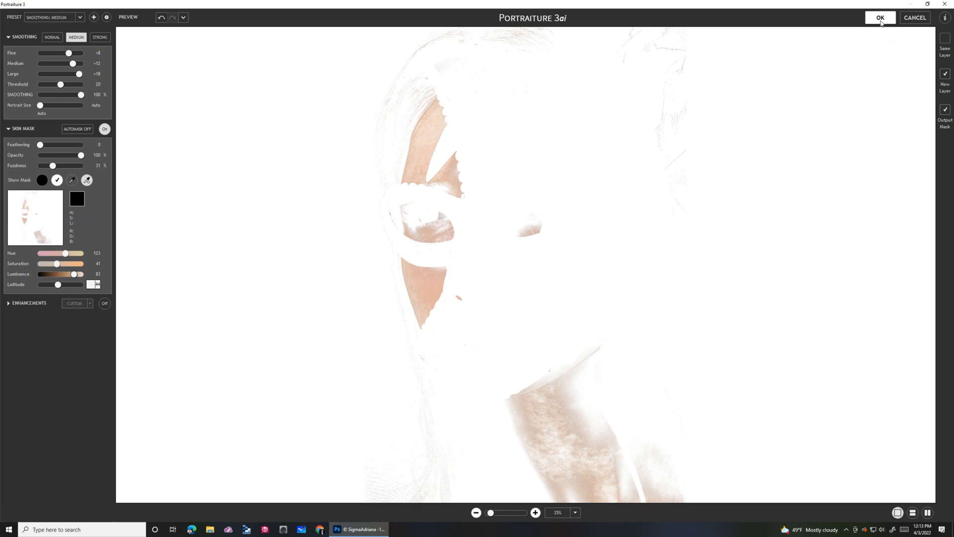
# Apply the Portraiture smoothing, select Background copy, and hide the Background layer
pyautogui.click(879, 17)
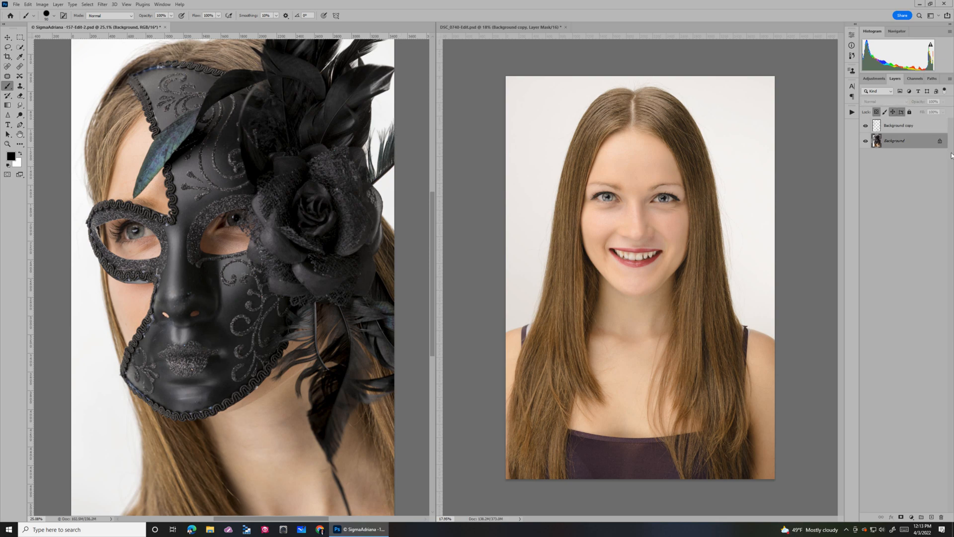
pyautogui.click(897, 125)
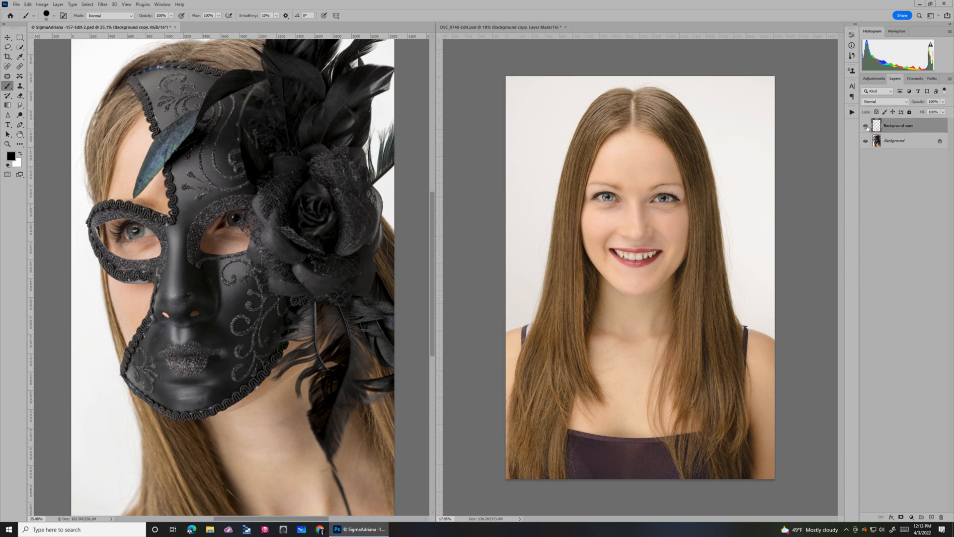
pyautogui.click(865, 140)
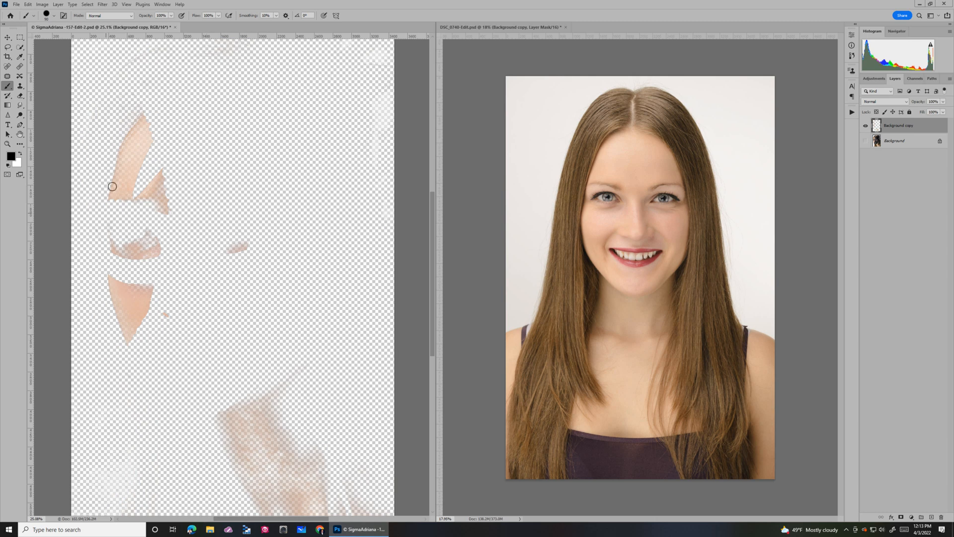
pyautogui.moveTo(183, 328)
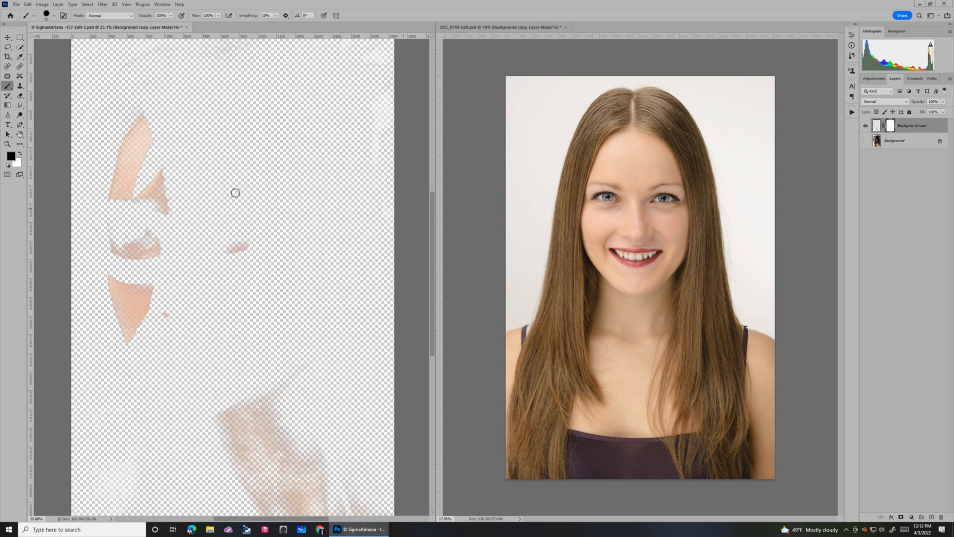
pyautogui.moveTo(173, 227)
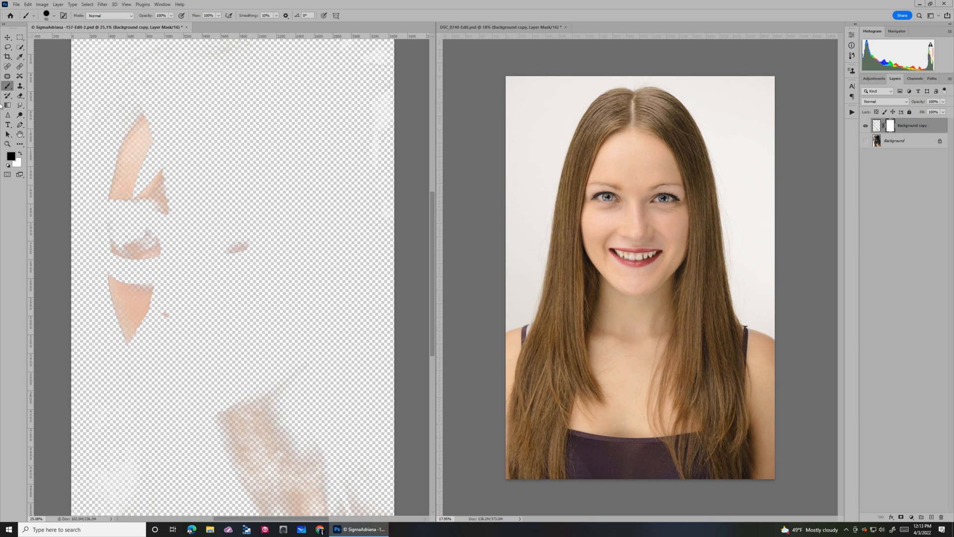
pyautogui.moveTo(257, 109)
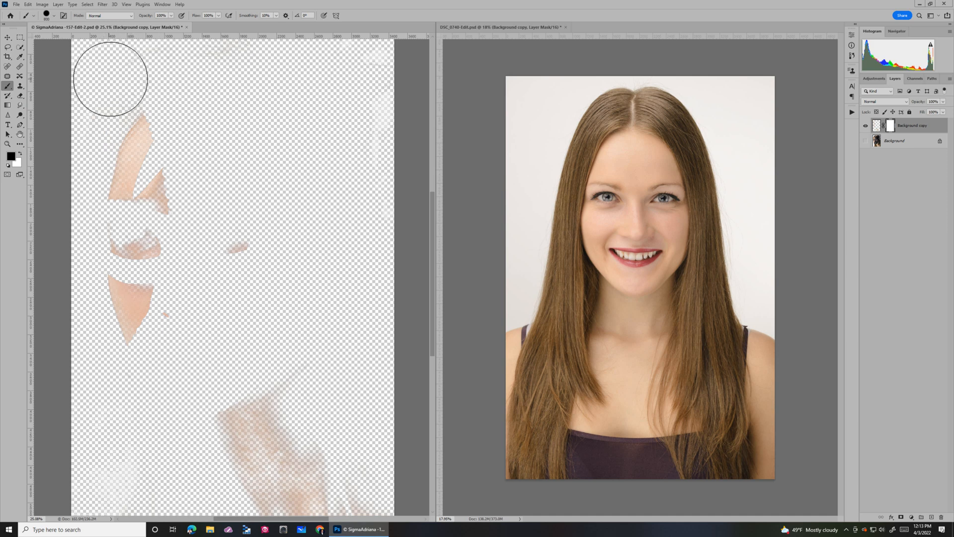
pyautogui.moveTo(321, 76)
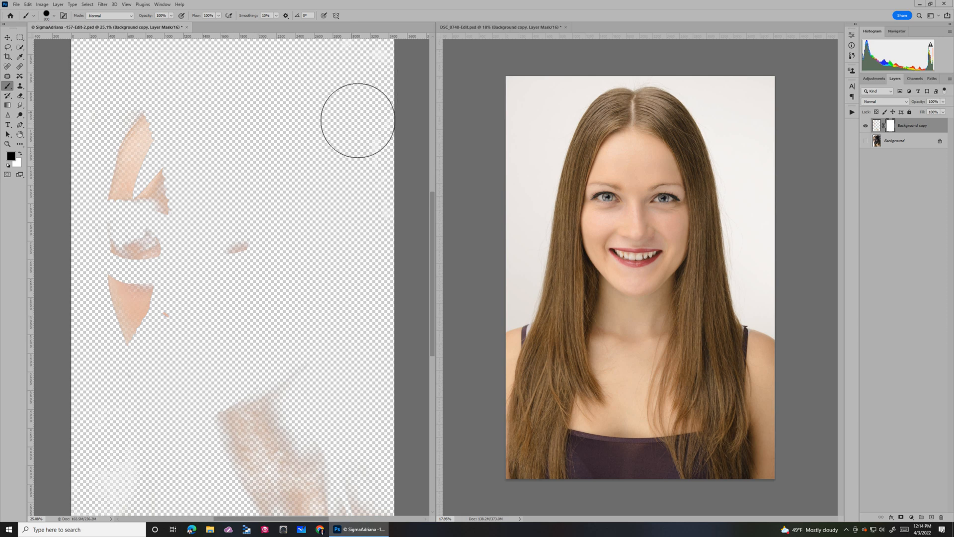
pyautogui.moveTo(358, 264)
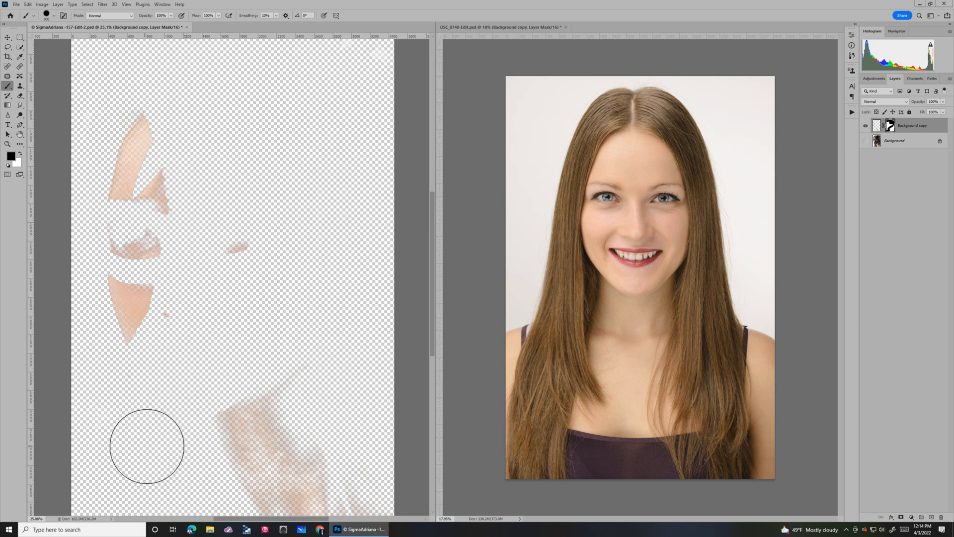
pyautogui.moveTo(386, 477)
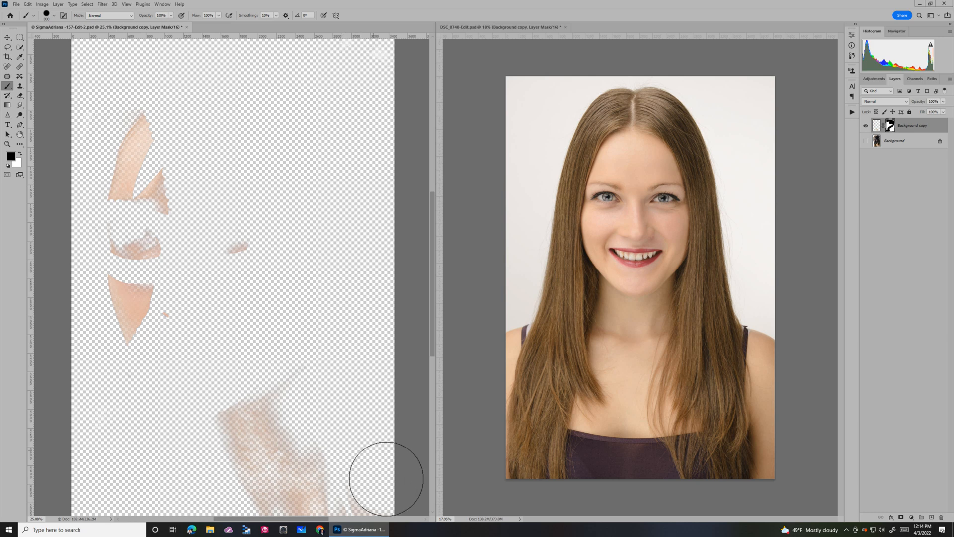
pyautogui.moveTo(216, 350)
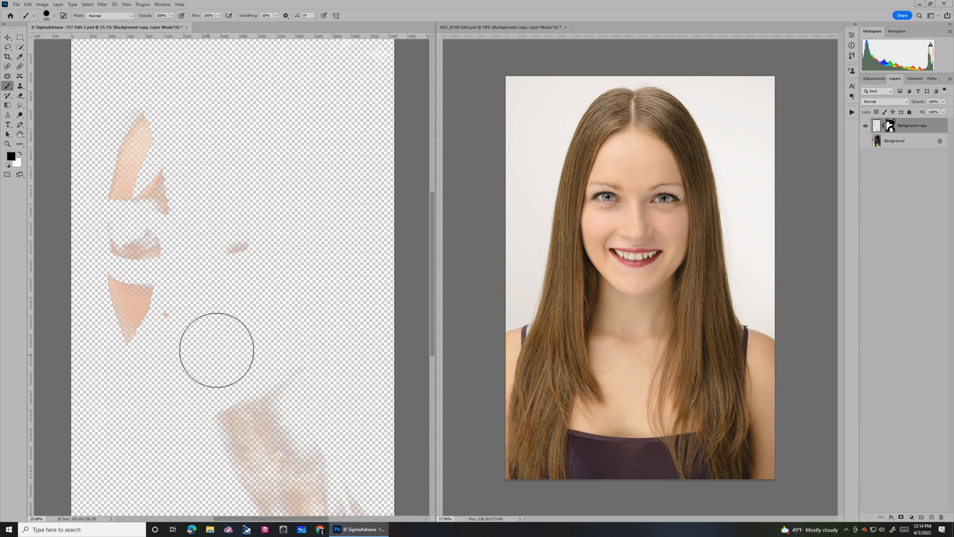
pyautogui.moveTo(220, 179)
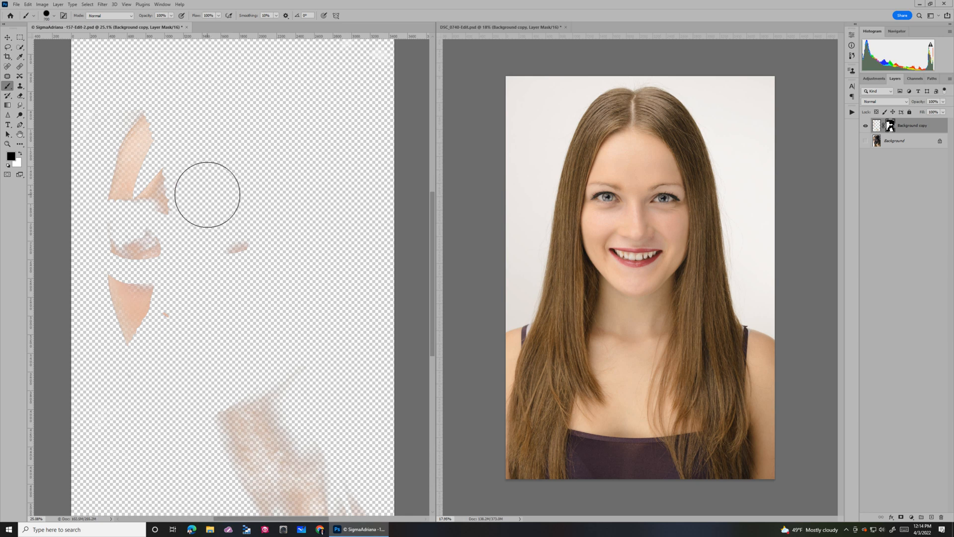
pyautogui.moveTo(231, 184)
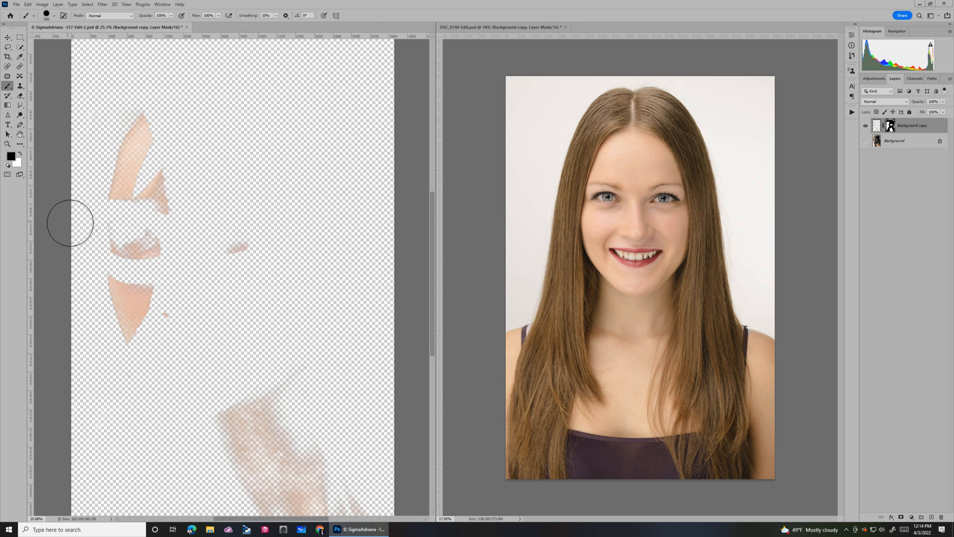
pyautogui.moveTo(139, 433)
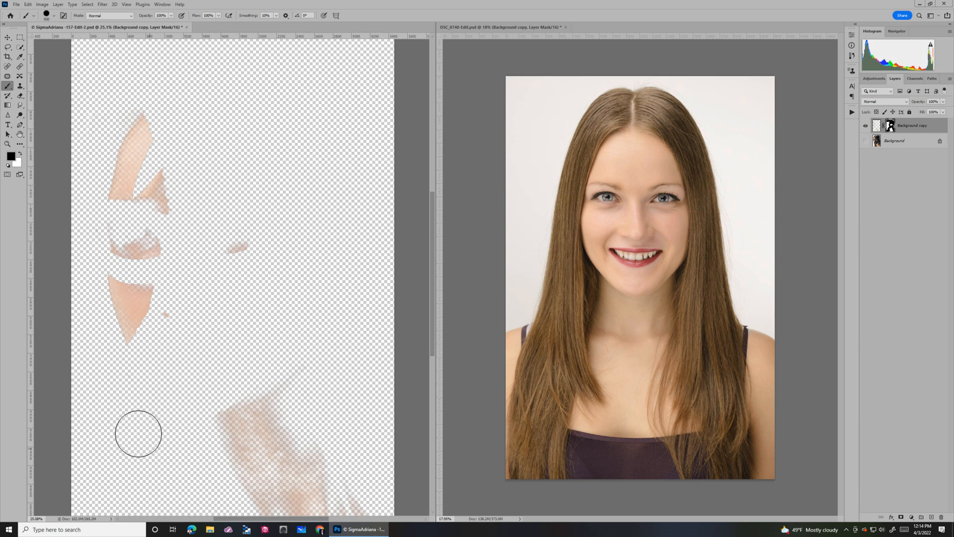
pyautogui.moveTo(103, 411)
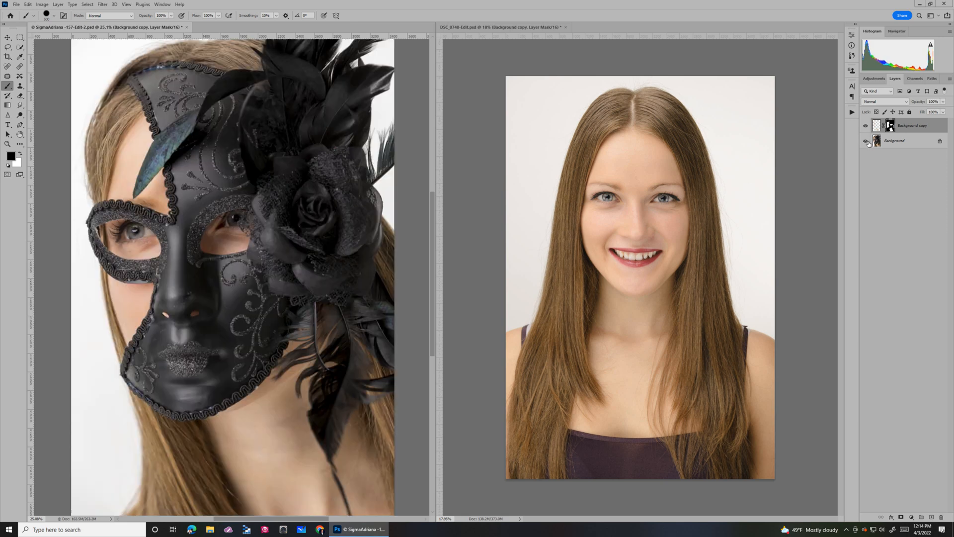
pyautogui.moveTo(897, 159)
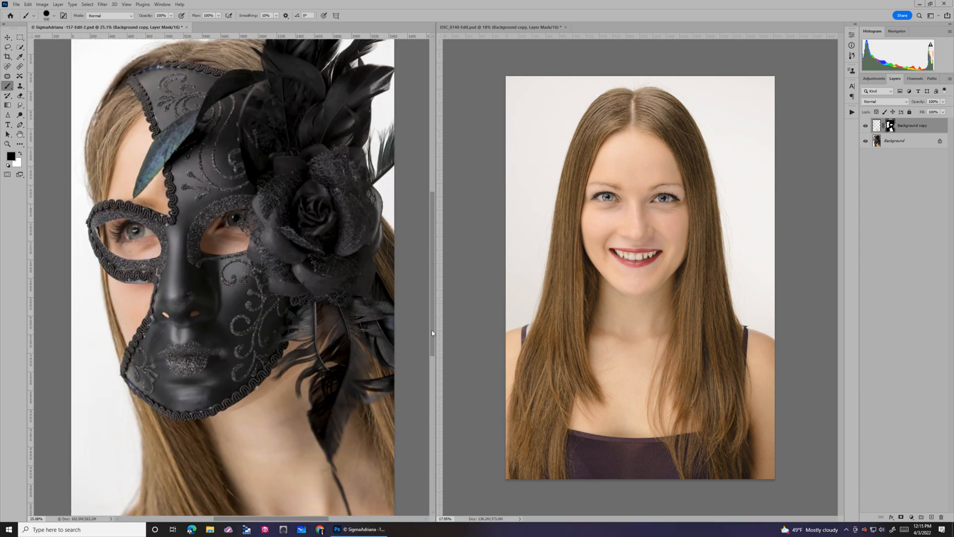
pyautogui.moveTo(249, 233)
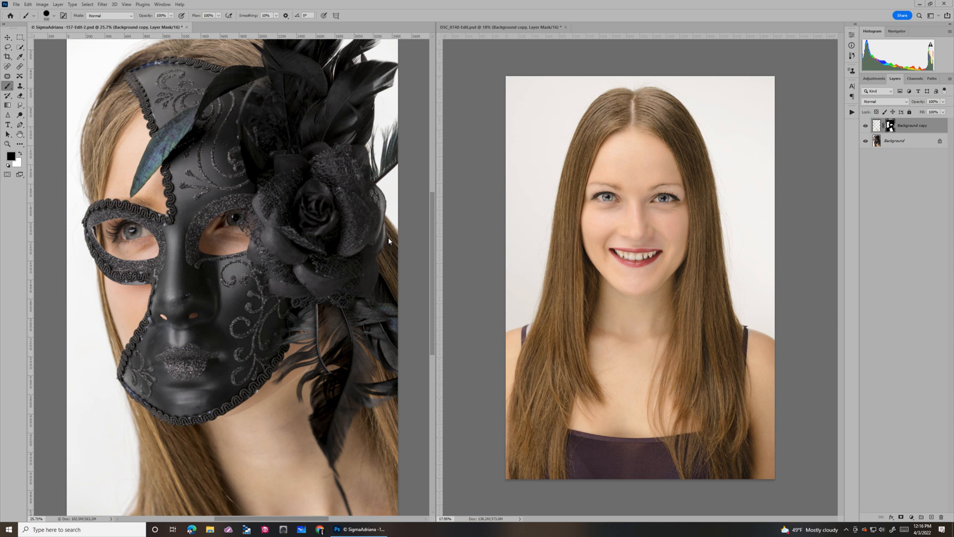
pyautogui.moveTo(580, 224)
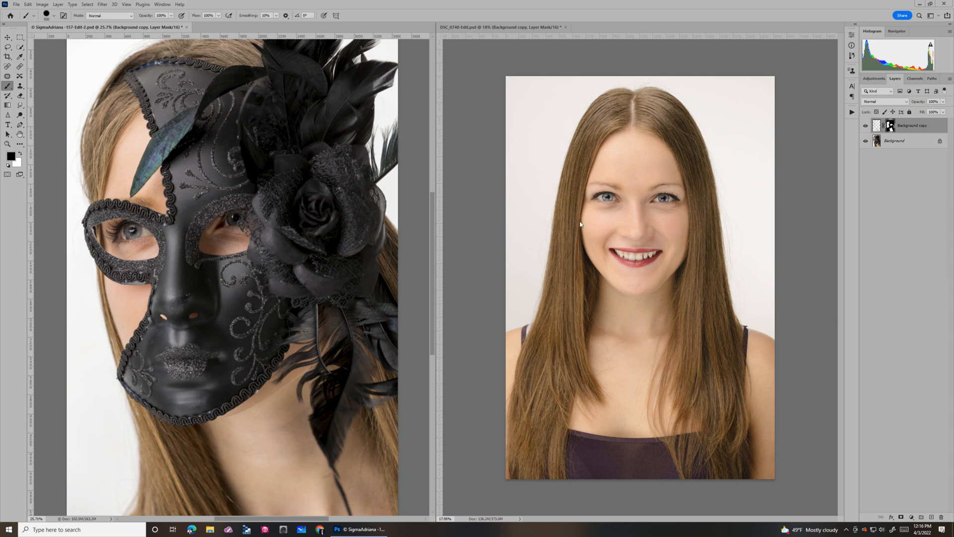